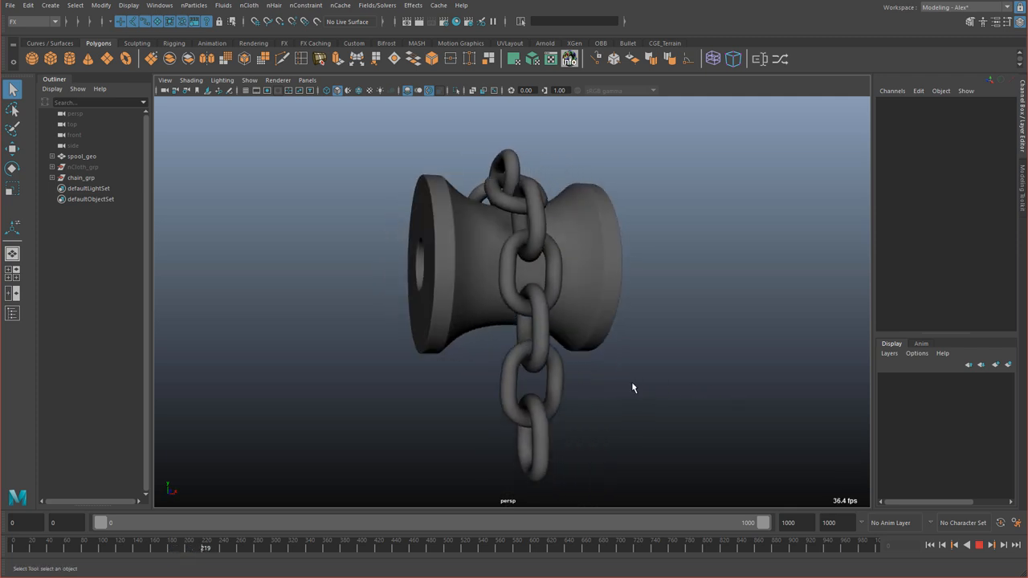
# Step: Preview the finished spool winding the chain, then stop playback
pyautogui.moveTo(633, 387); pyautogui.dragTo(649, 399)
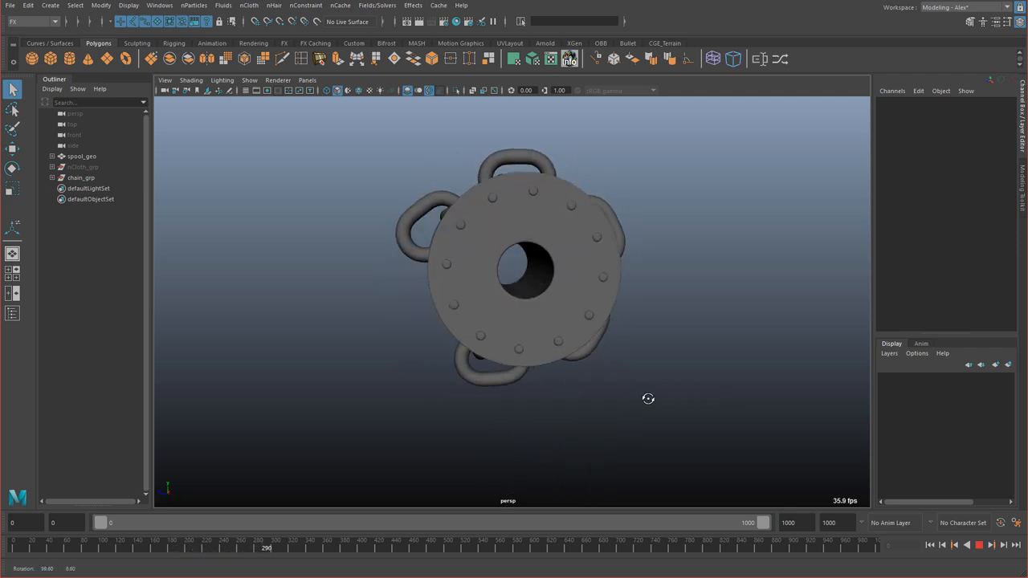
pyautogui.click(980, 544)
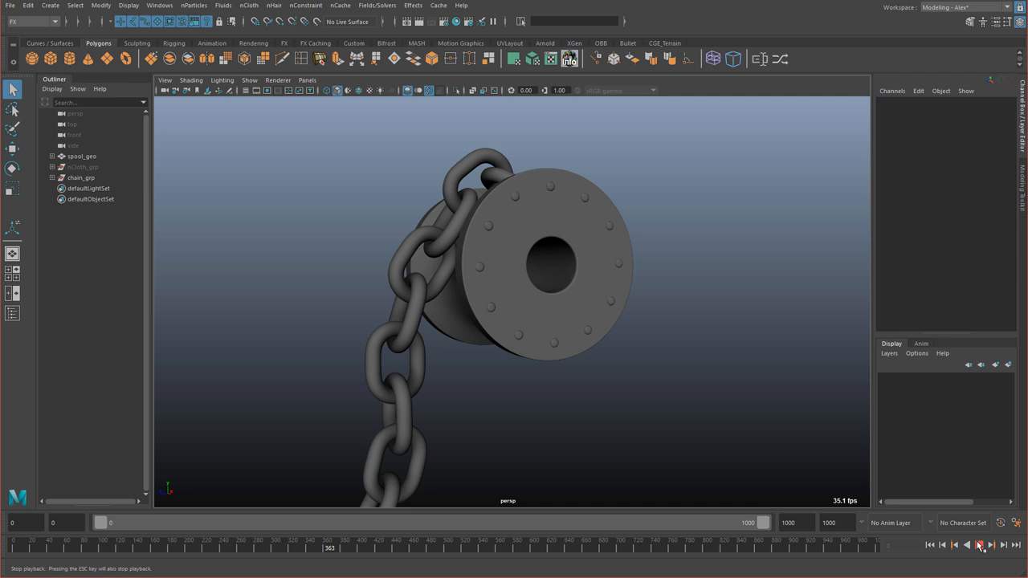
# Step: Start a new empty scene, discarding the unsaved changes
pyautogui.click(10, 7)
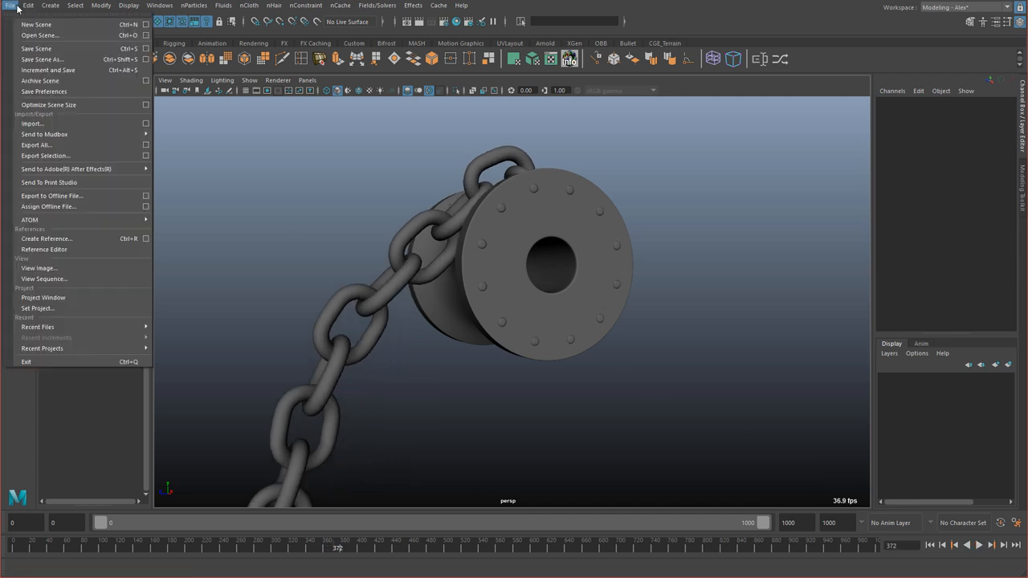
pyautogui.click(35, 24)
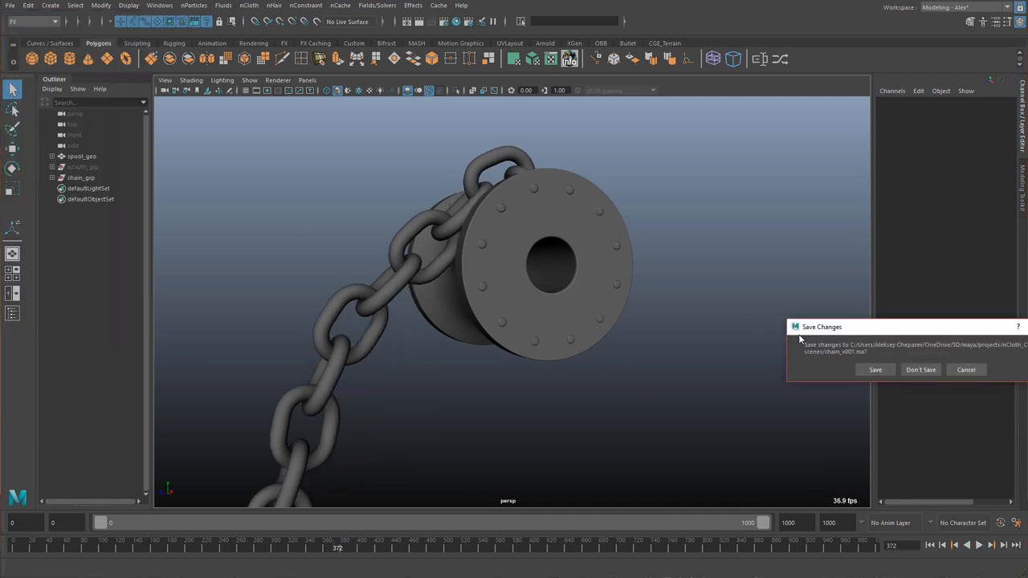
pyautogui.click(921, 370)
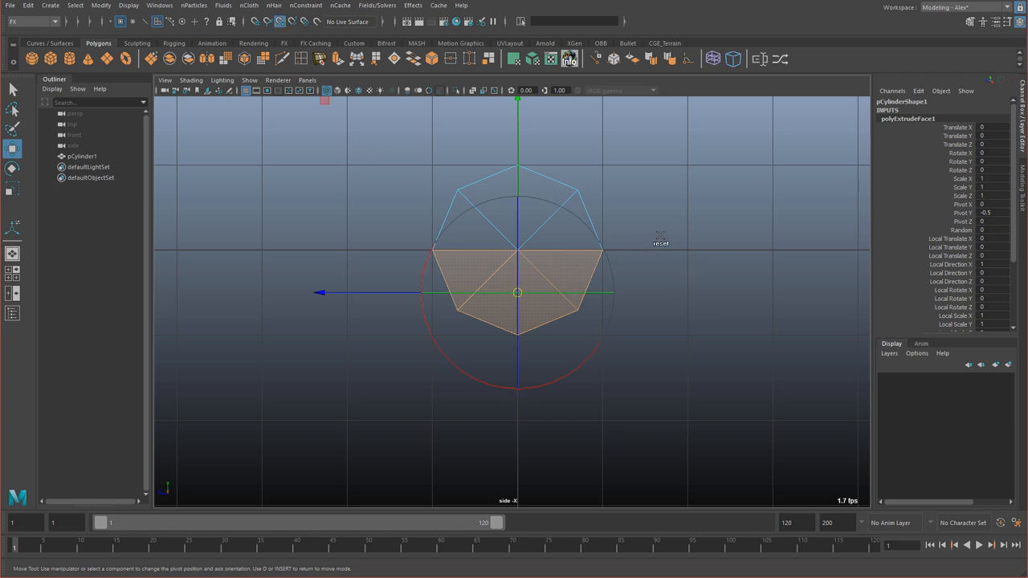
# Step: Extrude the cylinder's lower faces downward into a thin eight-sided oval ring outline
pyautogui.moveTo(517, 292); pyautogui.dragTo(602, 251)
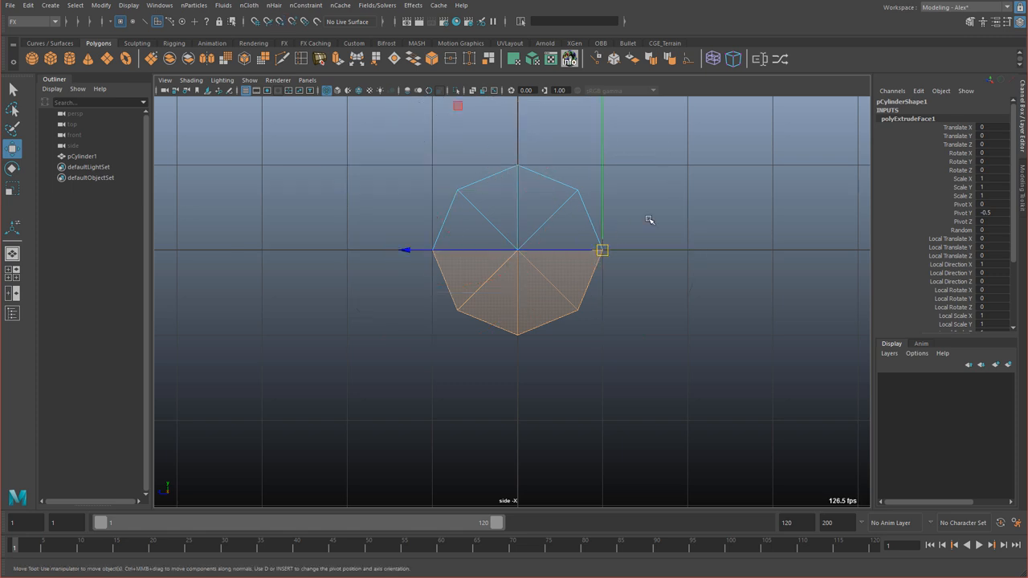
pyautogui.rightClick(649, 221)
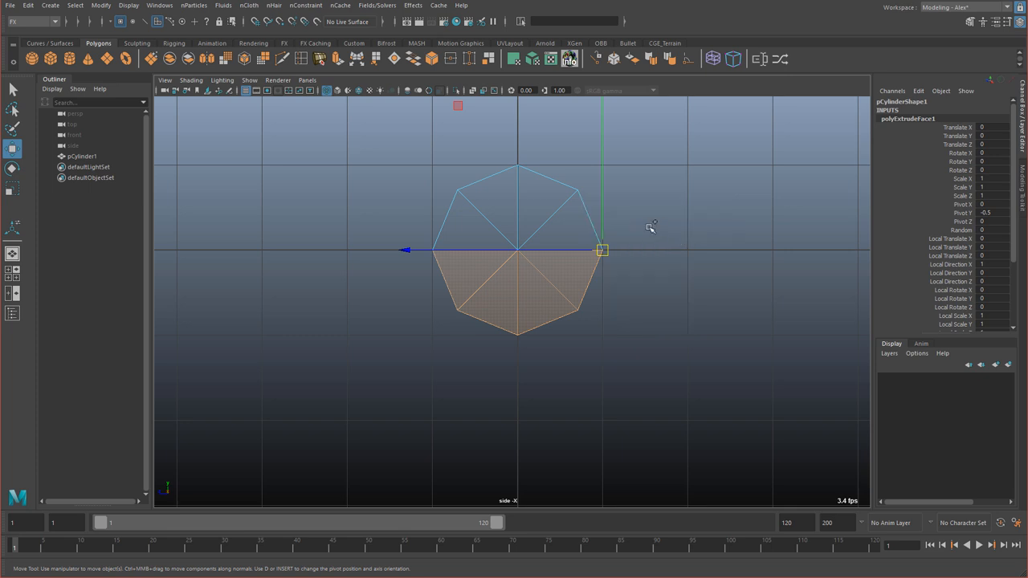
pyautogui.click(652, 224)
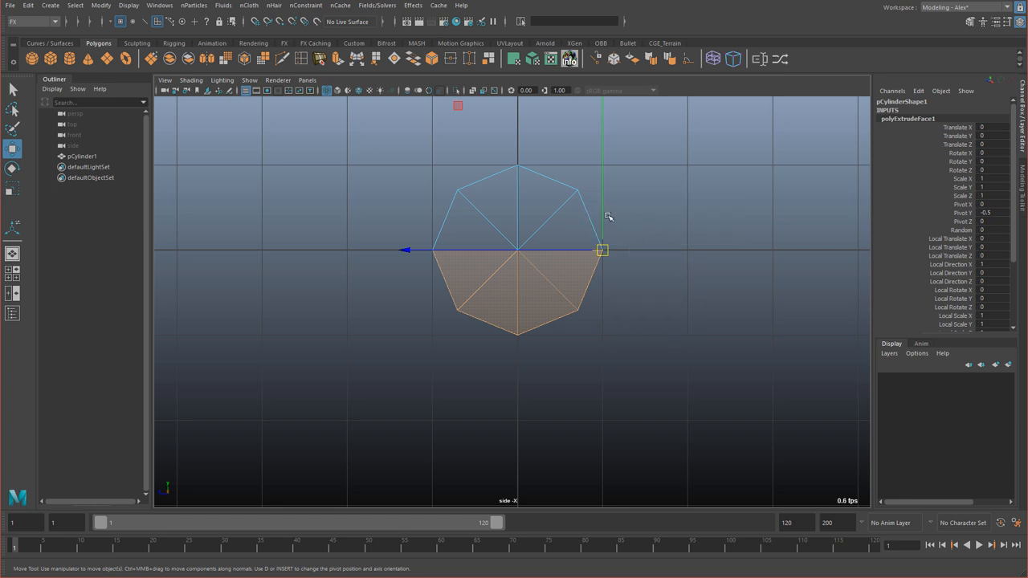
pyautogui.moveTo(610, 206)
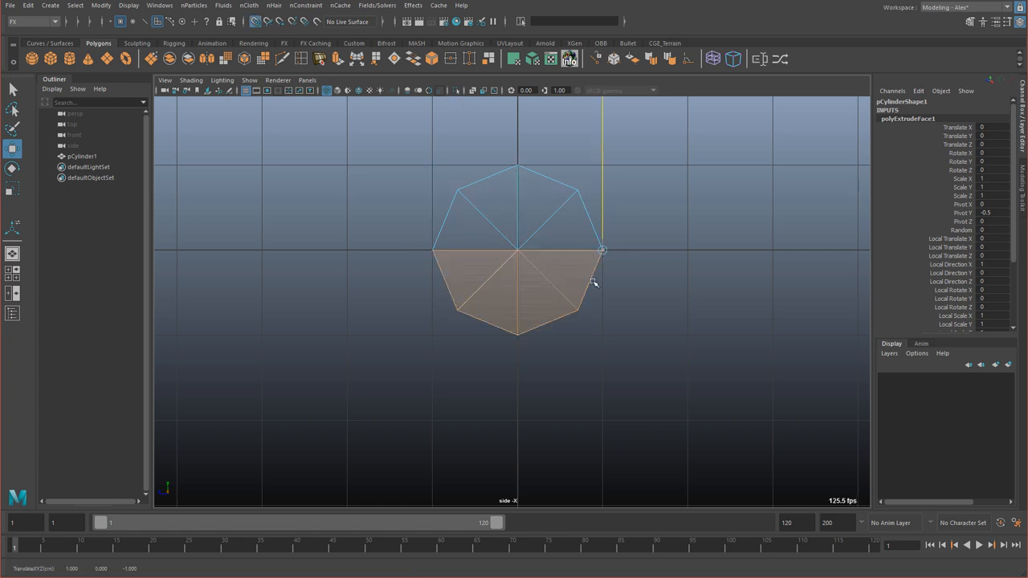
pyautogui.rightClick(514, 281)
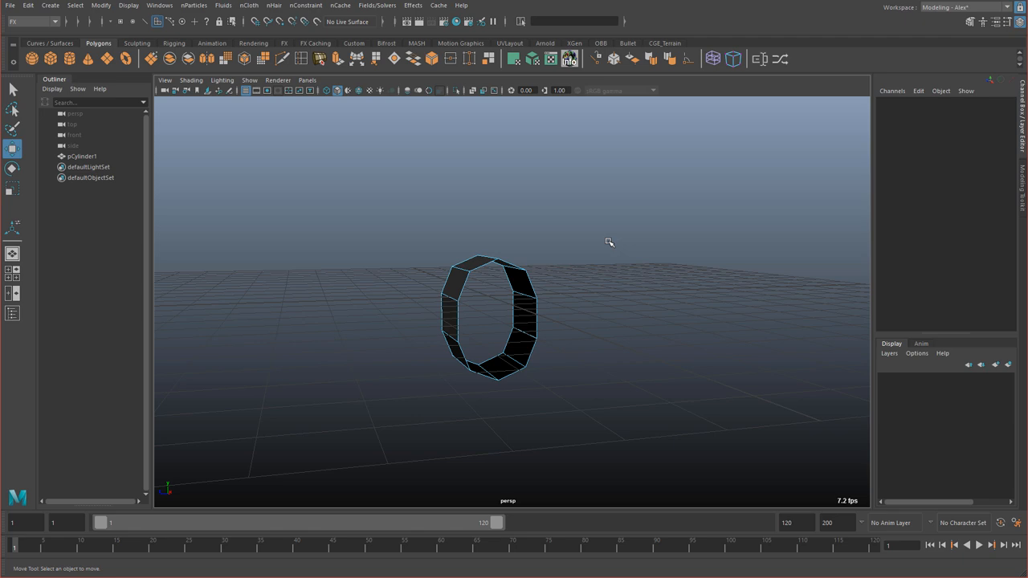
# Step: Create an upright torus and adjust its axis subdivisions in the polyTorus1 inputs
pyautogui.click(489, 319)
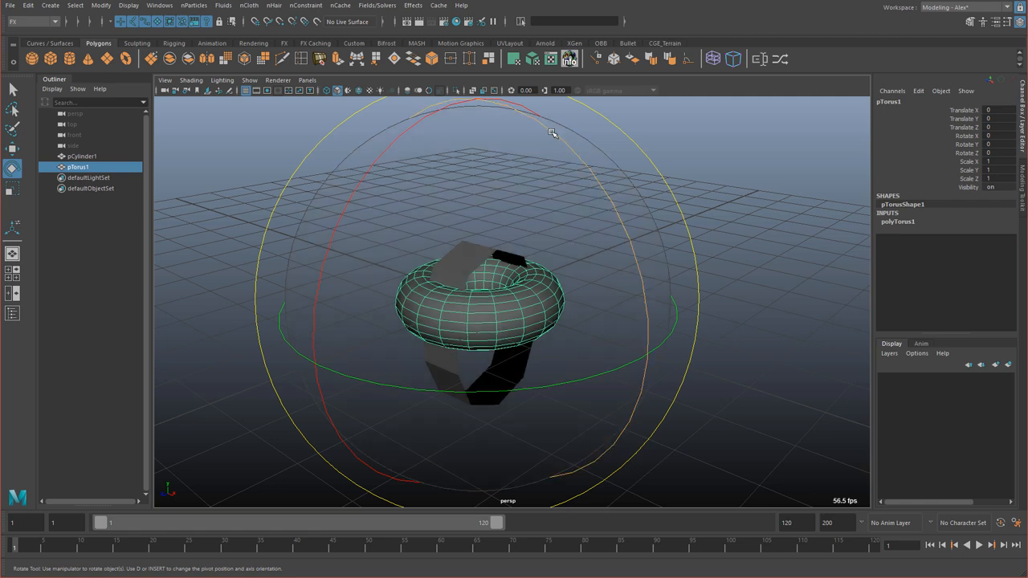
pyautogui.moveTo(553, 132); pyautogui.dragTo(586, 222)
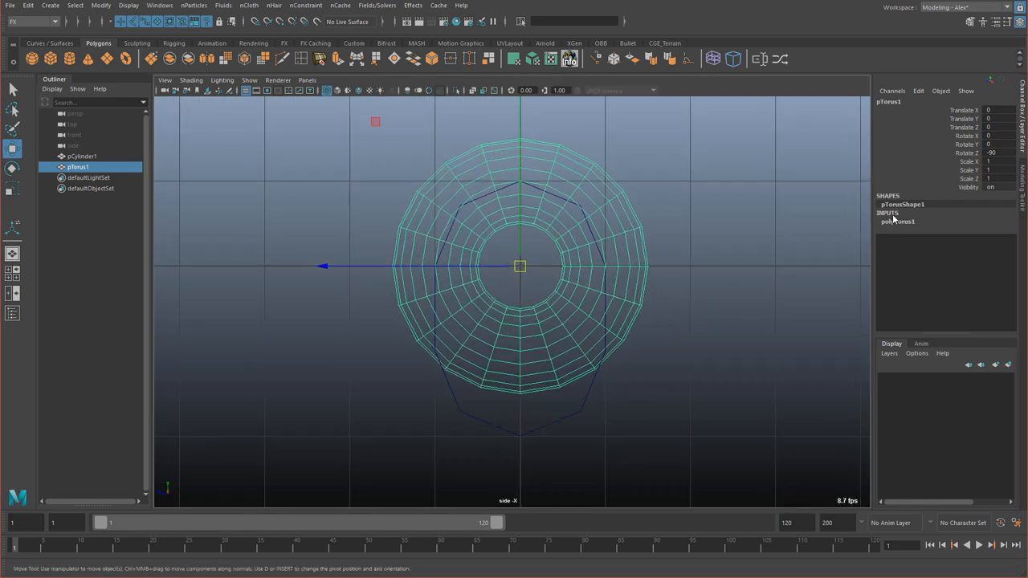
pyautogui.click(898, 222)
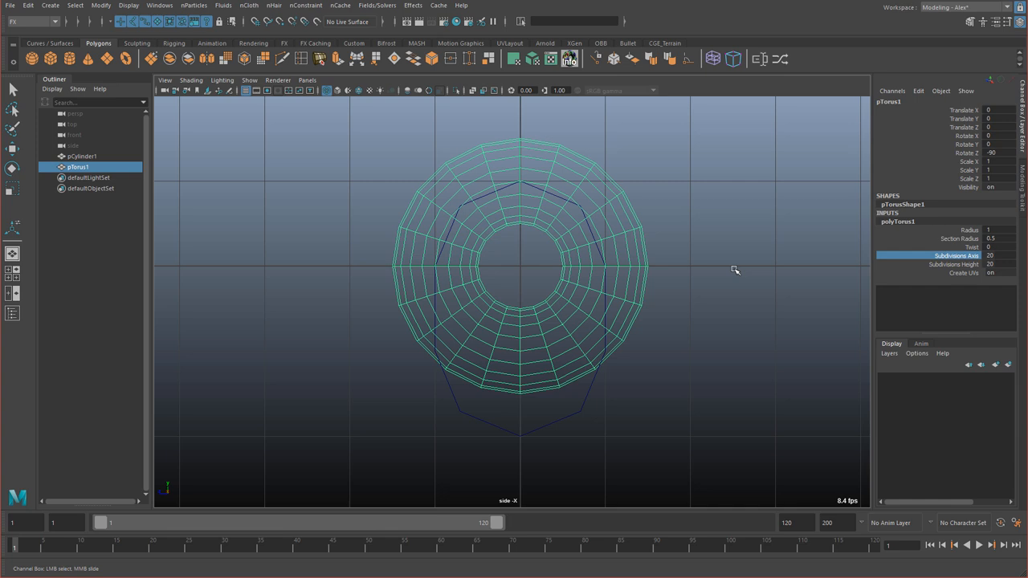
pyautogui.click(996, 256)
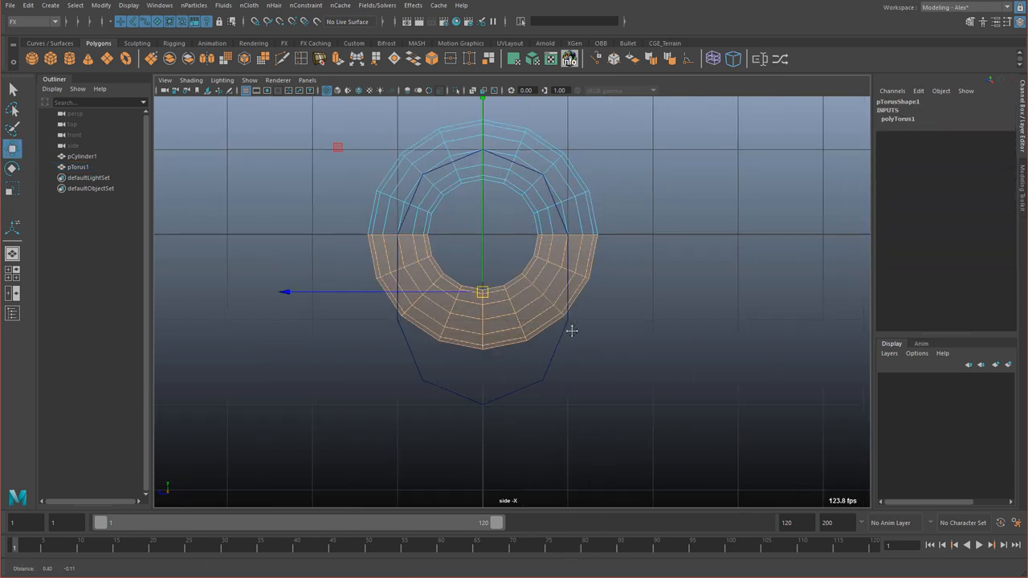
# Step: Extrude the torus's lower half faces downward into an oval link
pyautogui.click(554, 286)
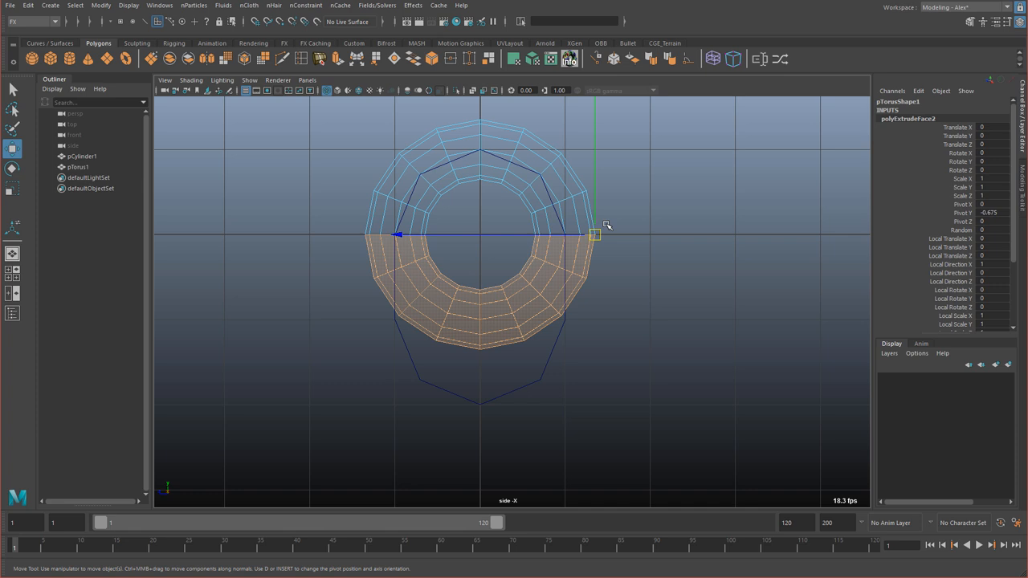
pyautogui.moveTo(610, 220)
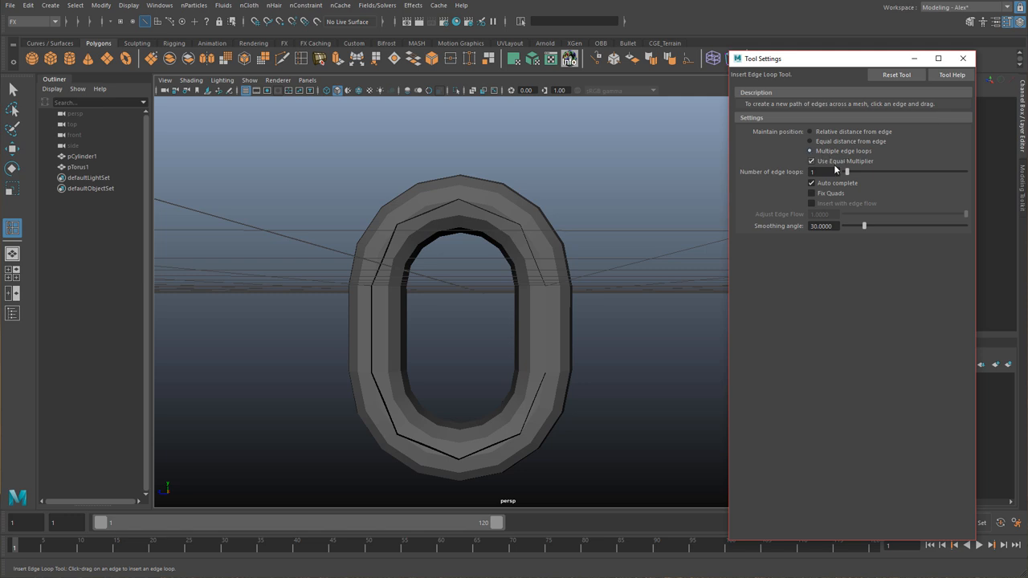
# Step: Insert multiple edge loops across the oval link and switch to the Modeling menu set
pyautogui.click(822, 172)
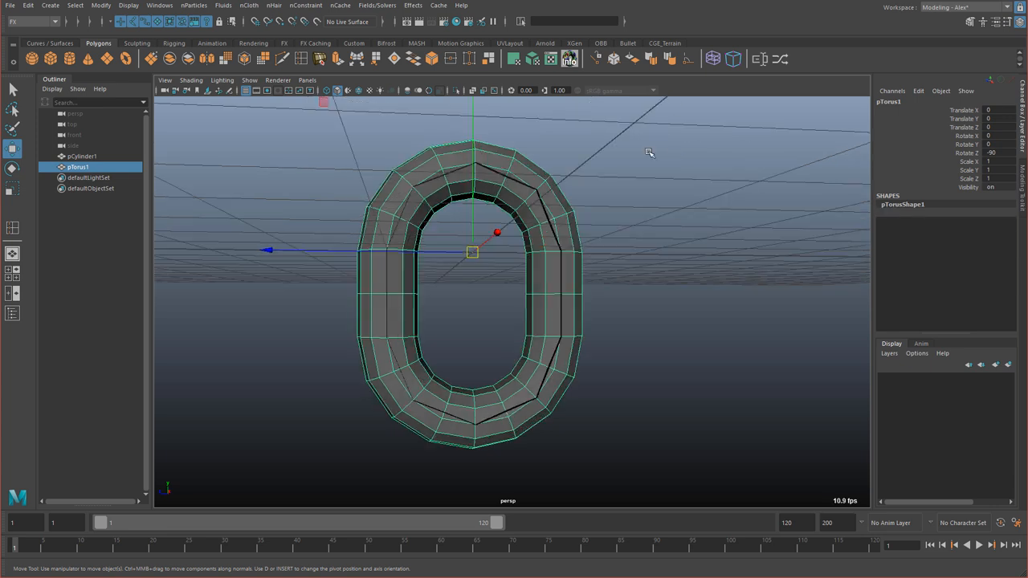
pyautogui.click(32, 23)
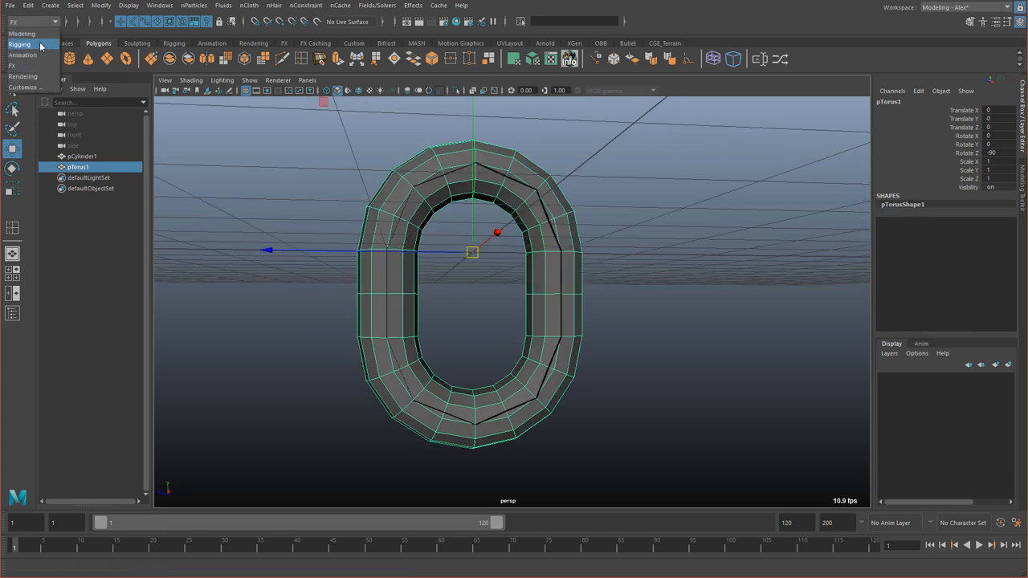
pyautogui.click(222, 6)
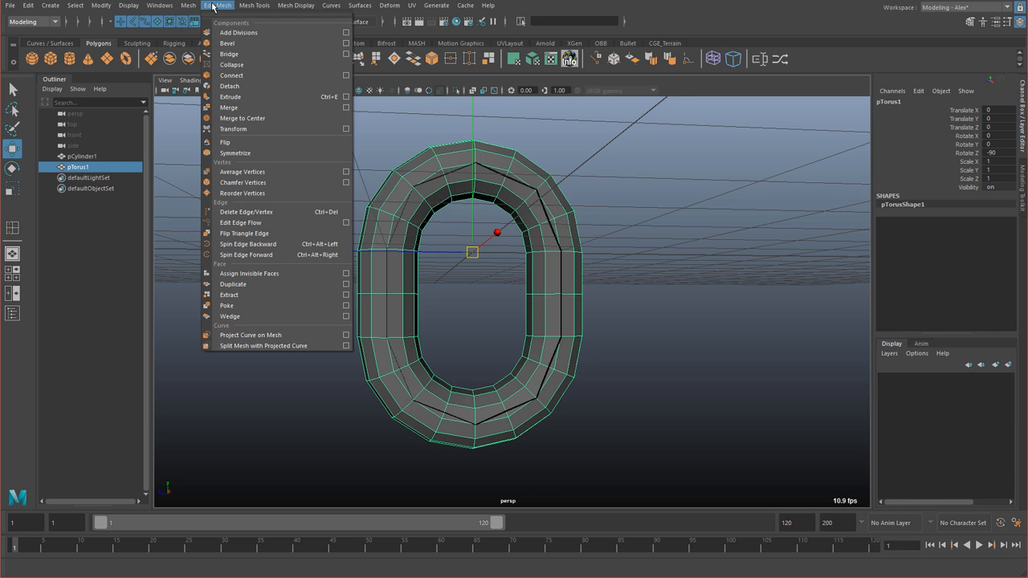
pyautogui.click(296, 6)
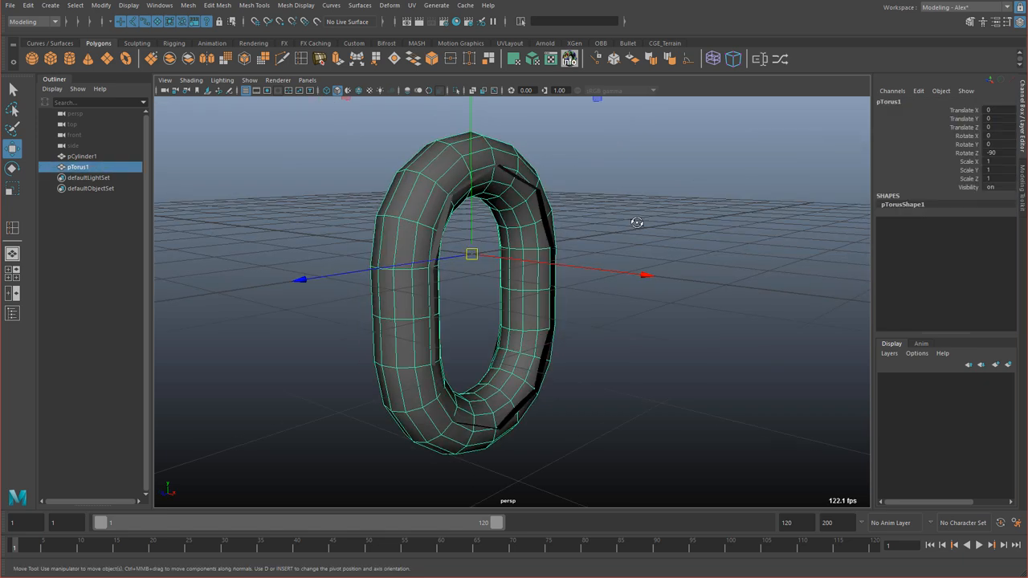
pyautogui.click(80, 156)
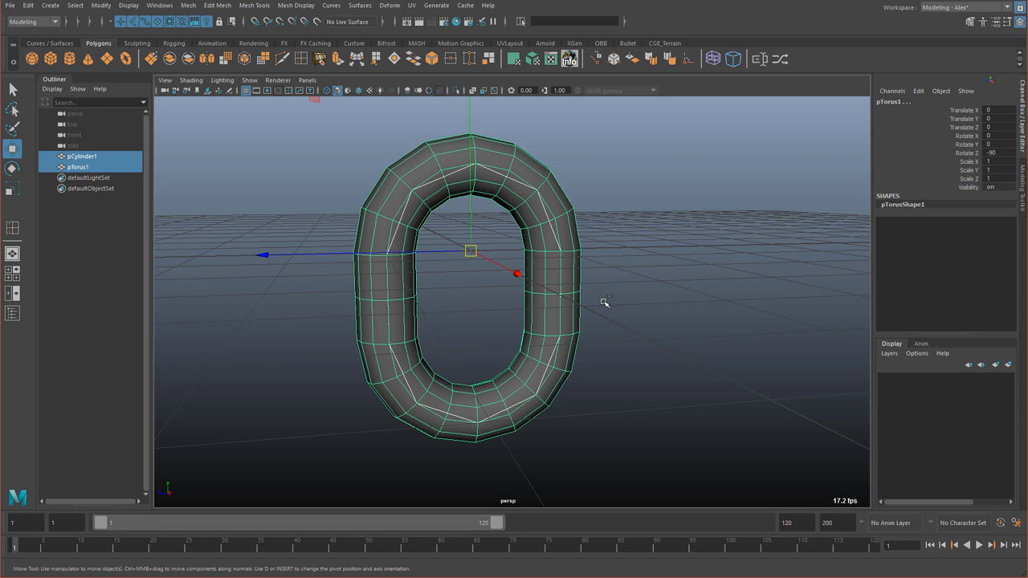
# Step: Center the rounded torus link's pivot via Modify
pyautogui.click(99, 5)
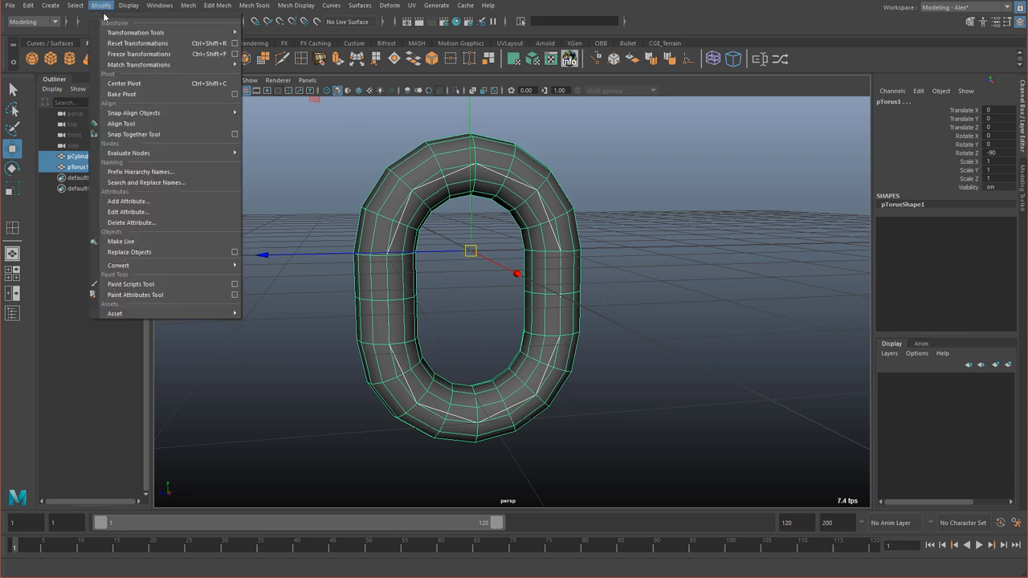
pyautogui.moveTo(128, 93)
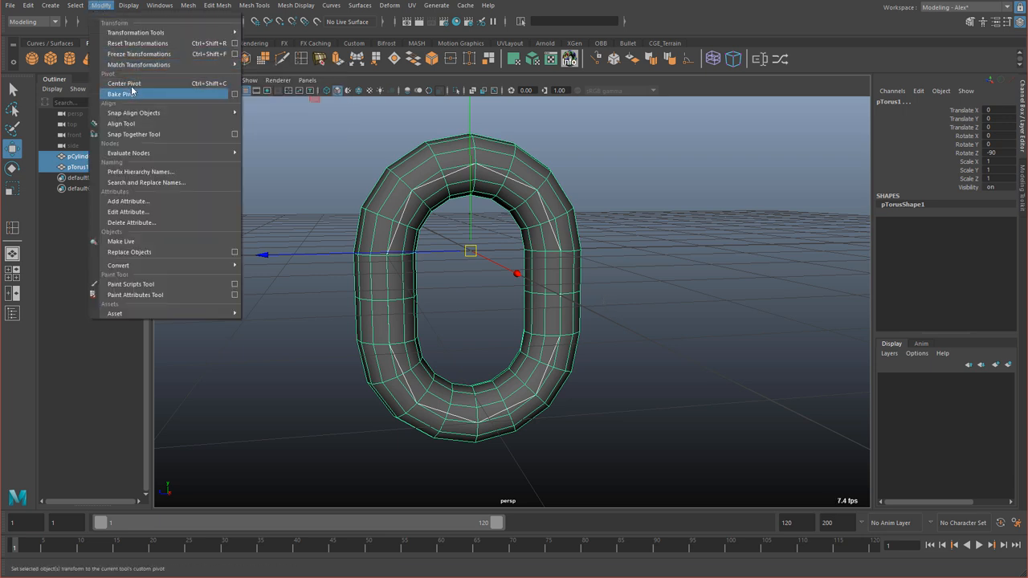
pyautogui.click(124, 84)
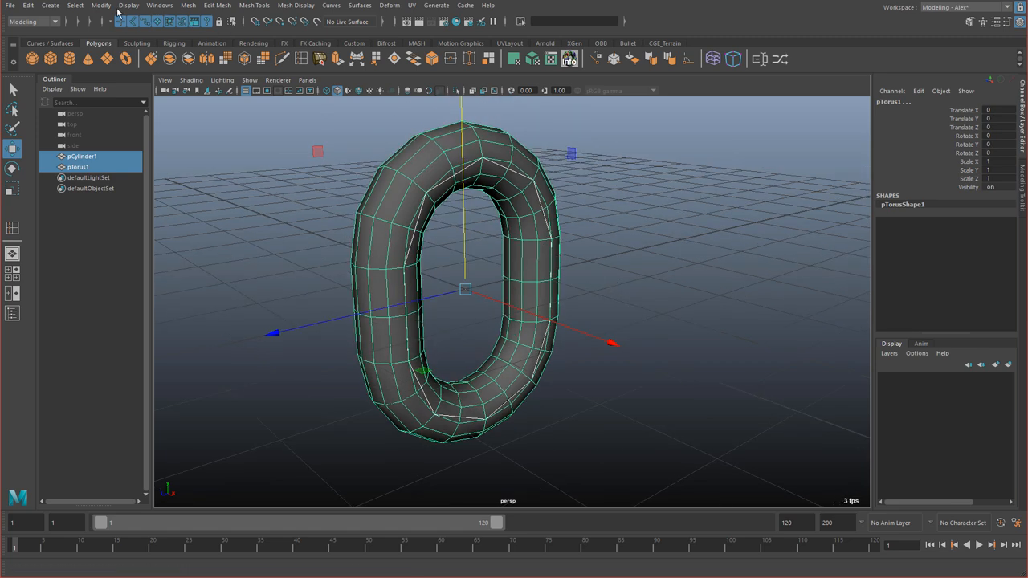
pyautogui.click(101, 6)
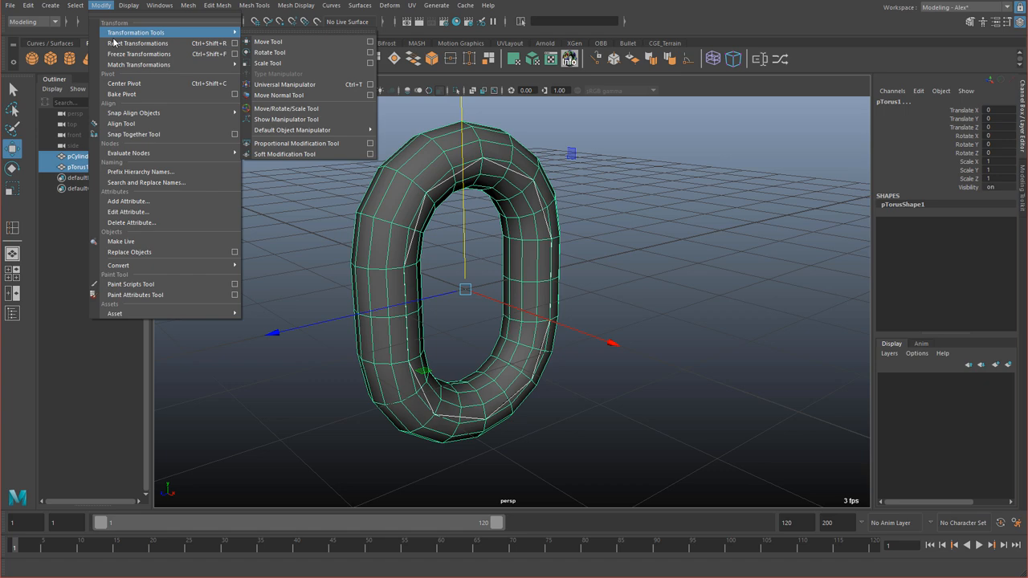
pyautogui.click(268, 42)
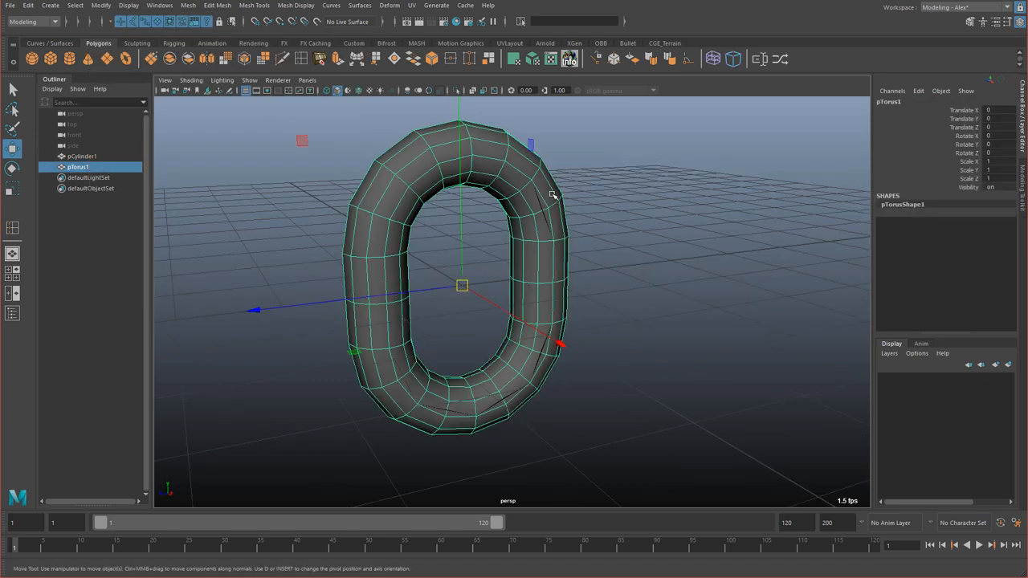
# Step: Rename the thin eight-sided ring pCylinder1 to chainLink in the Outliner
pyautogui.click(81, 156)
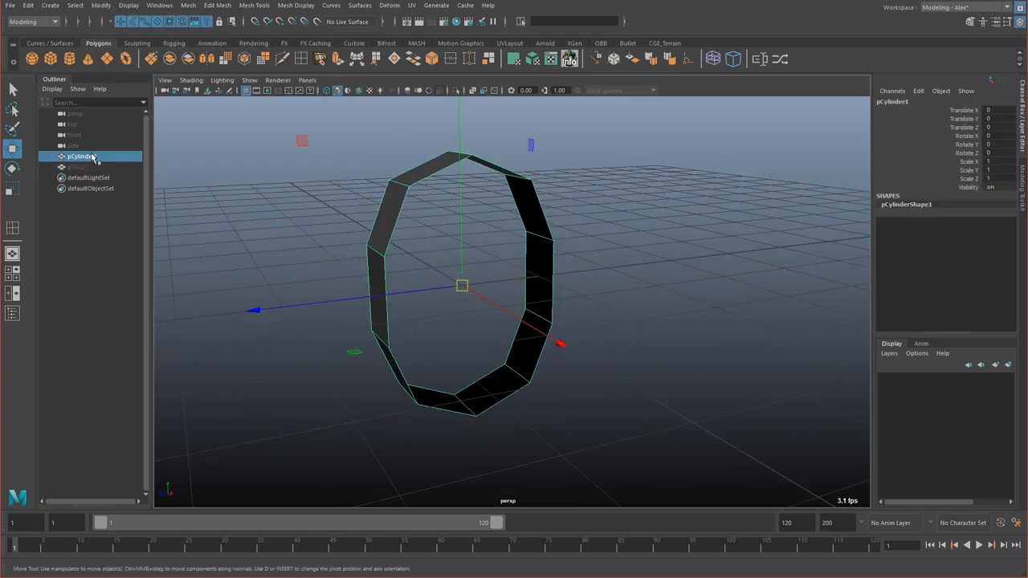
pyautogui.doubleClick(80, 156)
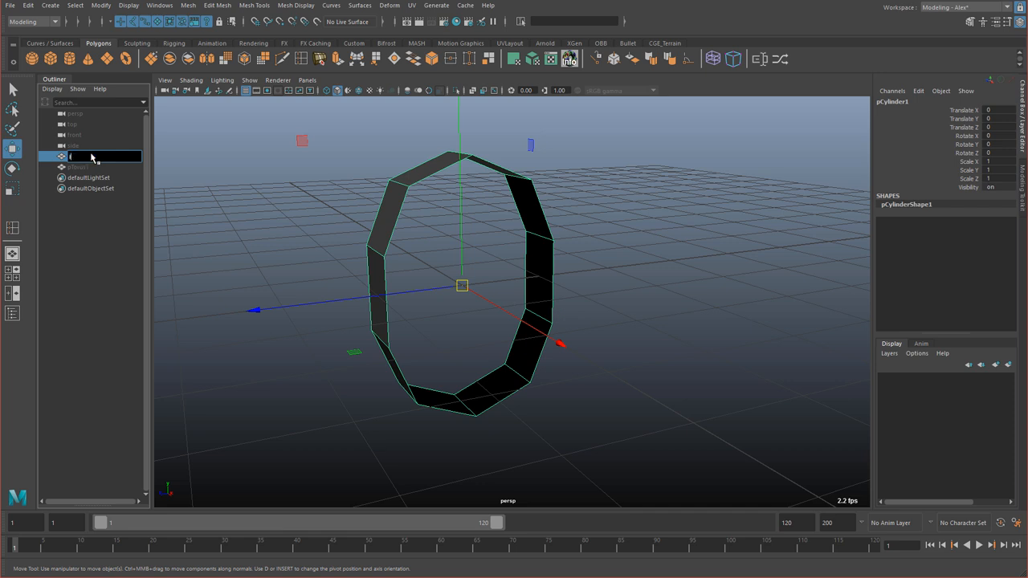
pyautogui.write('chainLinkLow1')
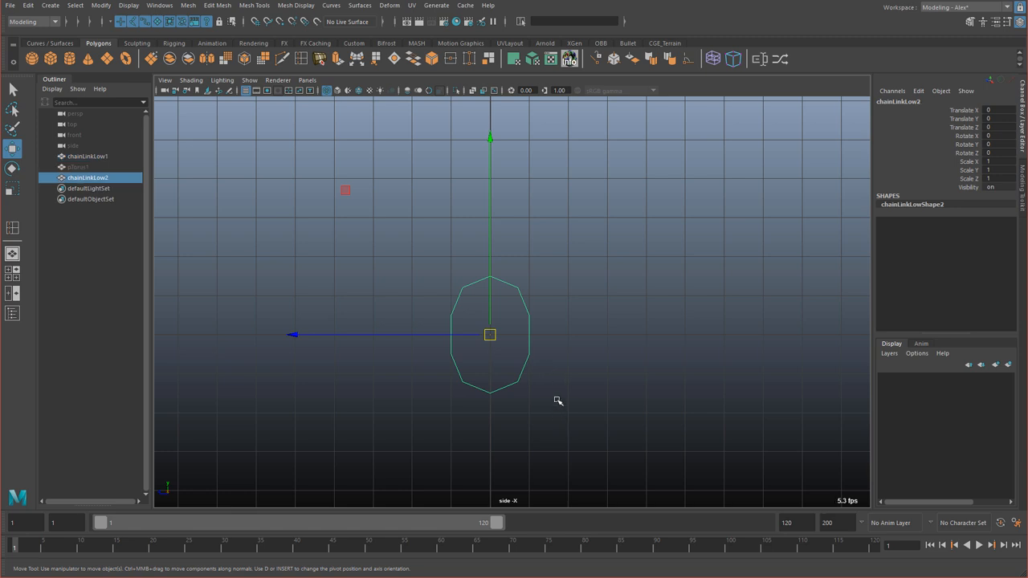
# Step: Move the chainLink ring upward along Y into position in side view
pyautogui.moveTo(490, 336); pyautogui.dragTo(490, 253)
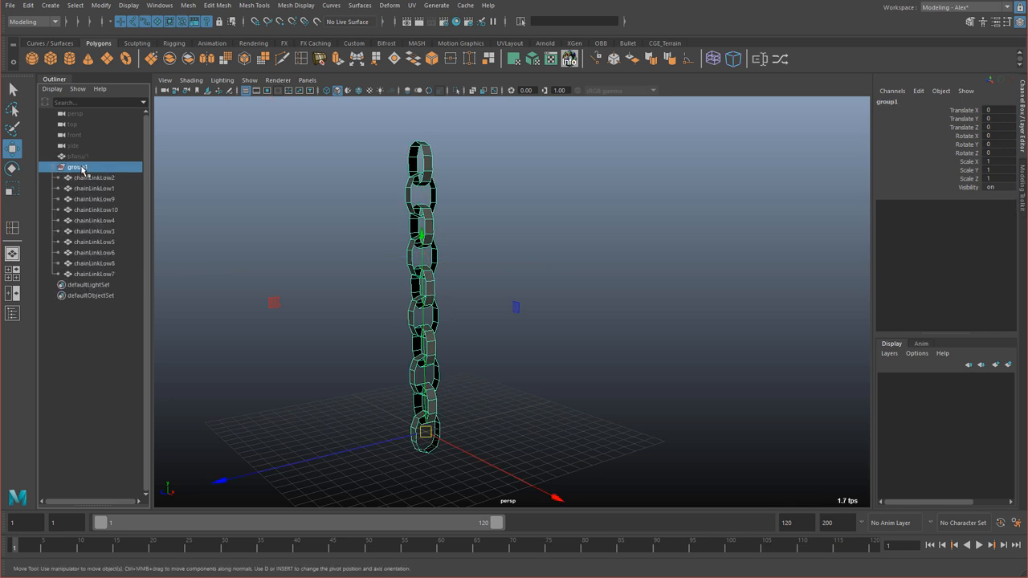
# Step: Rename group1 to nCloth_grp and tear off the nCloth menu from the FX menu set
pyautogui.doubleClick(78, 167)
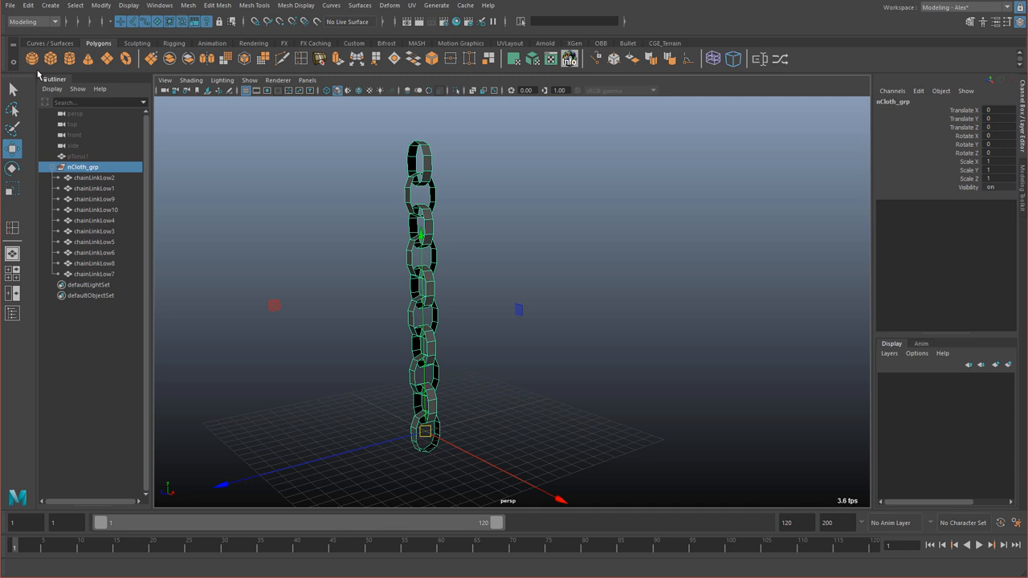
pyautogui.click(32, 22)
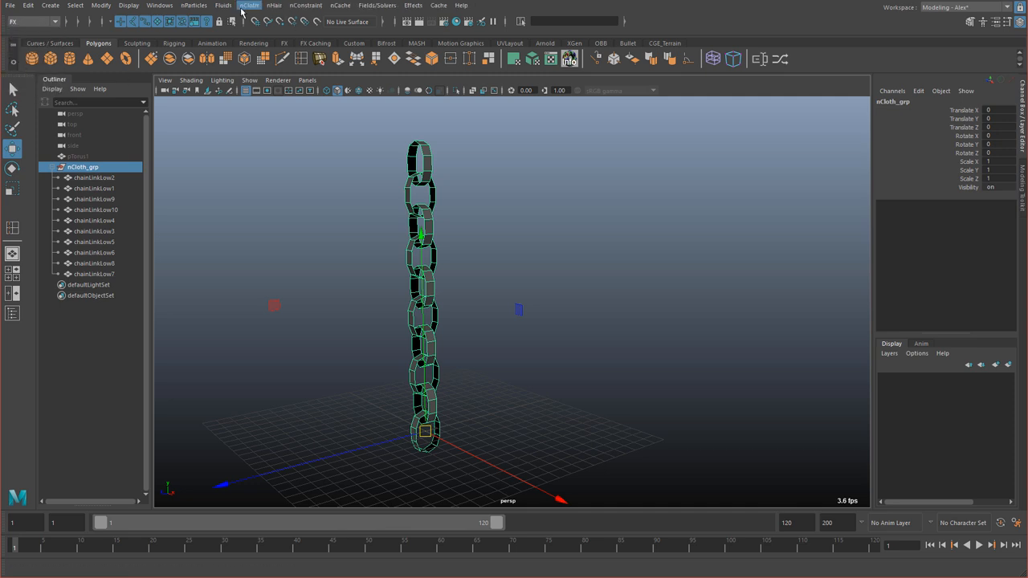
pyautogui.click(249, 5)
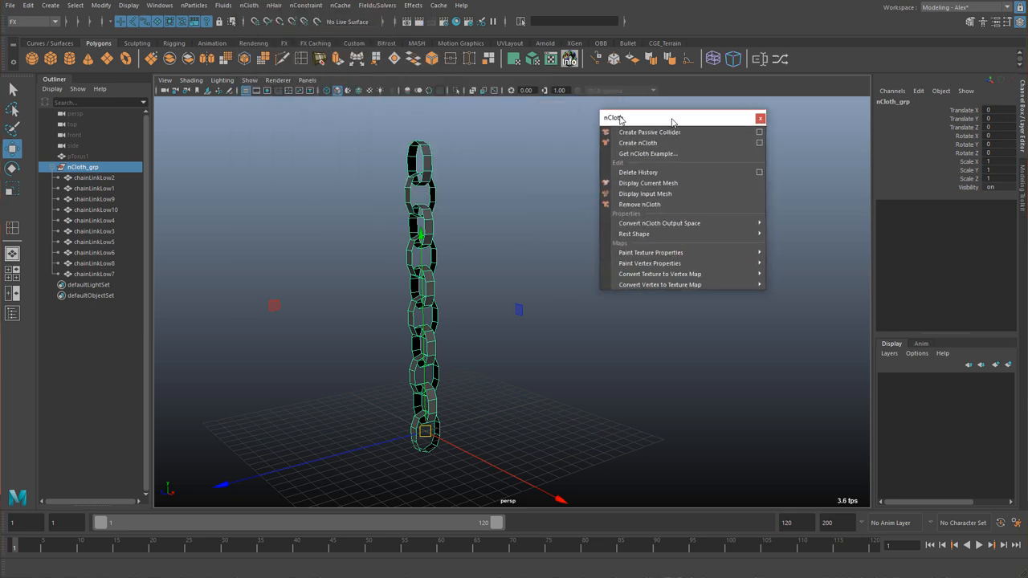
pyautogui.click(273, 5)
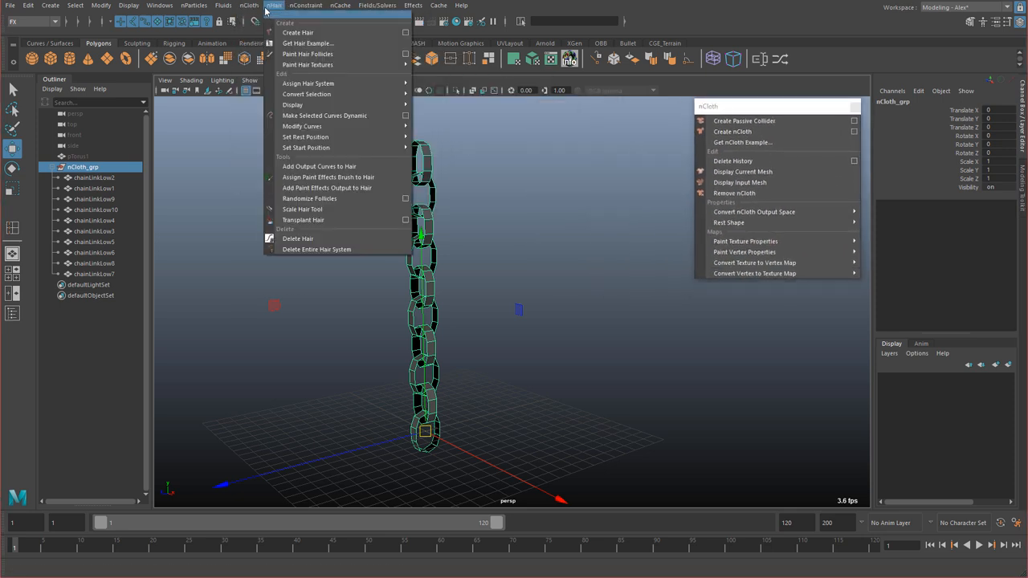
pyautogui.click(249, 6)
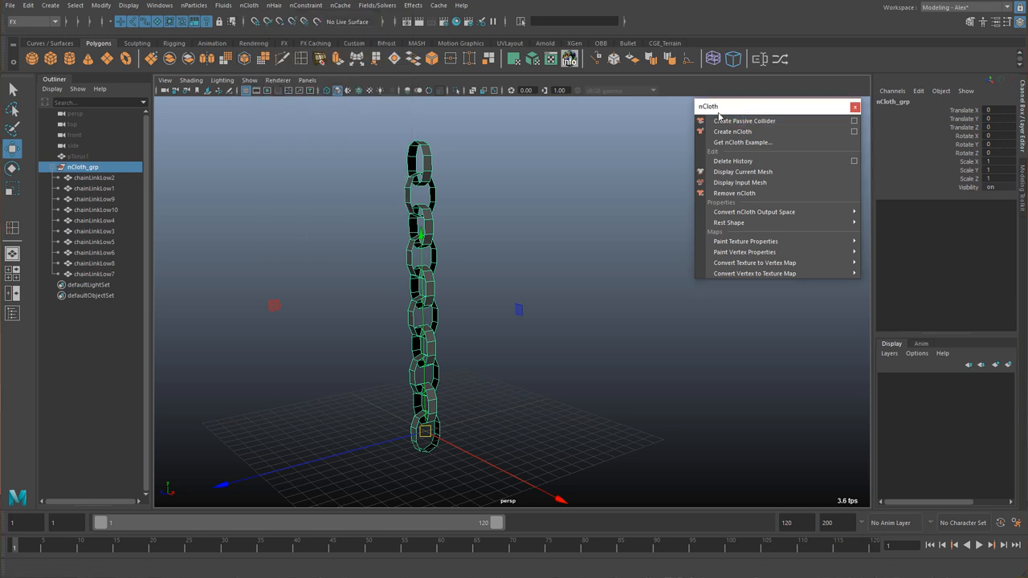
pyautogui.moveTo(726, 145)
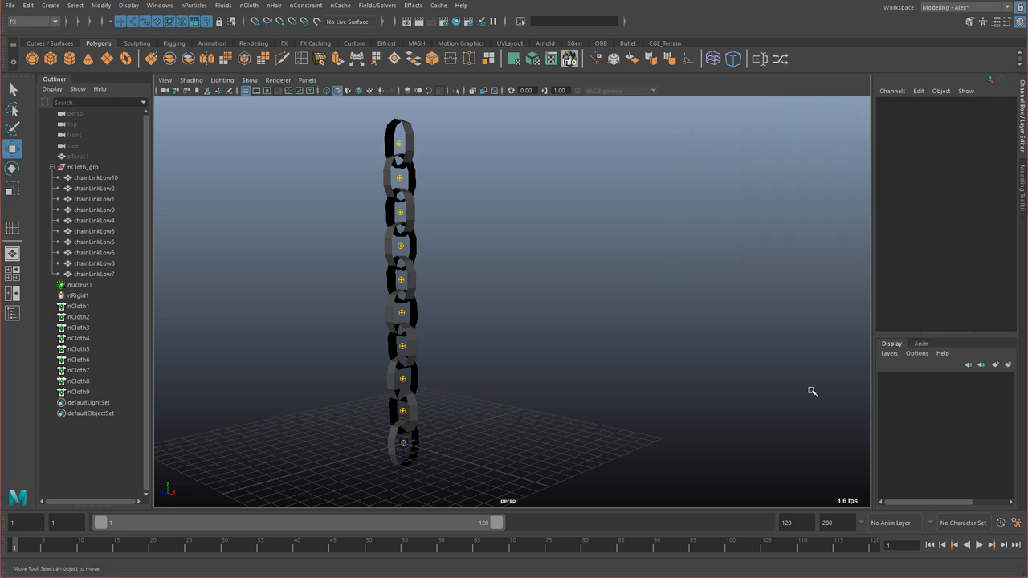
# Step: Extend the range to 1000 frames, set playback to every frame, Free, and play the simulation
pyautogui.click(24, 524)
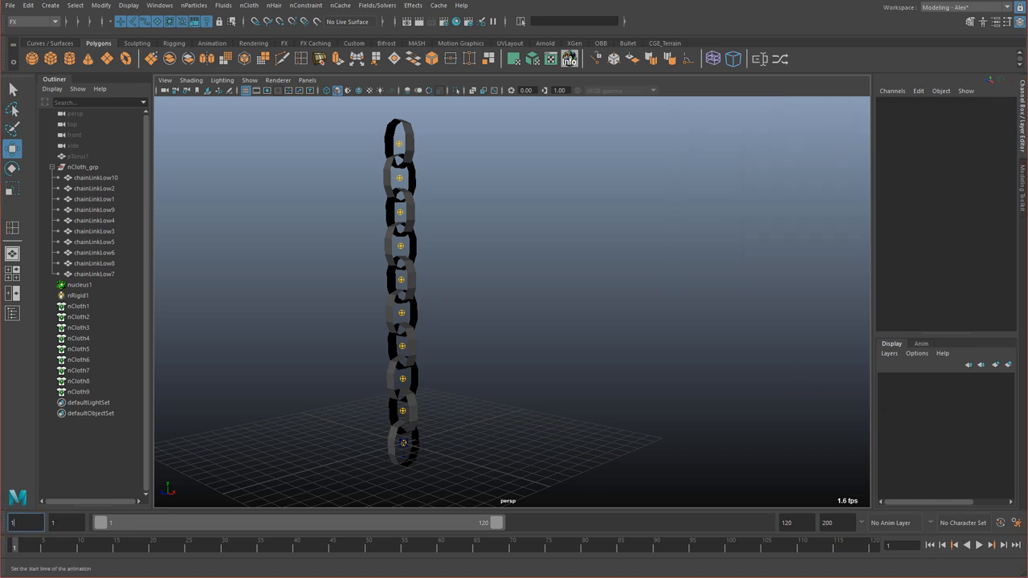
pyautogui.click(67, 523)
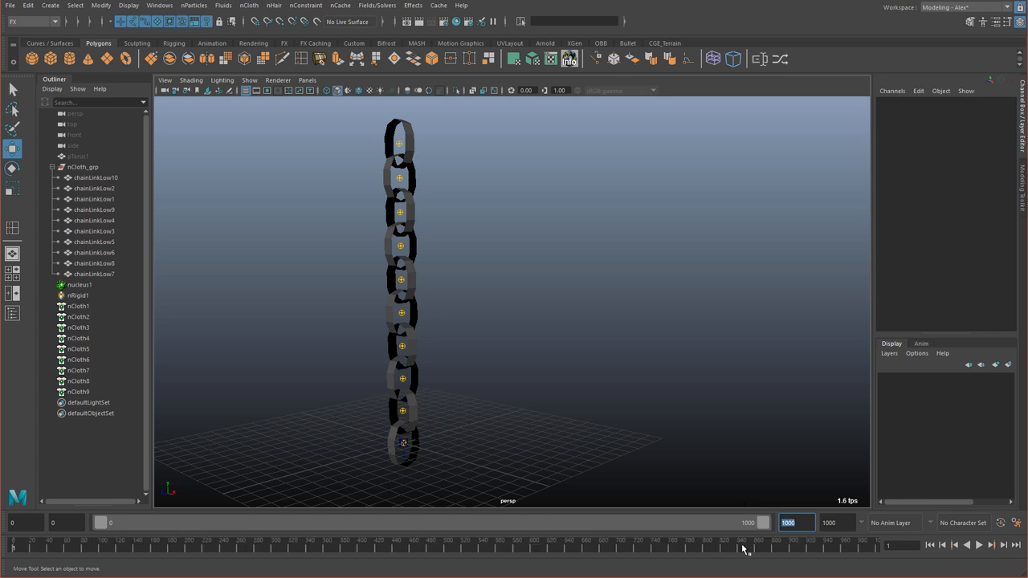
pyautogui.rightClick(983, 550)
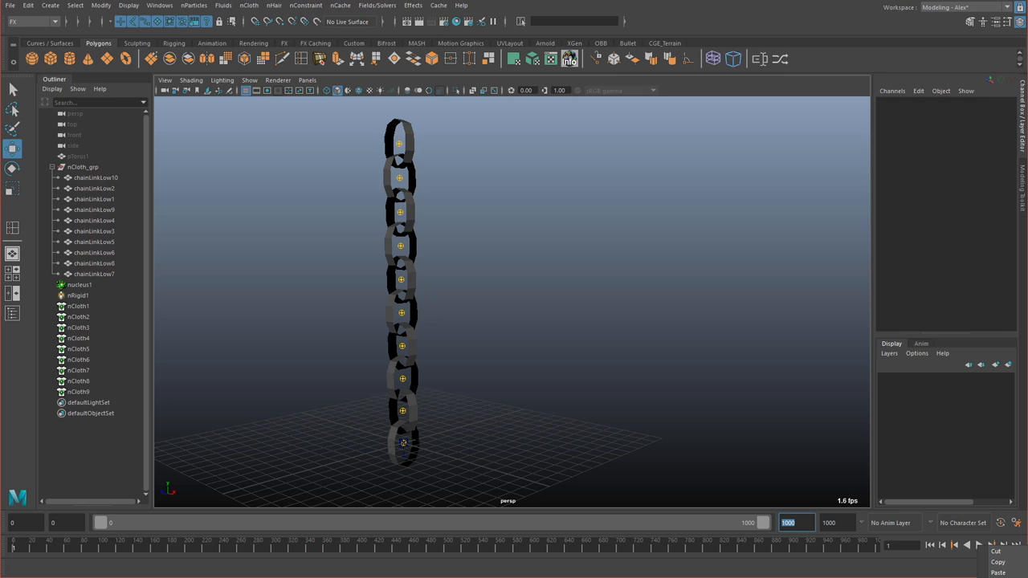
pyautogui.click(861, 501)
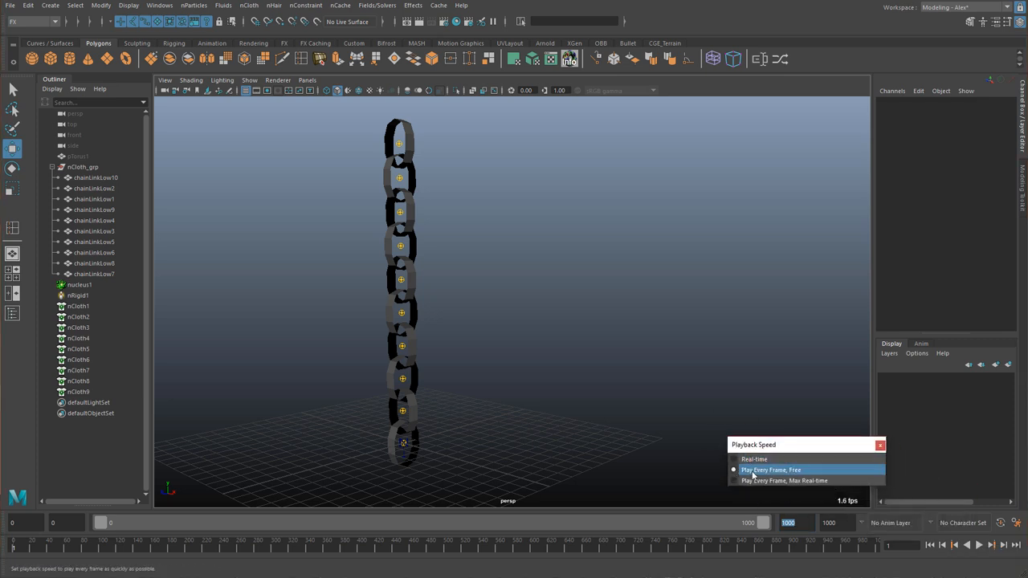
pyautogui.click(771, 469)
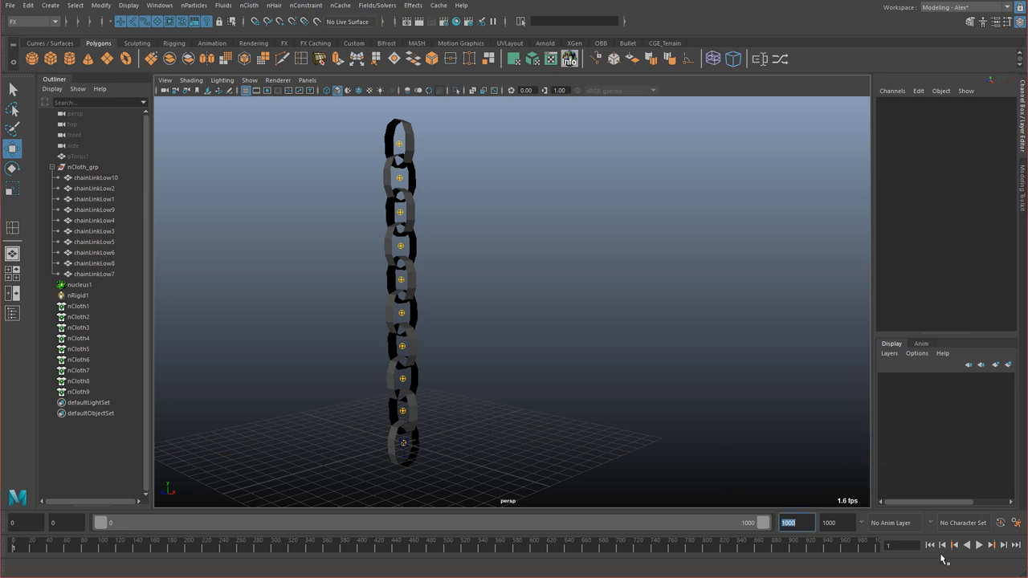
pyautogui.click(980, 546)
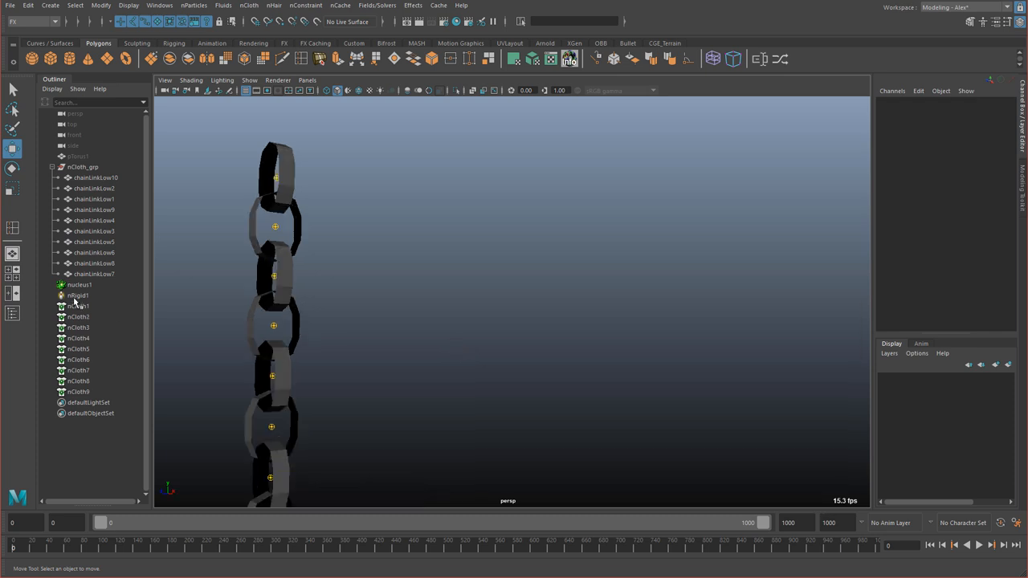
# Step: Select nRigid1 through nCloth8 and show them in the Attribute Spread Sheet
pyautogui.click(77, 295)
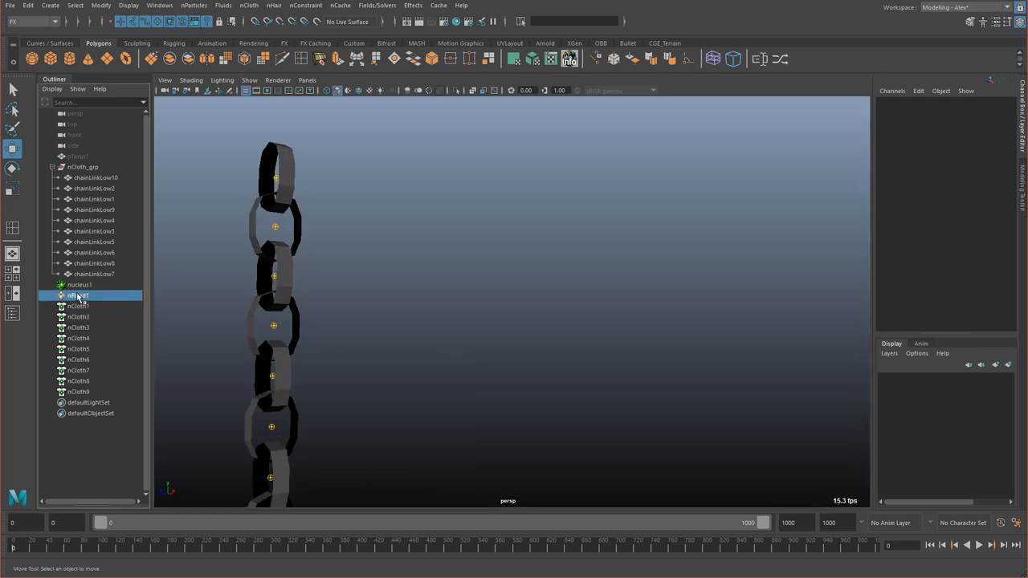
pyautogui.click(77, 392)
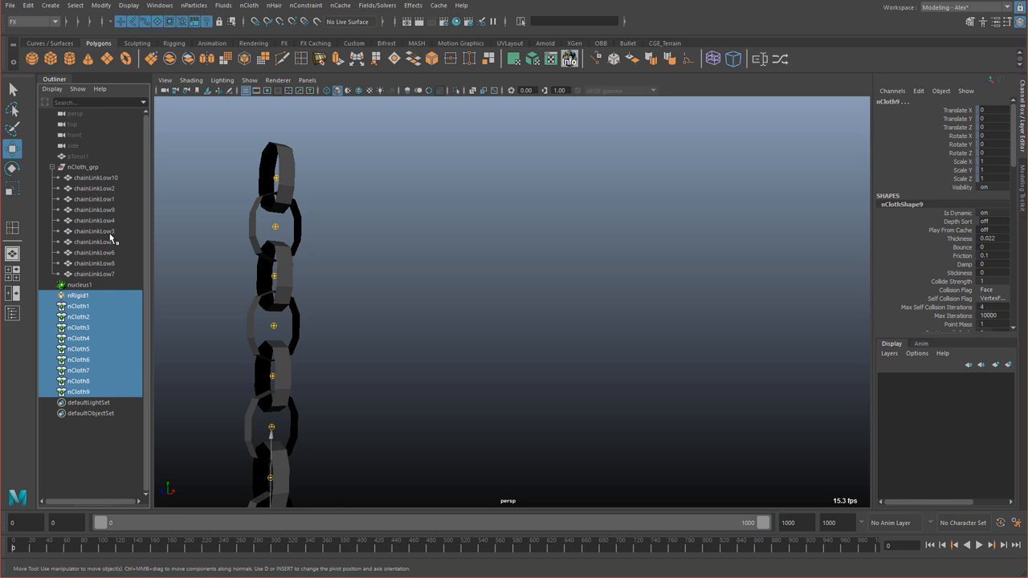
pyautogui.click(161, 7)
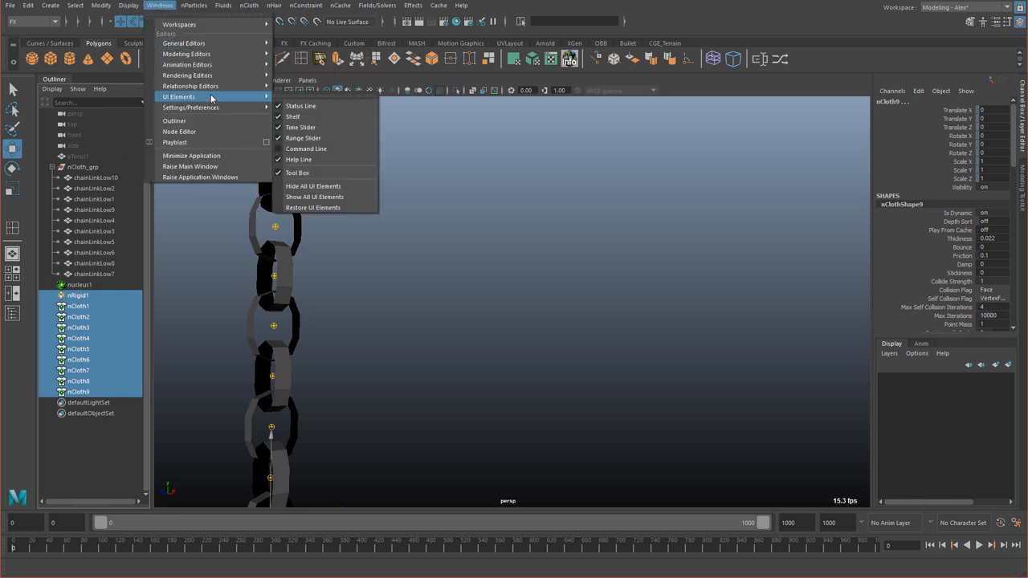
pyautogui.moveTo(183, 41)
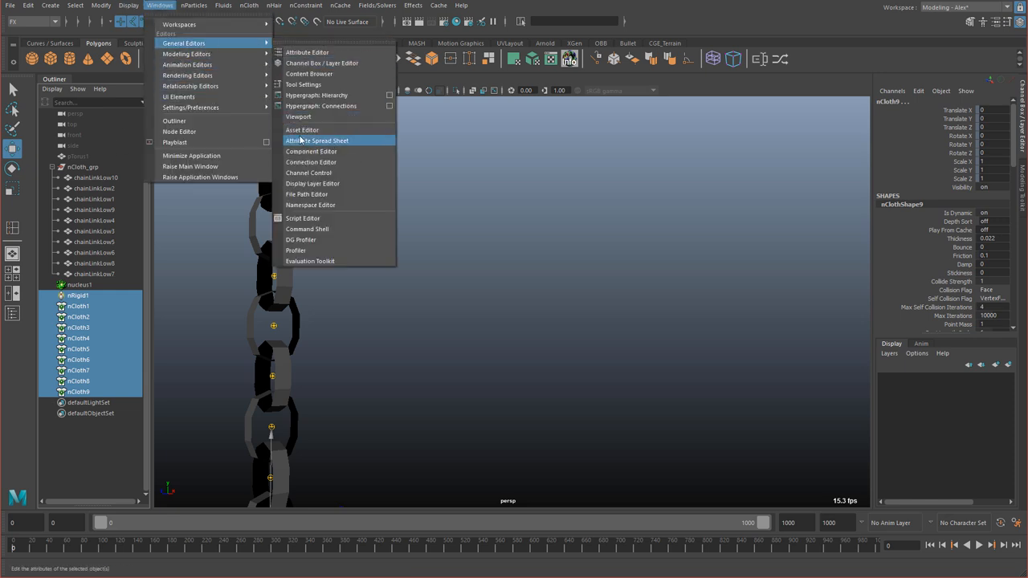
pyautogui.click(318, 141)
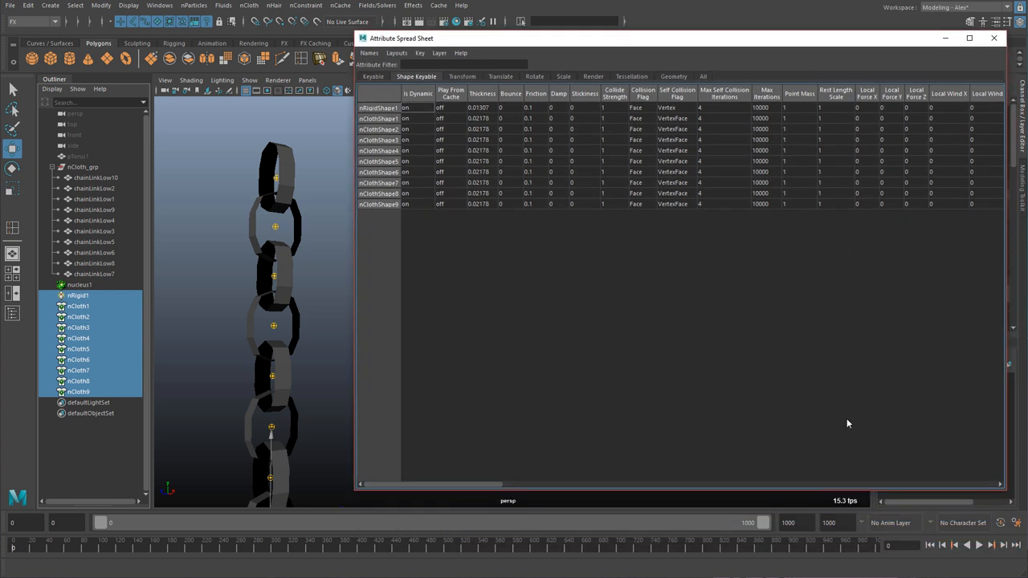
# Step: Set stretch, compression and bend resistance to 200 for all nCloth links
pyautogui.click(979, 545)
pyautogui.write('200')
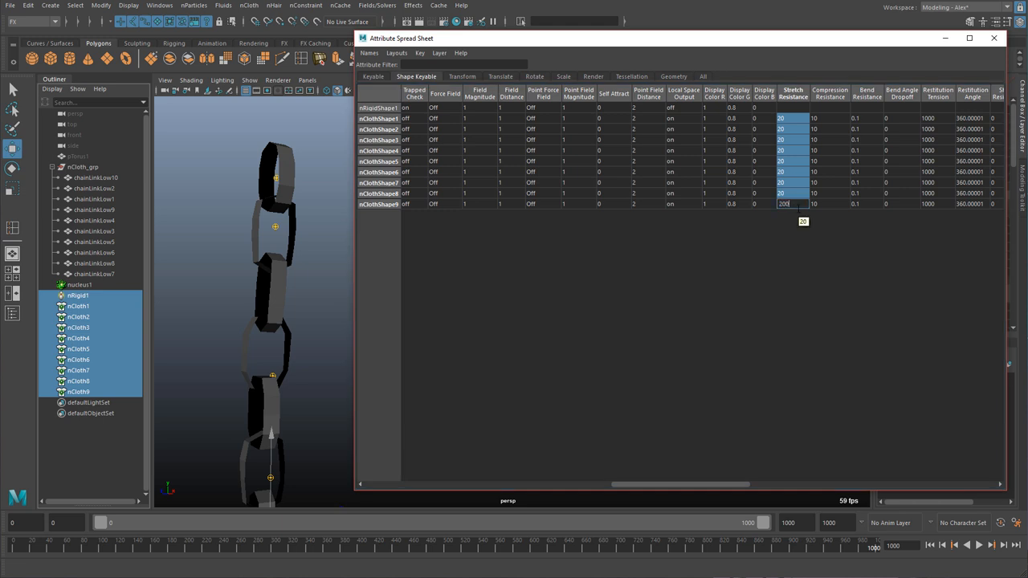
pyautogui.press('Enter')
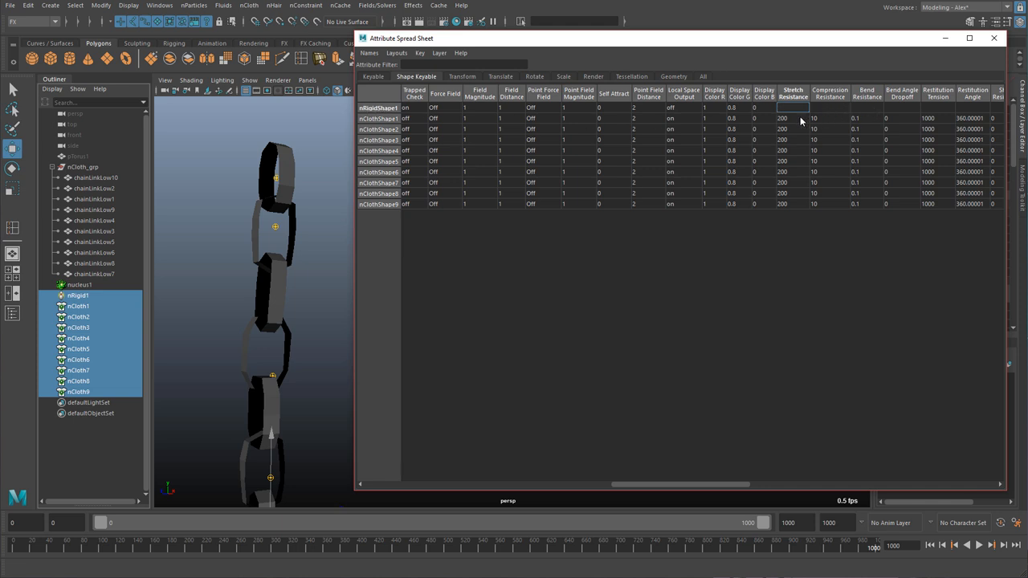
pyautogui.click(794, 119)
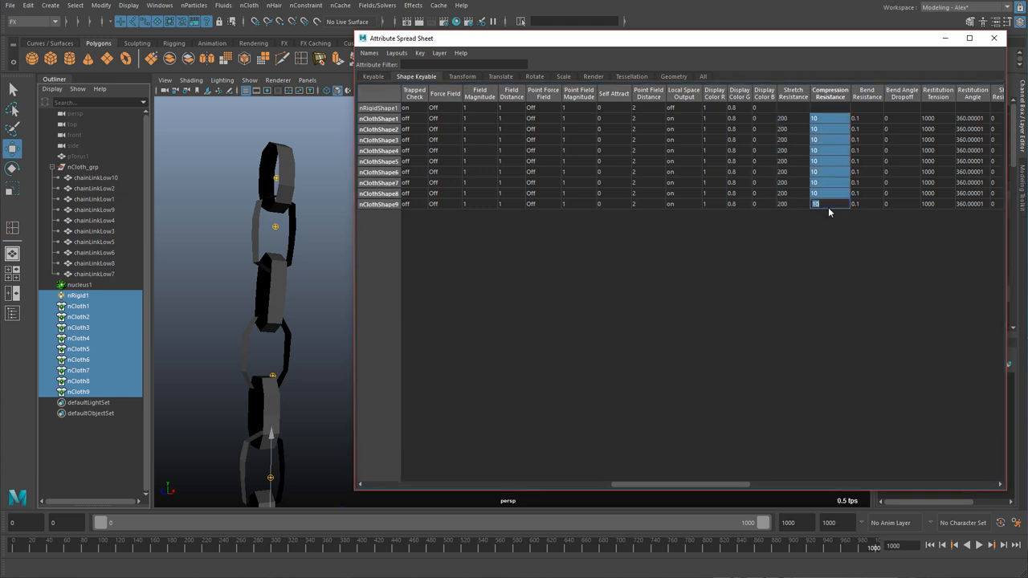
pyautogui.write('200')
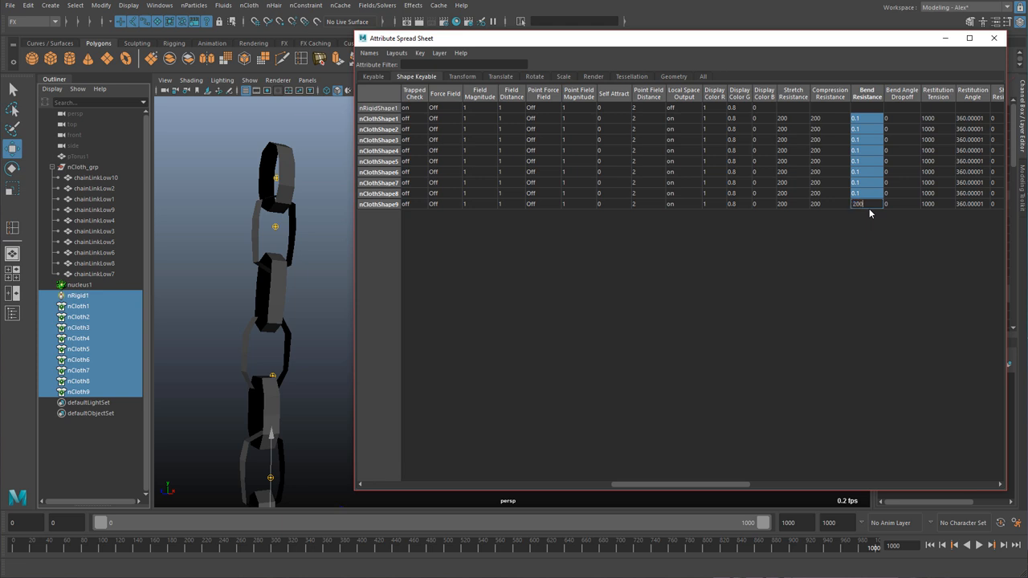
pyautogui.click(978, 546)
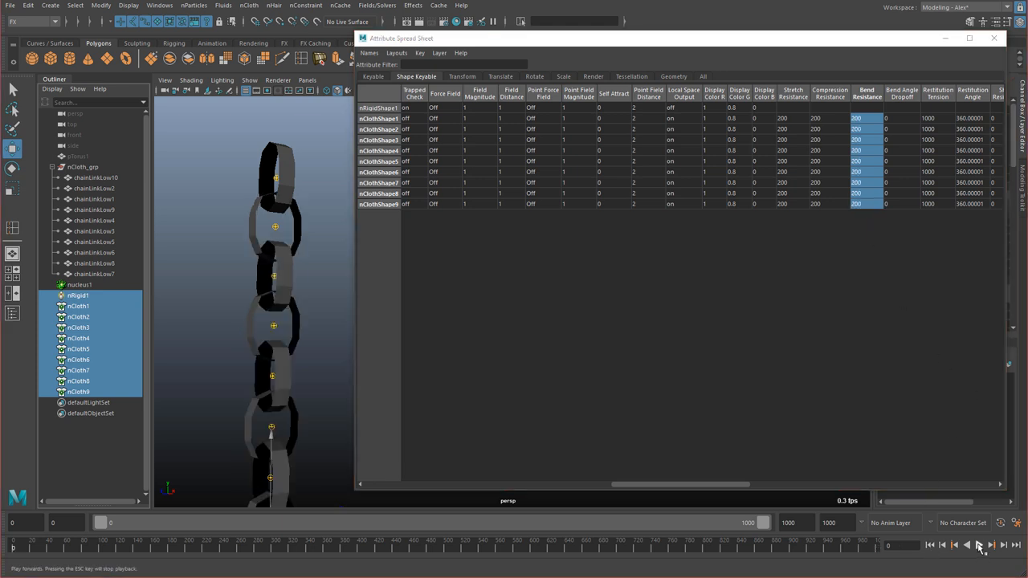
# Step: Play and replay the simulation to test the stiffer chain, then stop it
pyautogui.click(979, 544)
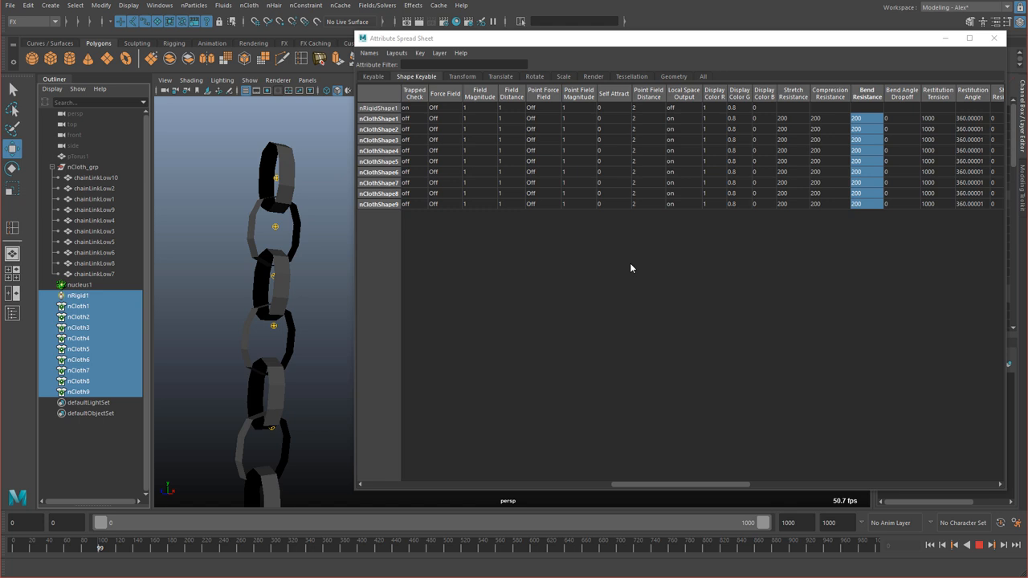
pyautogui.moveTo(682, 485); pyautogui.dragTo(771, 485)
pyautogui.write('2')
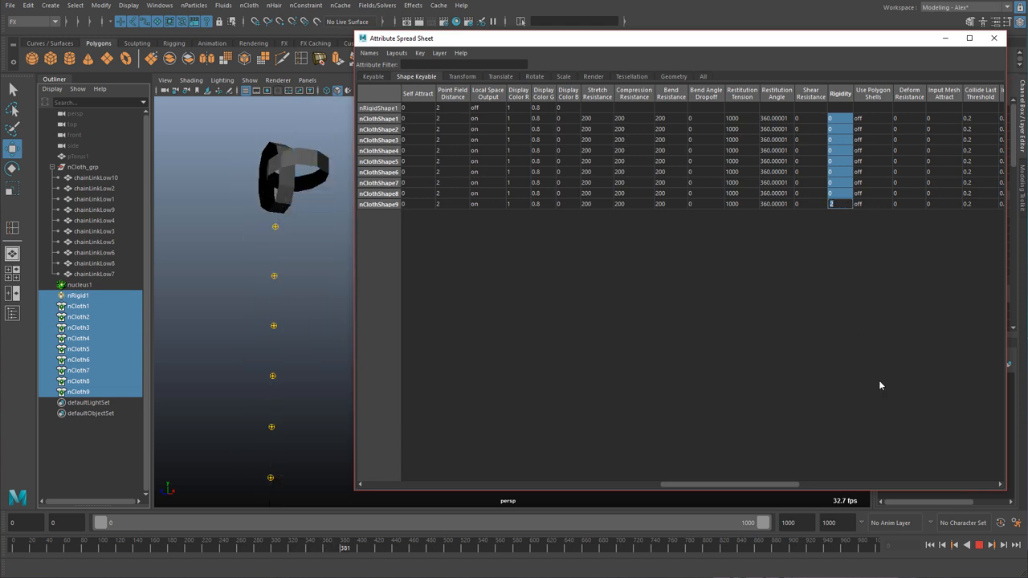
pyautogui.click(980, 546)
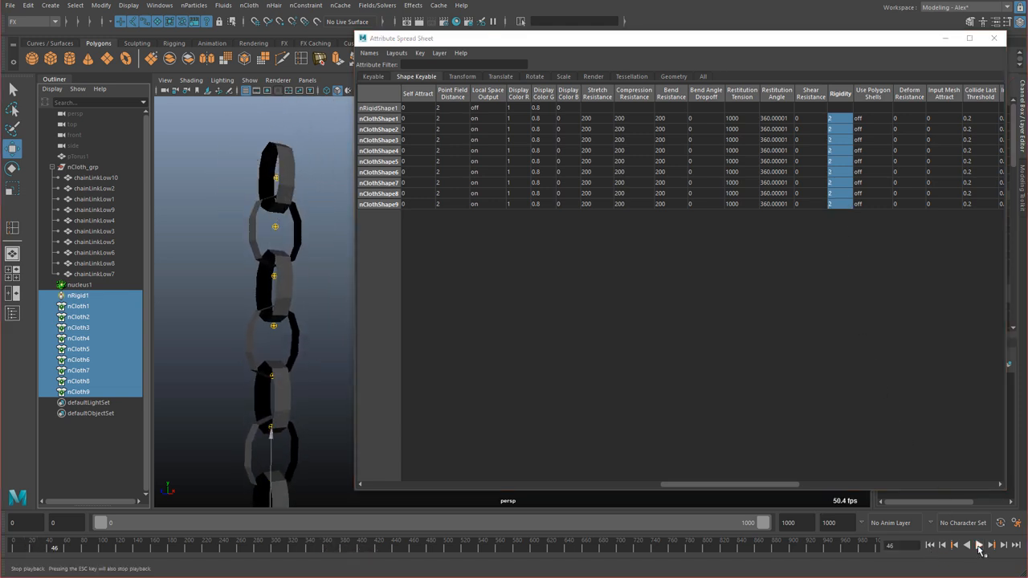
pyautogui.click(977, 546)
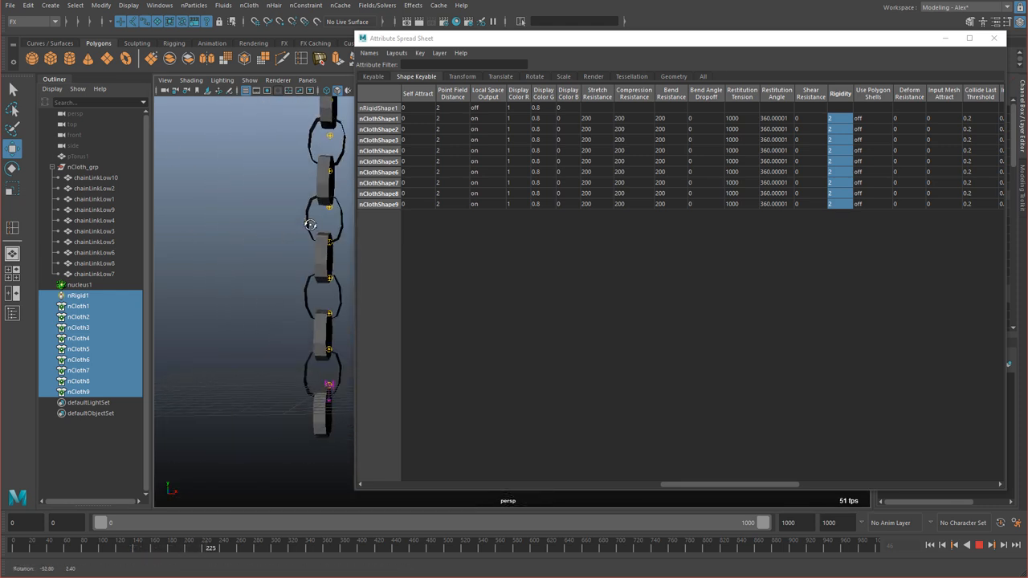
pyautogui.click(980, 544)
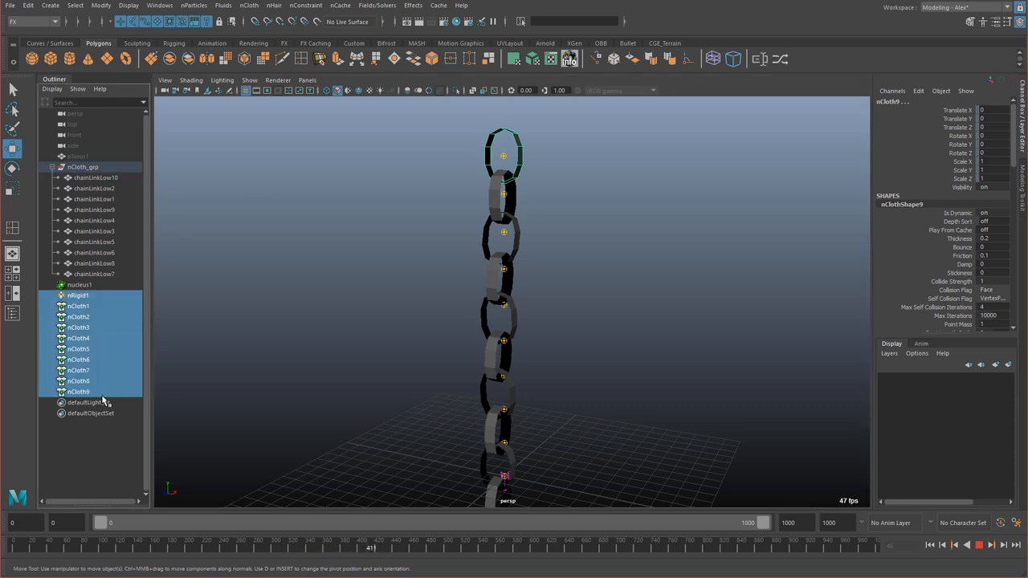
# Step: Apply VertexFace as the Self Collision Flag to all nClothShape nodes in the spreadsheet
pyautogui.click(159, 6)
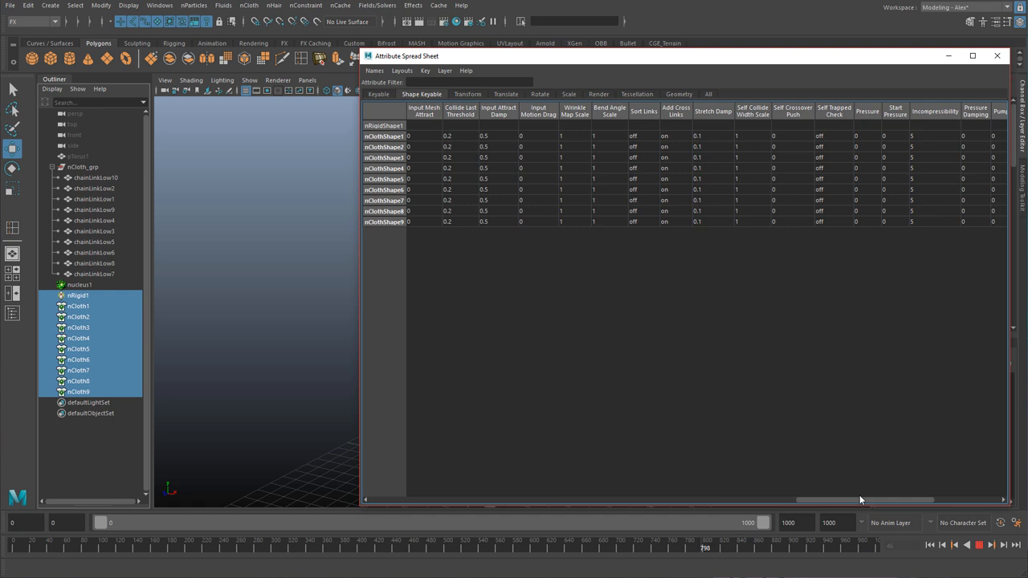
pyautogui.hscroll(3)
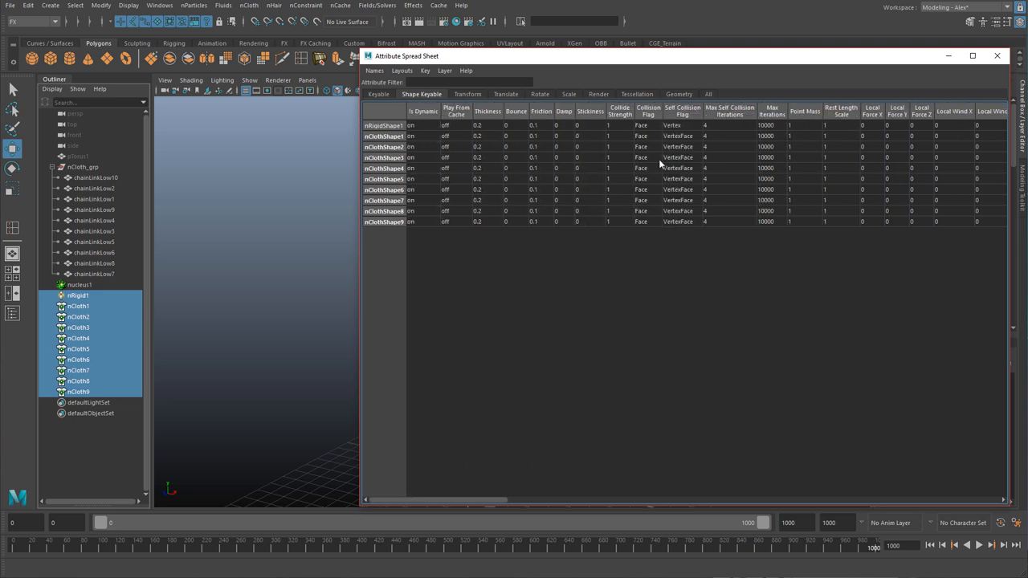
pyautogui.moveTo(202, 315)
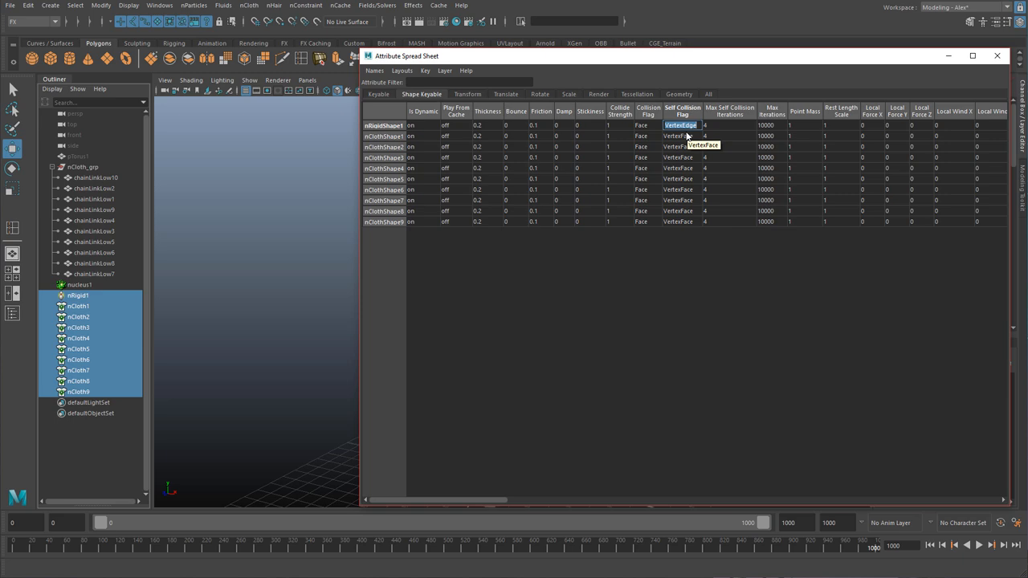
pyautogui.click(681, 125)
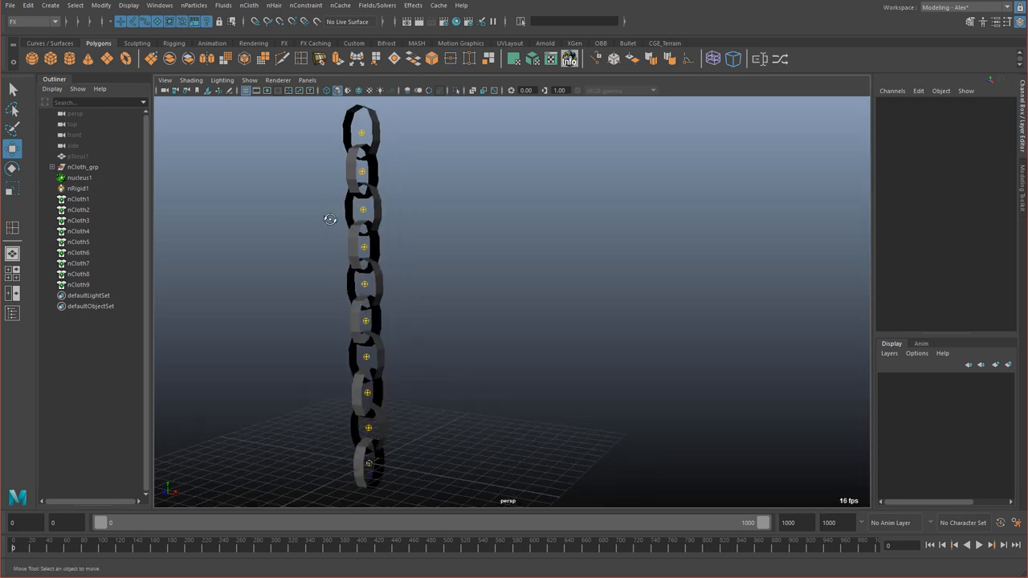
# Step: Select the top chain link to rivet its edges, creating rivet1 and rivet2
pyautogui.click(173, 42)
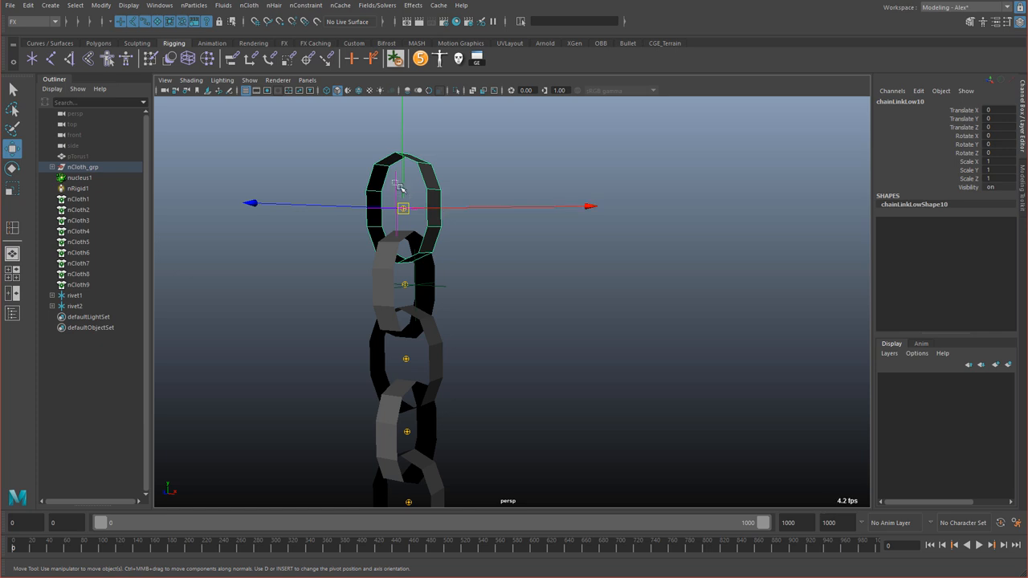
# Step: Pick two edges on each upper link and rivet them, creating rivet3 onward
pyautogui.click(74, 296)
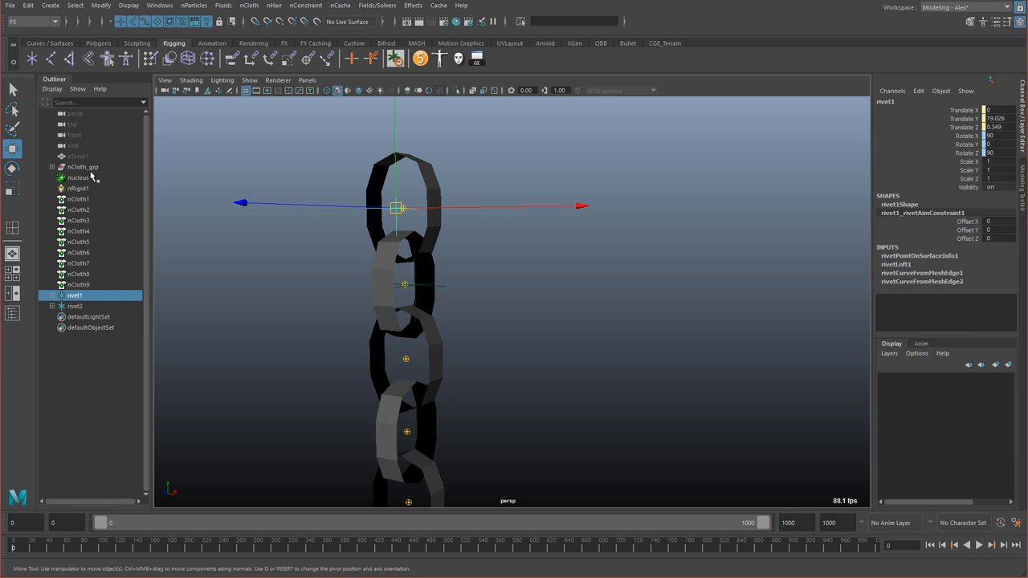
pyautogui.moveTo(74, 158)
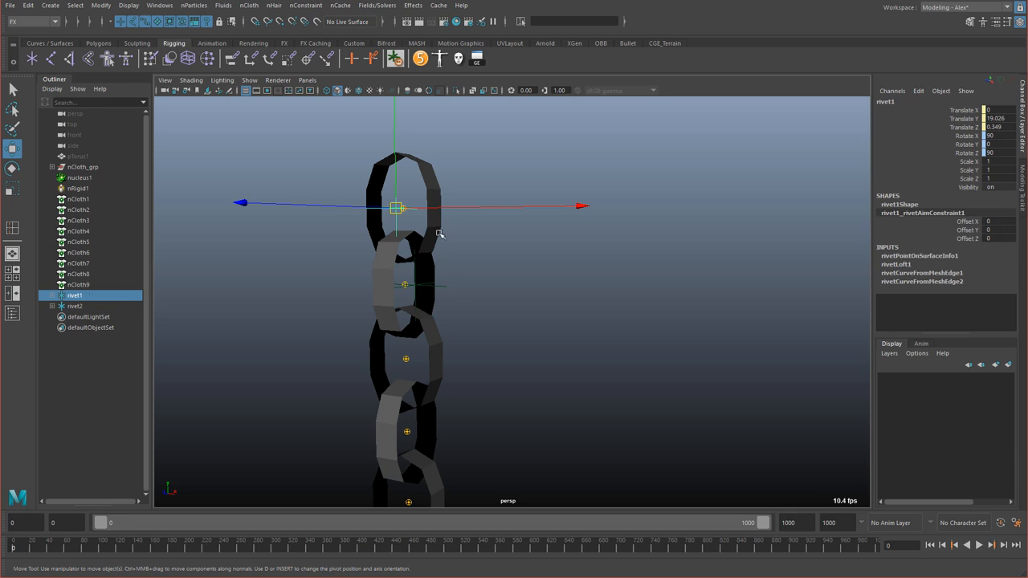
pyautogui.click(83, 168)
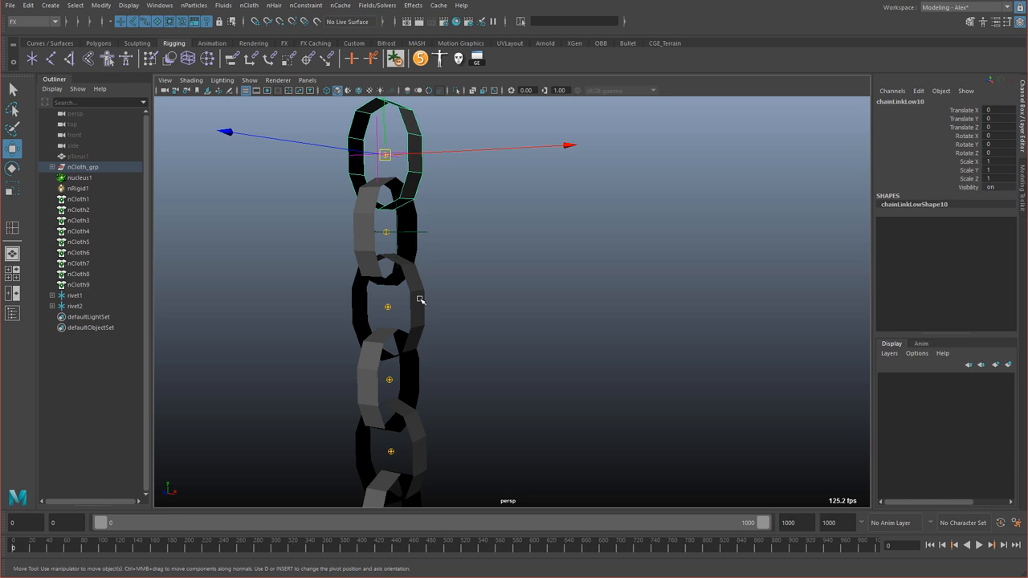
pyautogui.rightClick(389, 305)
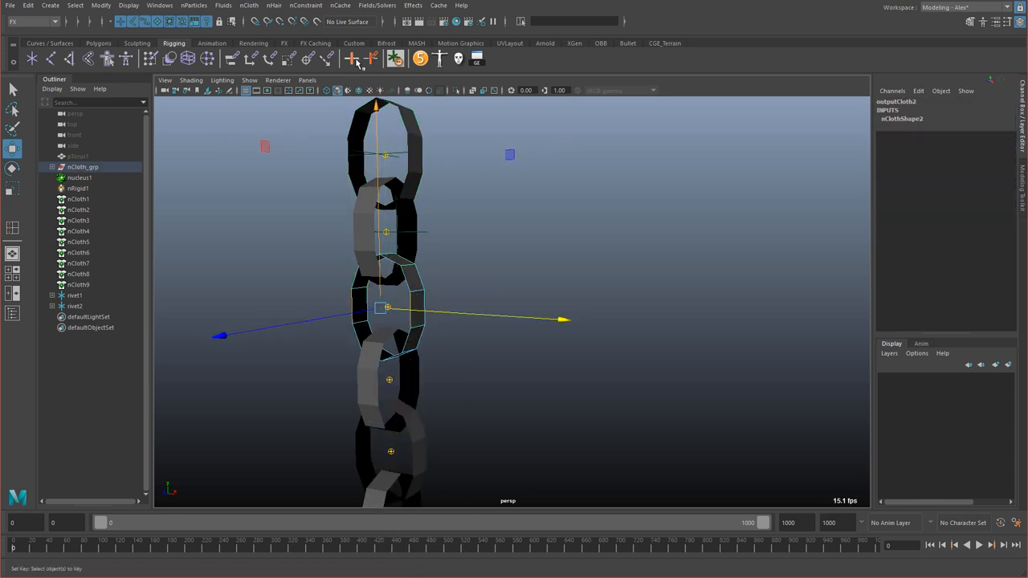
pyautogui.click(74, 316)
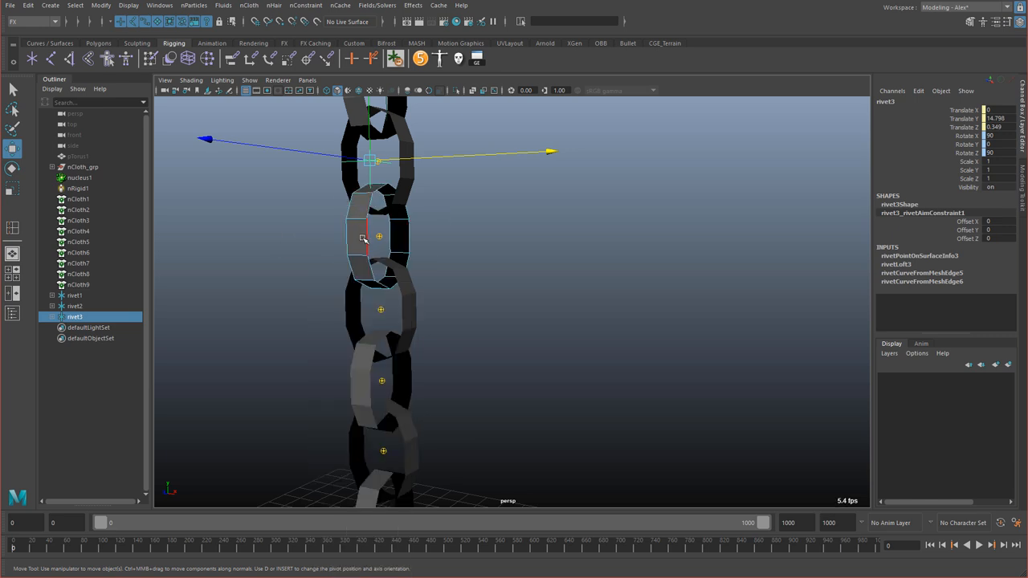
pyautogui.click(73, 327)
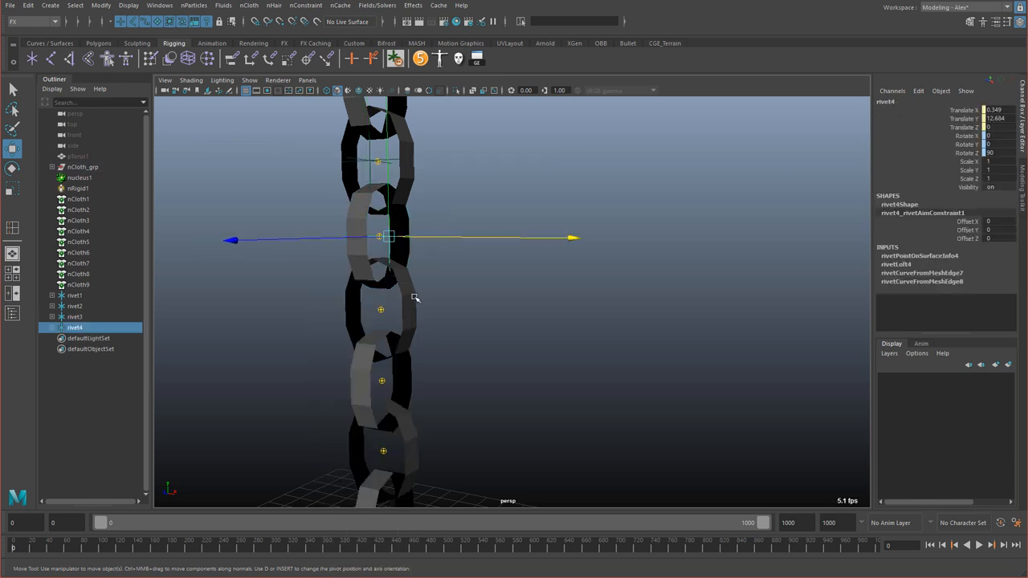
pyautogui.click(74, 338)
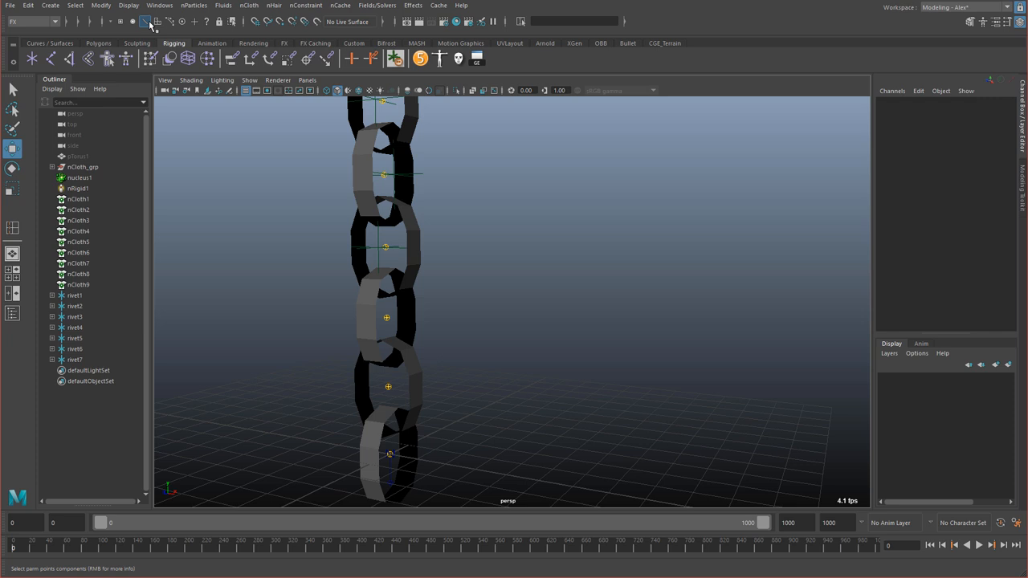
# Step: Rivet the remaining lower links the same way, reaching ten rivets in total
pyautogui.click(145, 22)
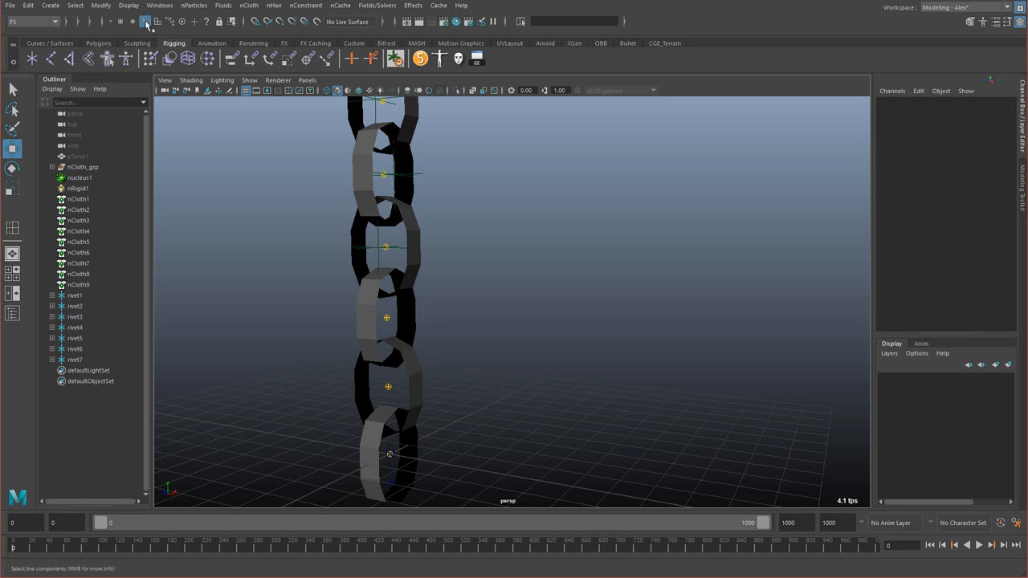
pyautogui.click(144, 22)
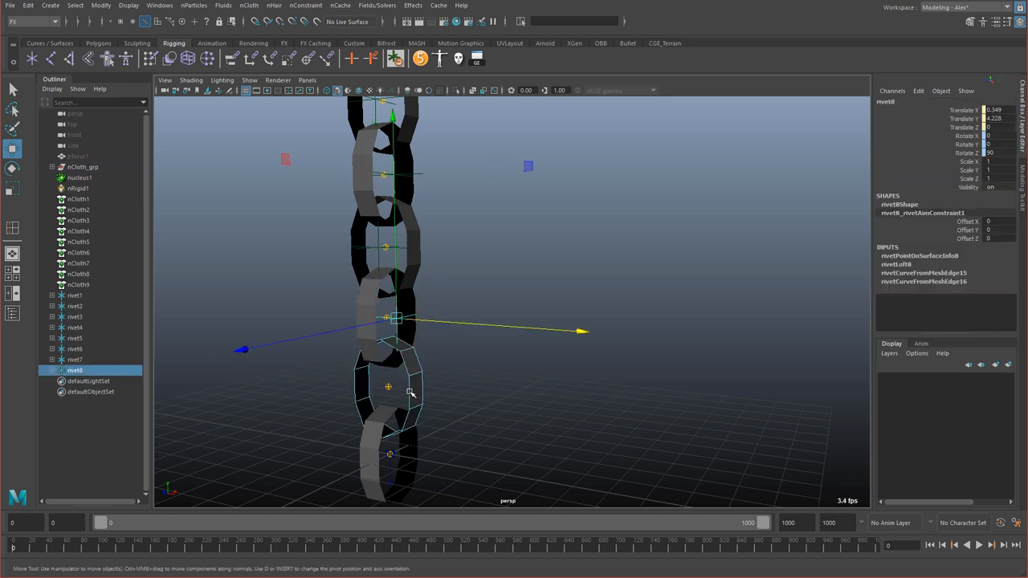
pyautogui.click(74, 381)
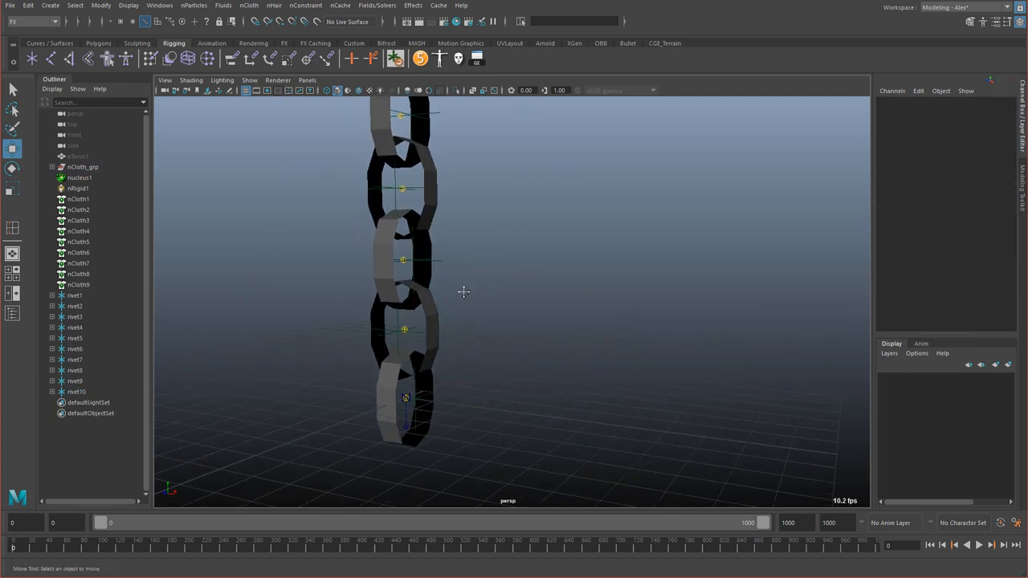
pyautogui.moveTo(266, 154)
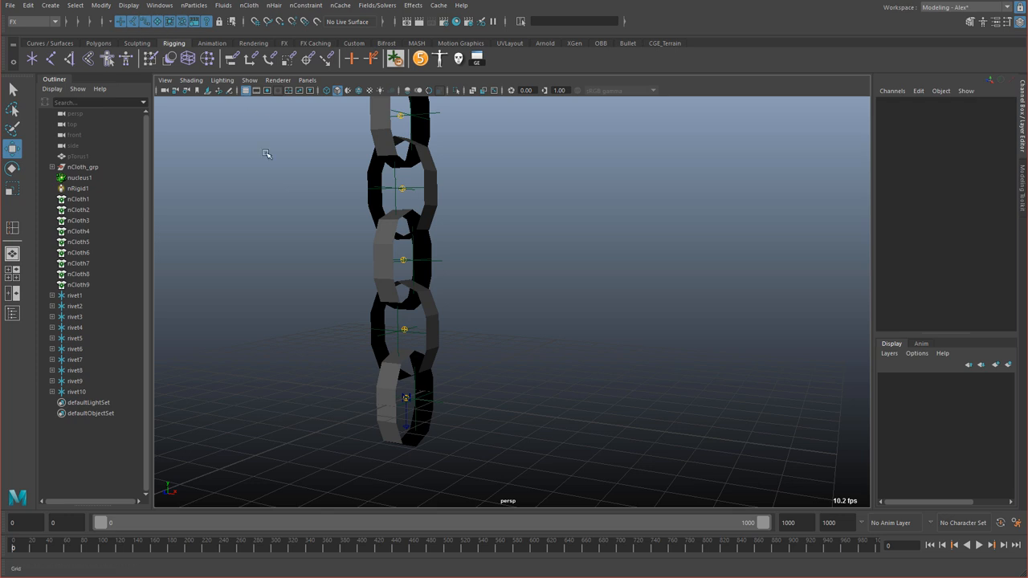
pyautogui.moveTo(309, 224)
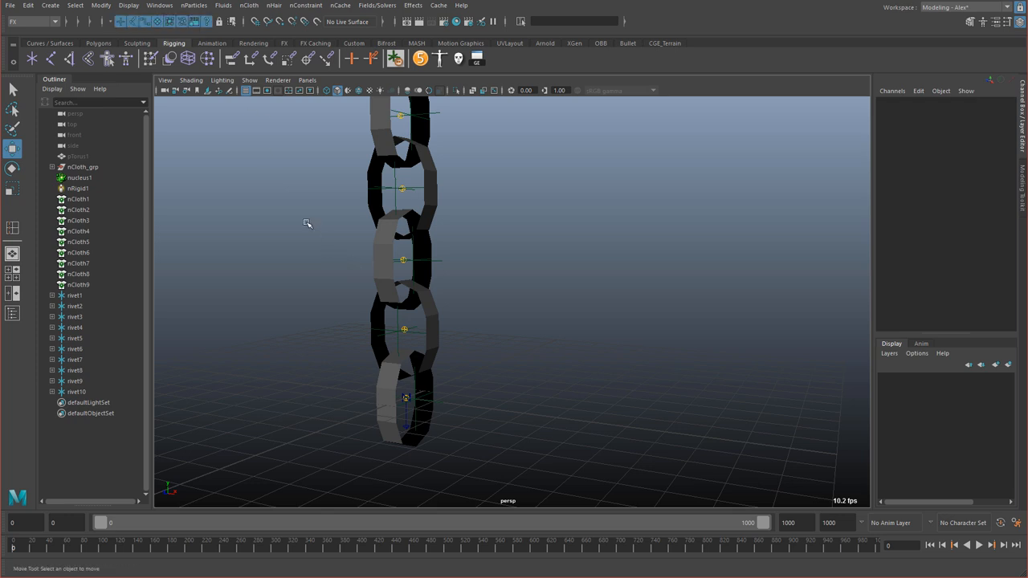
pyautogui.moveTo(302, 218)
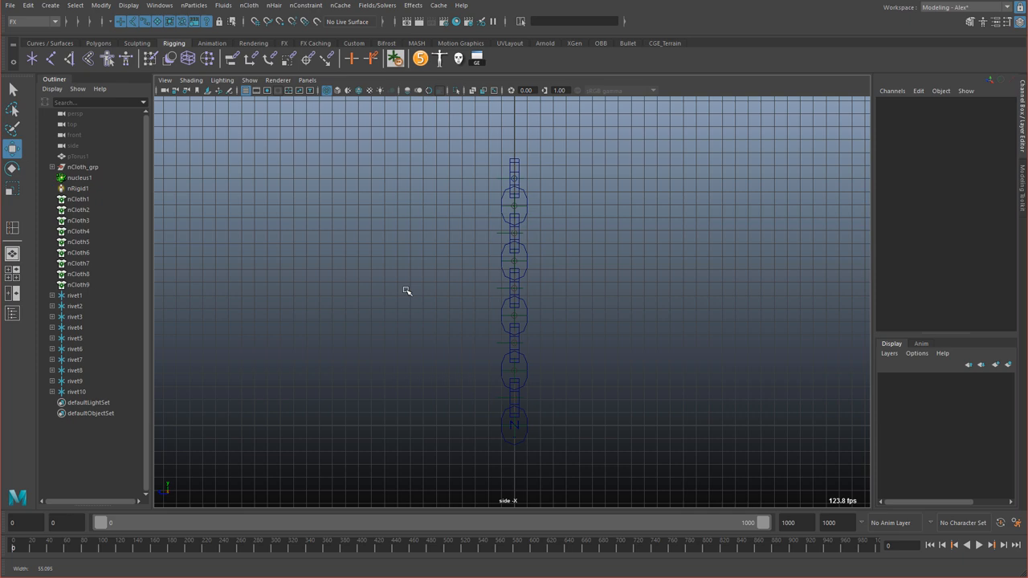
# Step: Position smooth pTorus copies over each chain link, ready for constraining
pyautogui.click(77, 156)
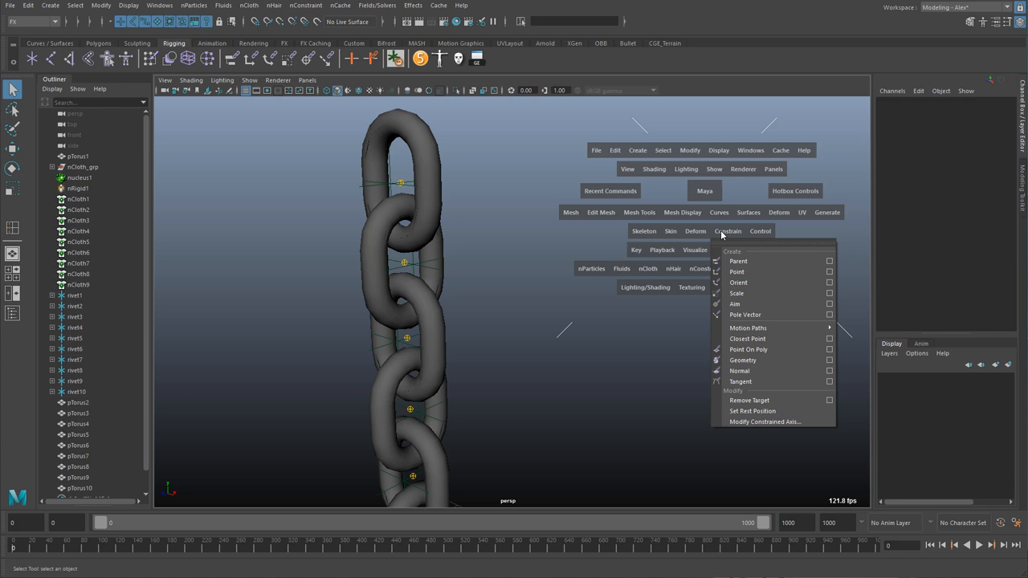
pyautogui.moveTo(731, 251)
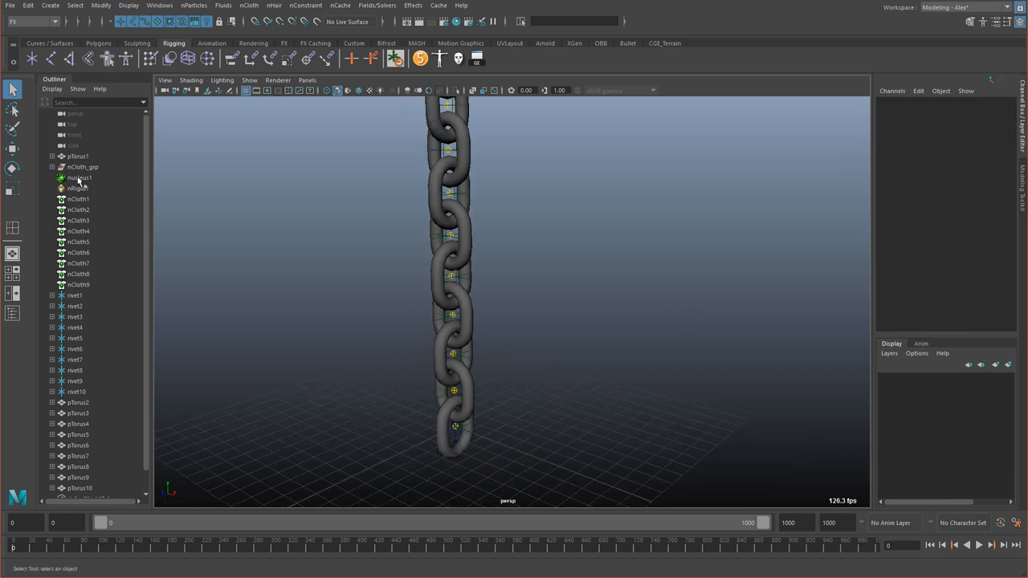
# Step: Hide the nCloth simulation group in the Outliner so only the torus links show
pyautogui.click(80, 176)
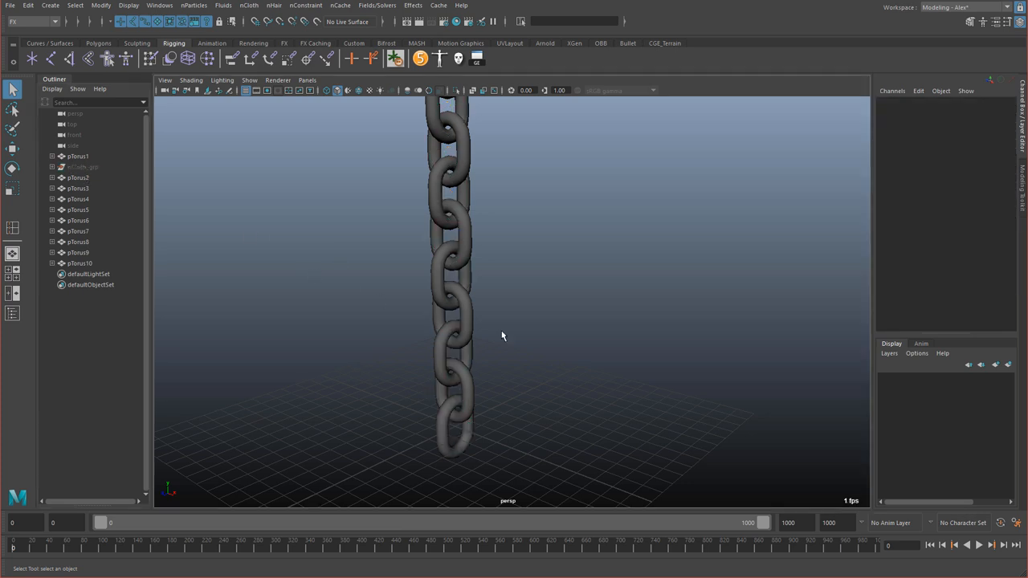
pyautogui.click(980, 545)
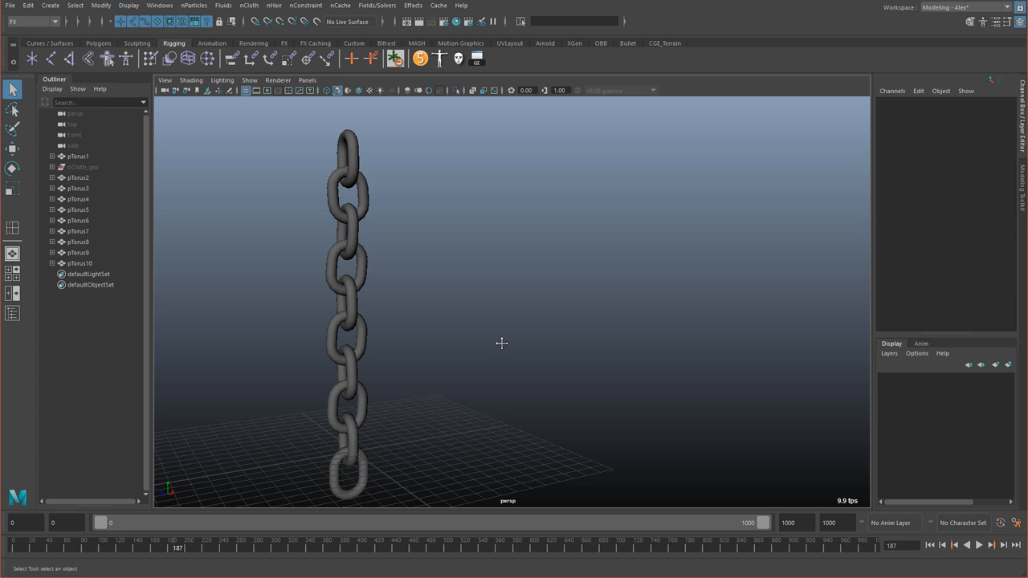
pyautogui.click(83, 167)
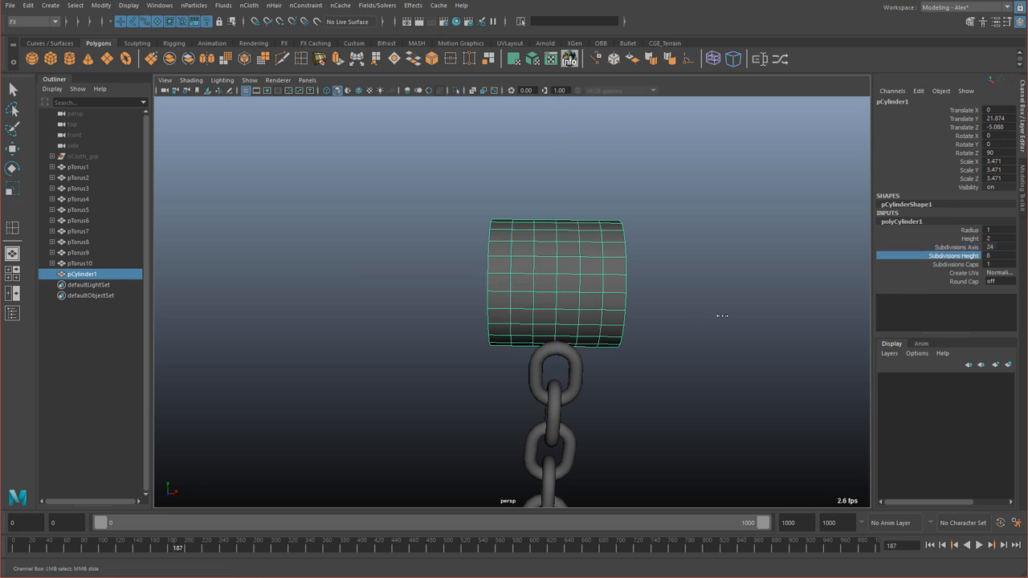
# Step: Create the spool cylinder above the chain and wrap it in a lattice deformer
pyautogui.rightClick(556, 281)
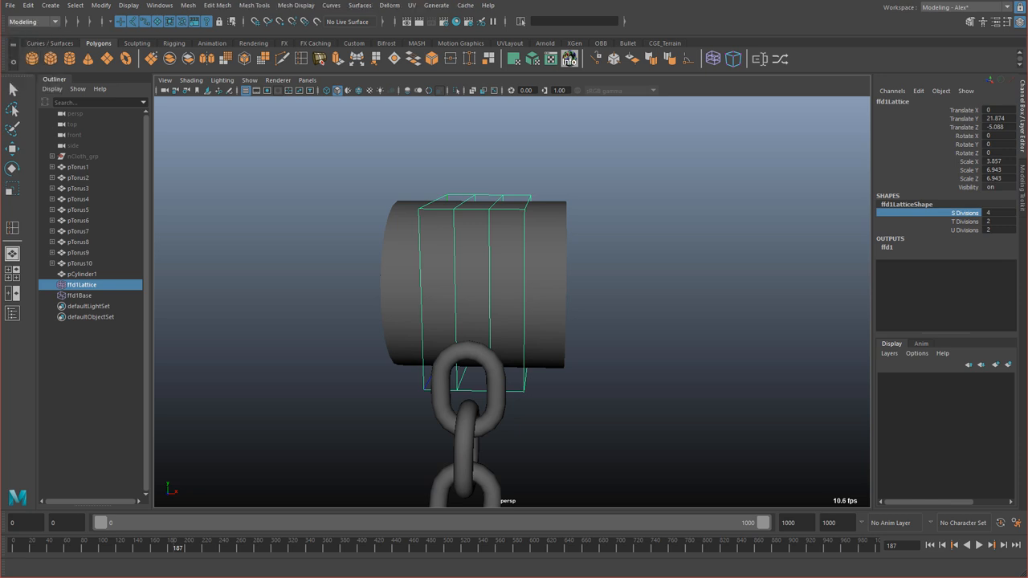
# Step: Scale the middle lattice points inward to pinch the cylinder into a concave spool
pyautogui.click(389, 7)
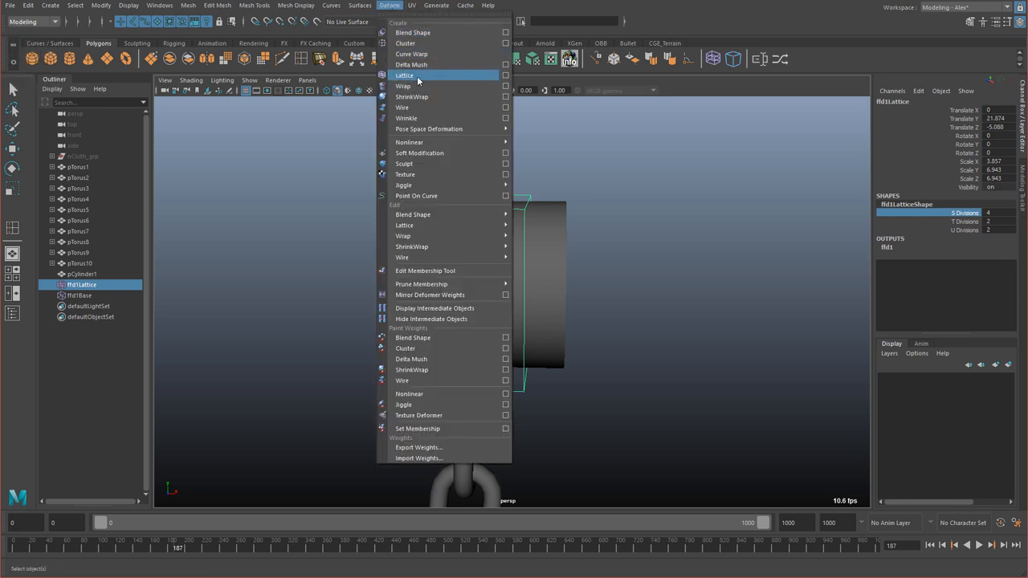
pyautogui.click(405, 76)
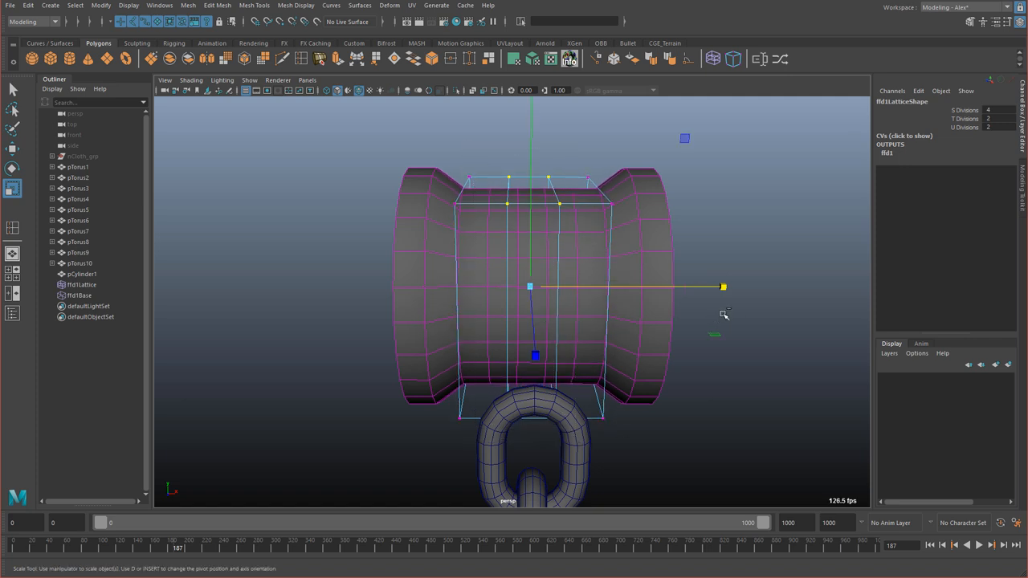
pyautogui.moveTo(723, 286); pyautogui.dragTo(778, 286)
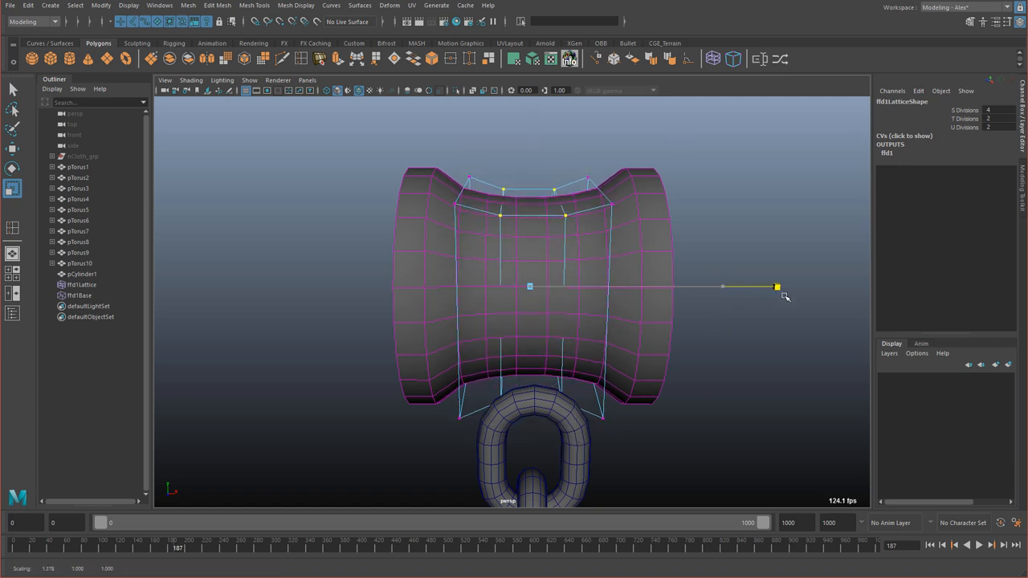
pyautogui.moveTo(774, 286); pyautogui.dragTo(722, 285)
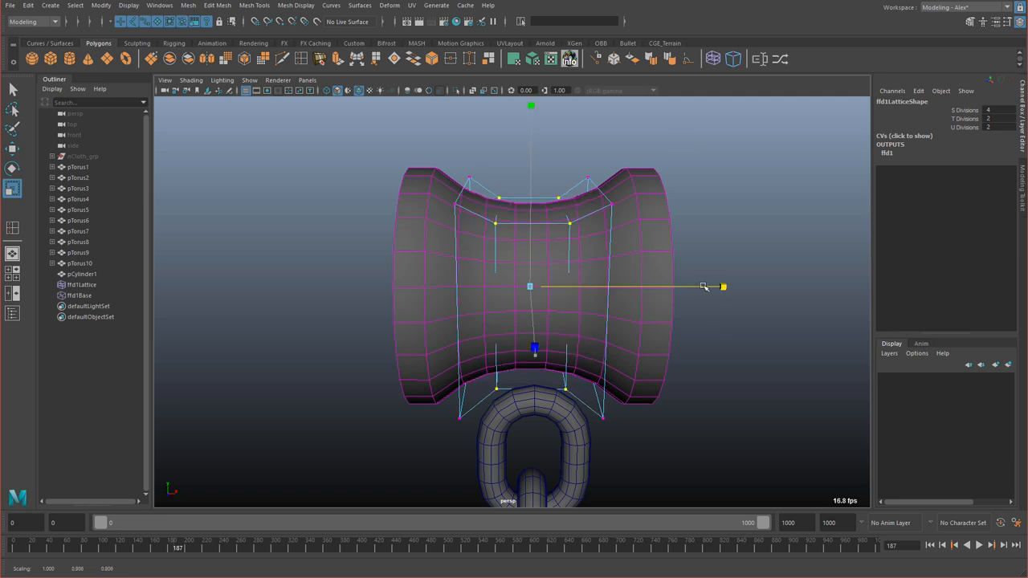
pyautogui.rightClick(636, 248)
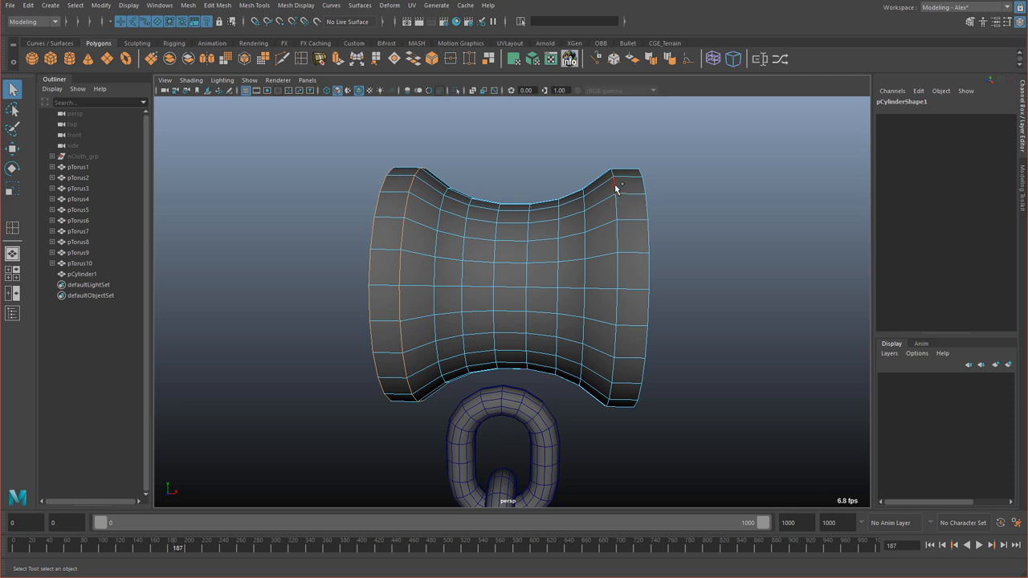
# Step: Bevel the spool's end rim edge loops via the edge marking menu
pyautogui.rightClick(517, 228)
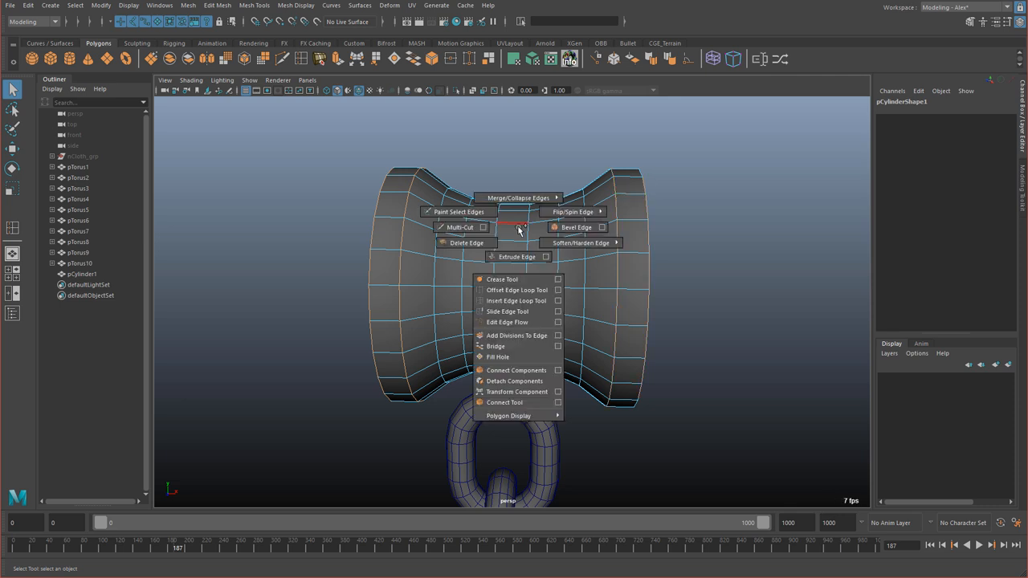
pyautogui.click(575, 228)
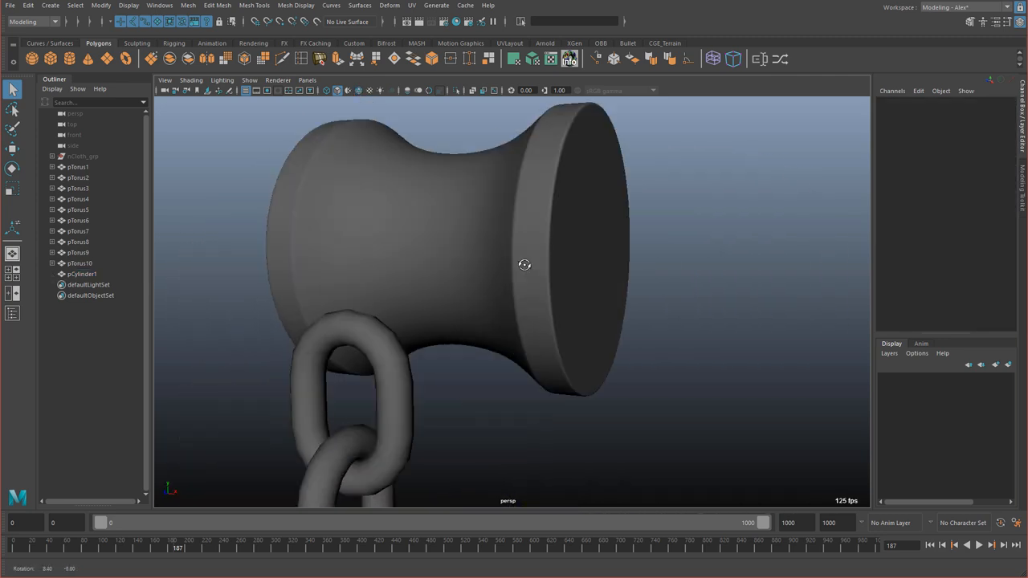
pyautogui.click(498, 266)
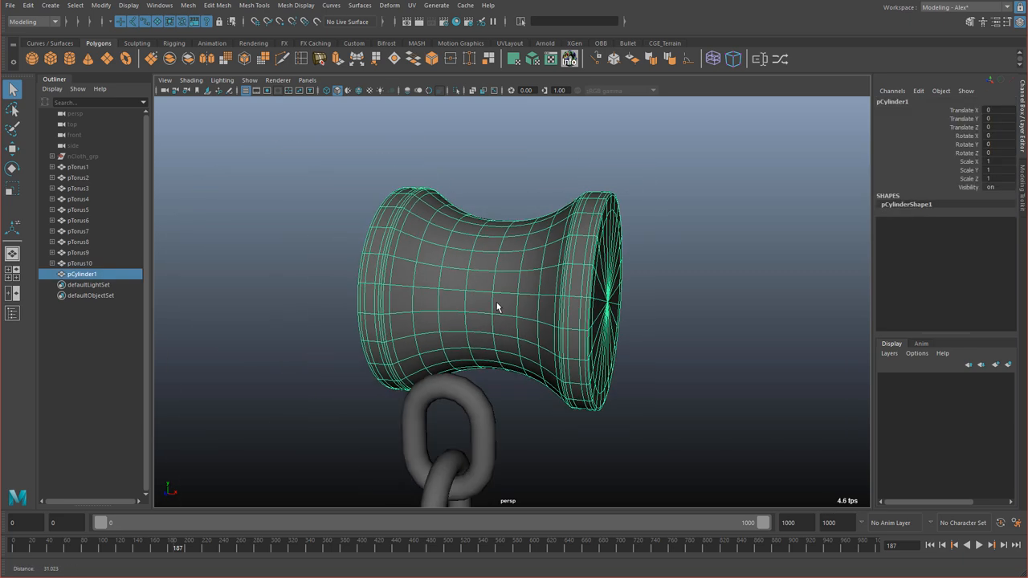
# Step: Recess the spool's end face and turn the spool into an nRigid passive collider
pyautogui.rightClick(498, 309)
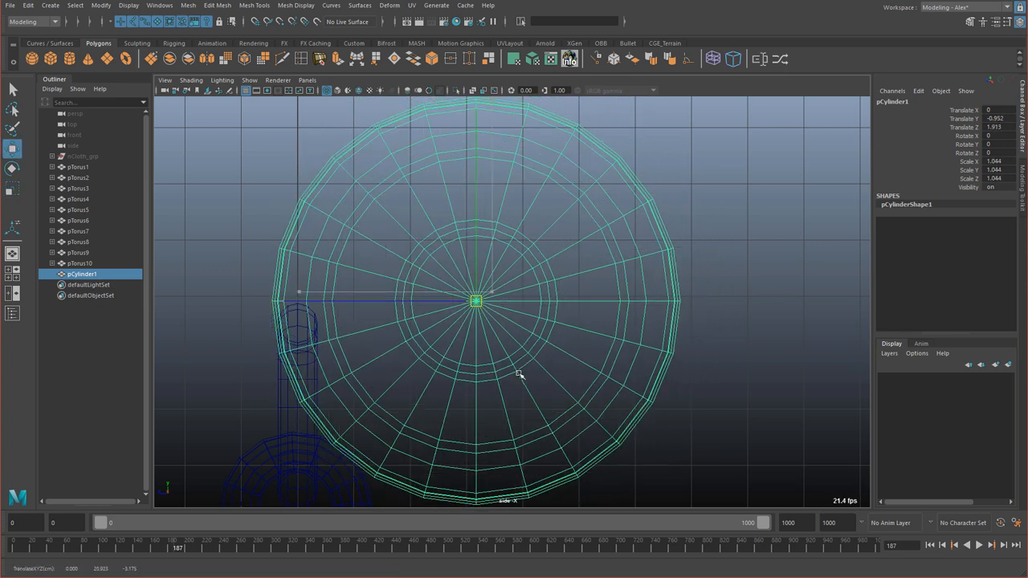
pyautogui.press('space')
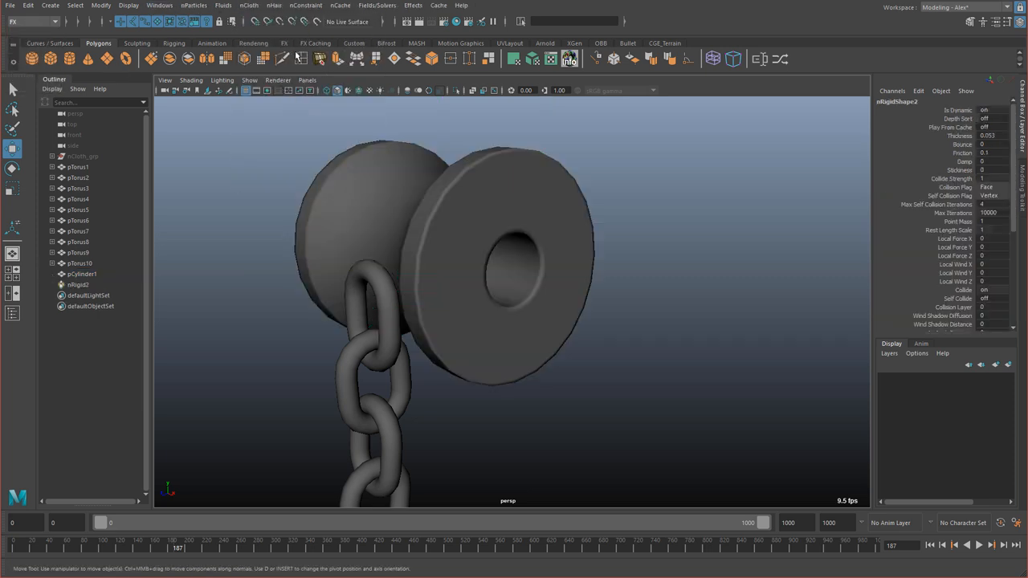
# Step: Keyframe the spool's Rotate X at the start and end frames so it spins
pyautogui.click(84, 273)
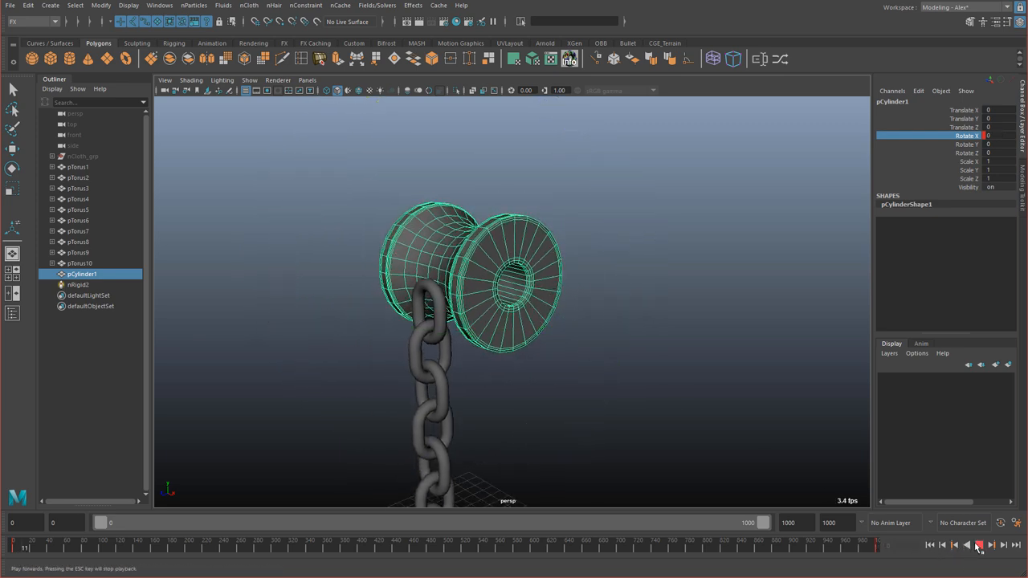
pyautogui.click(980, 546)
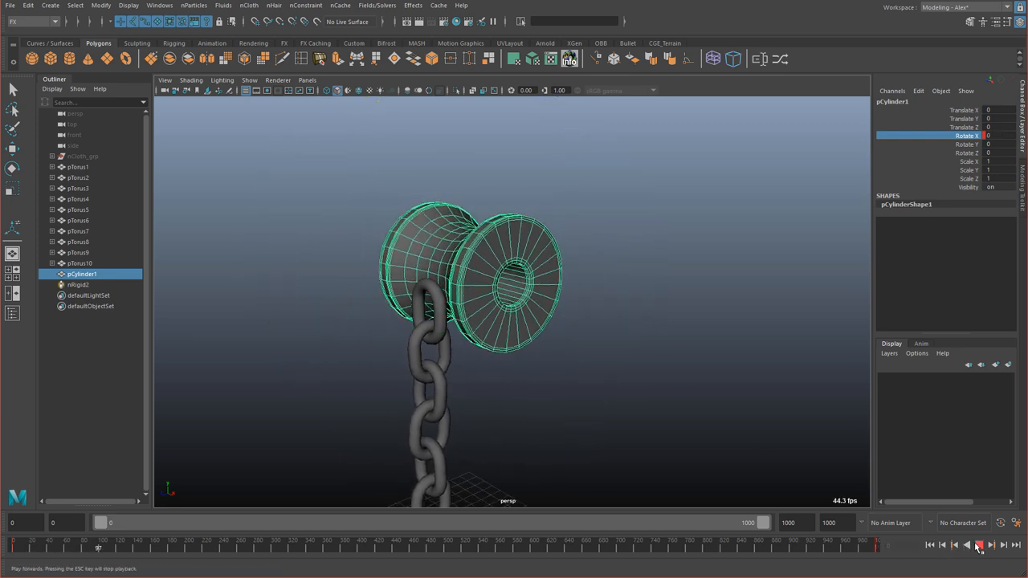
pyautogui.click(159, 6)
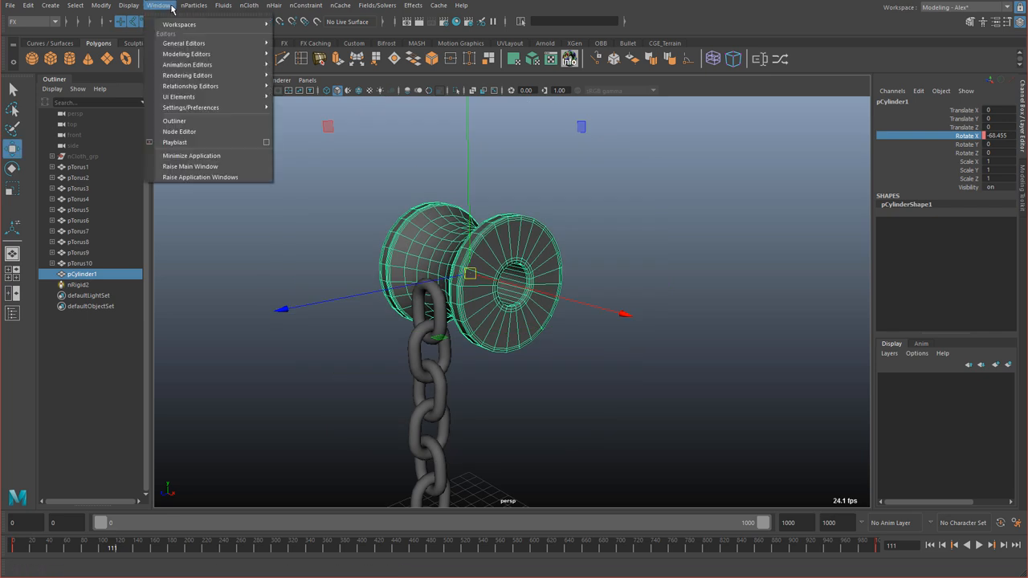
# Step: Straighten the spool's rotate curve in the Graph Editor toward a linear, steady slope
pyautogui.click(186, 64)
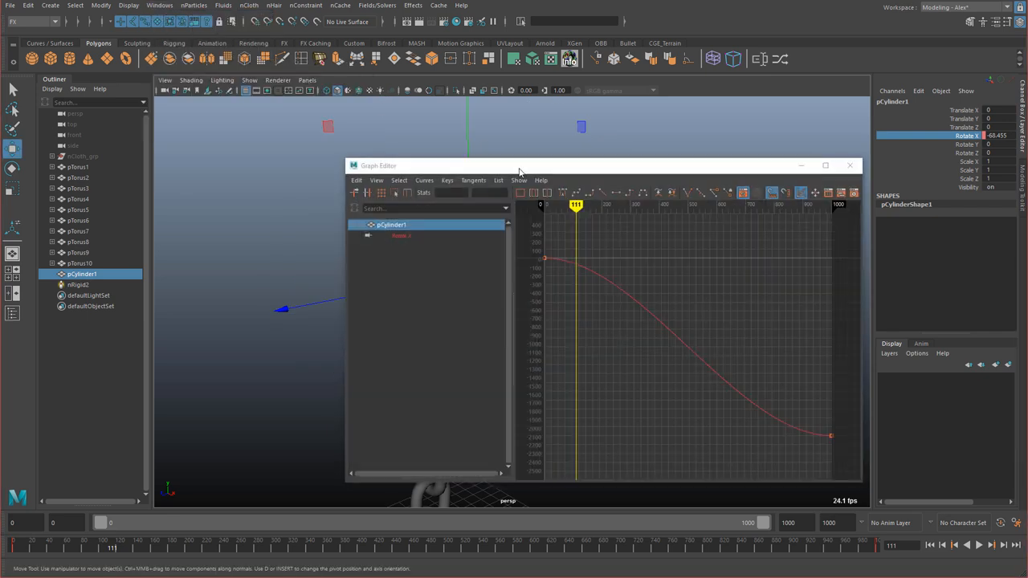
pyautogui.click(161, 6)
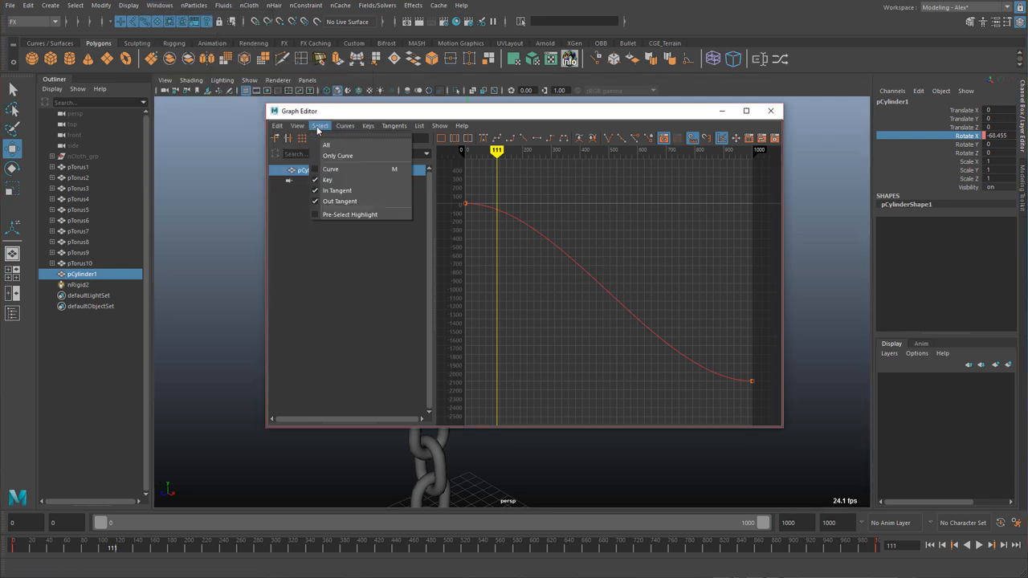
pyautogui.moveTo(331, 169)
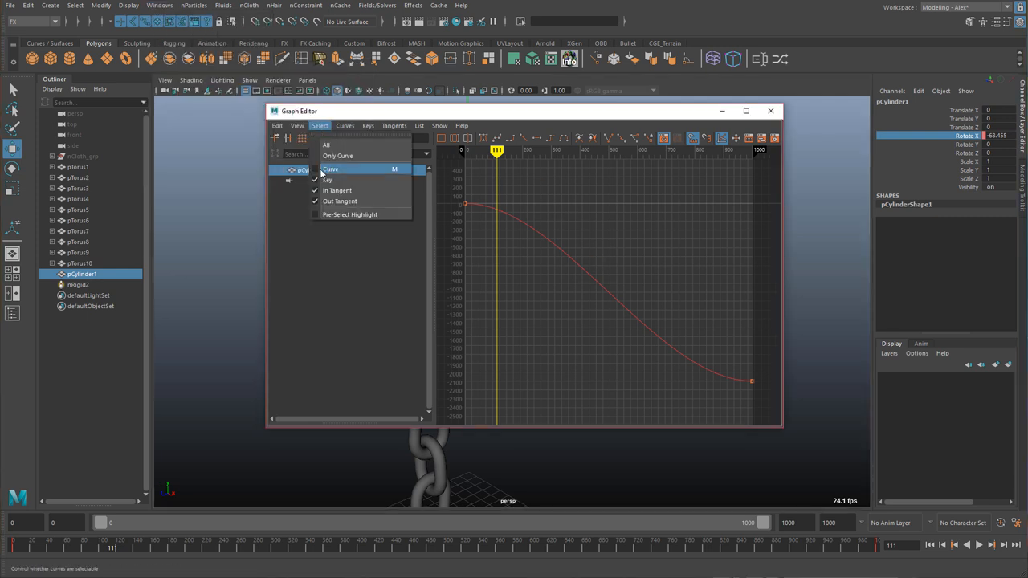
pyautogui.moveTo(337, 156)
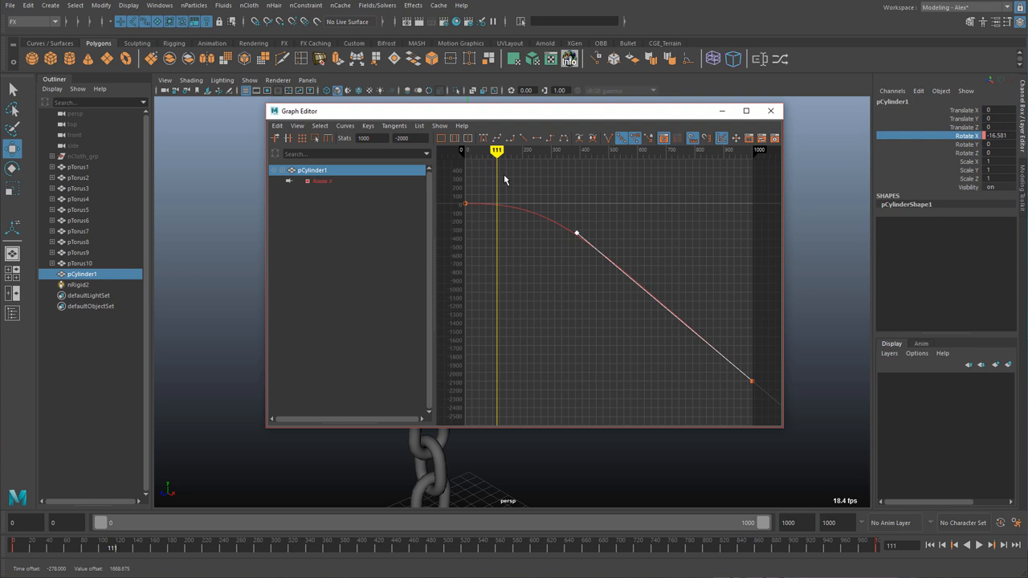
pyautogui.moveTo(576, 235); pyautogui.dragTo(531, 202)
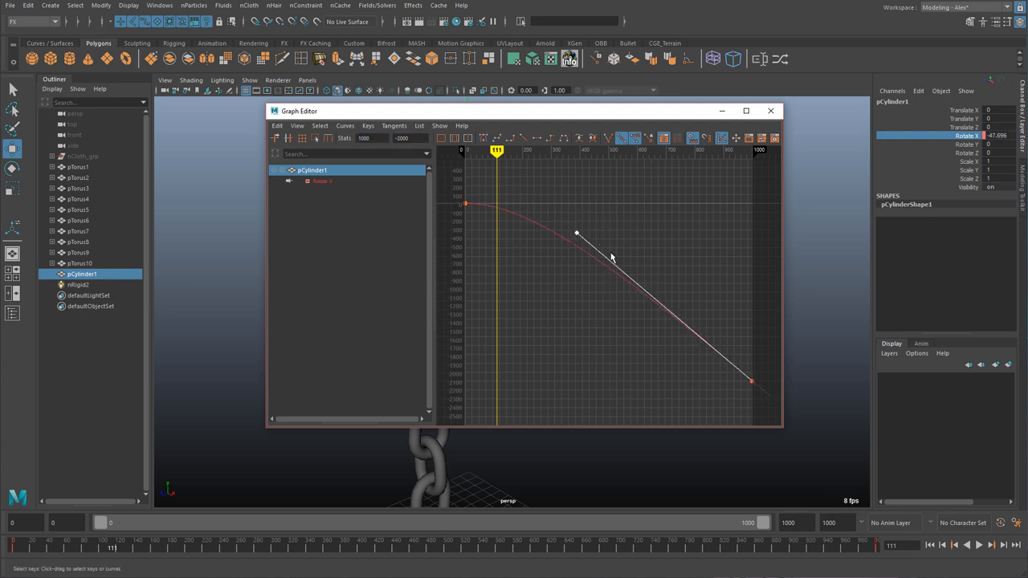
pyautogui.click(771, 111)
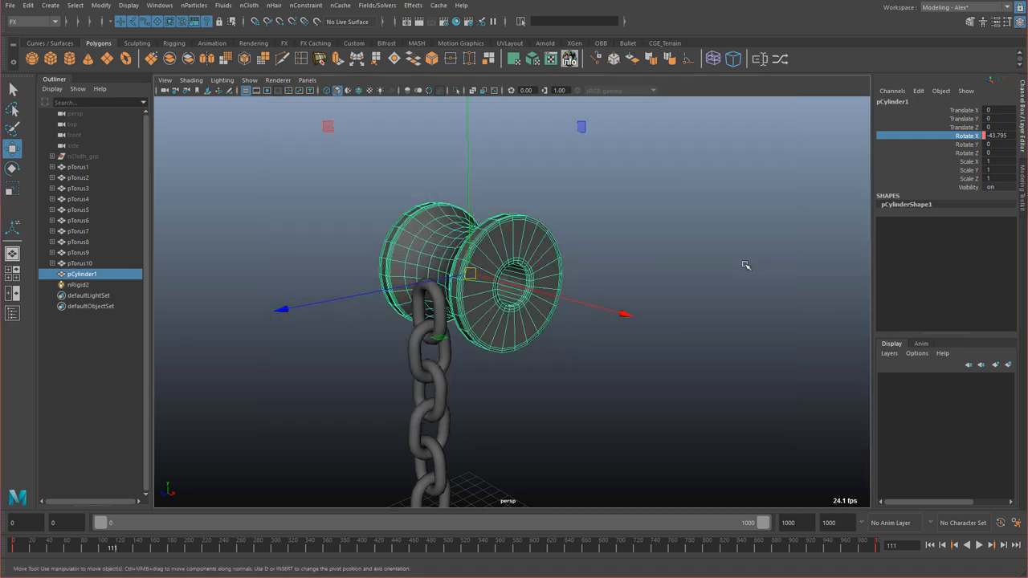
# Step: Select chainLinkLow10 and the spool, then bind them with a Point to Surface nConstraint
pyautogui.click(980, 547)
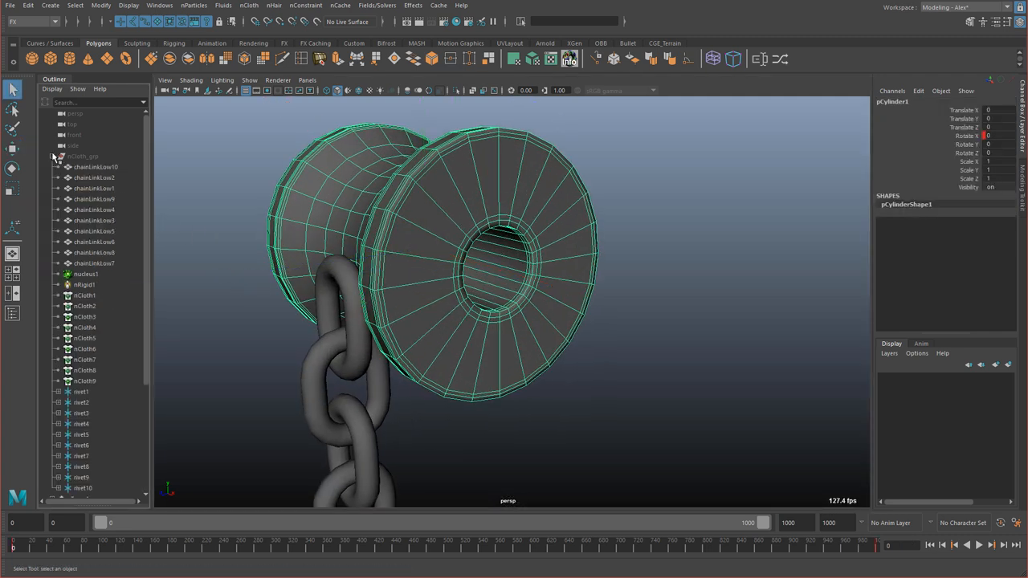
pyautogui.click(97, 166)
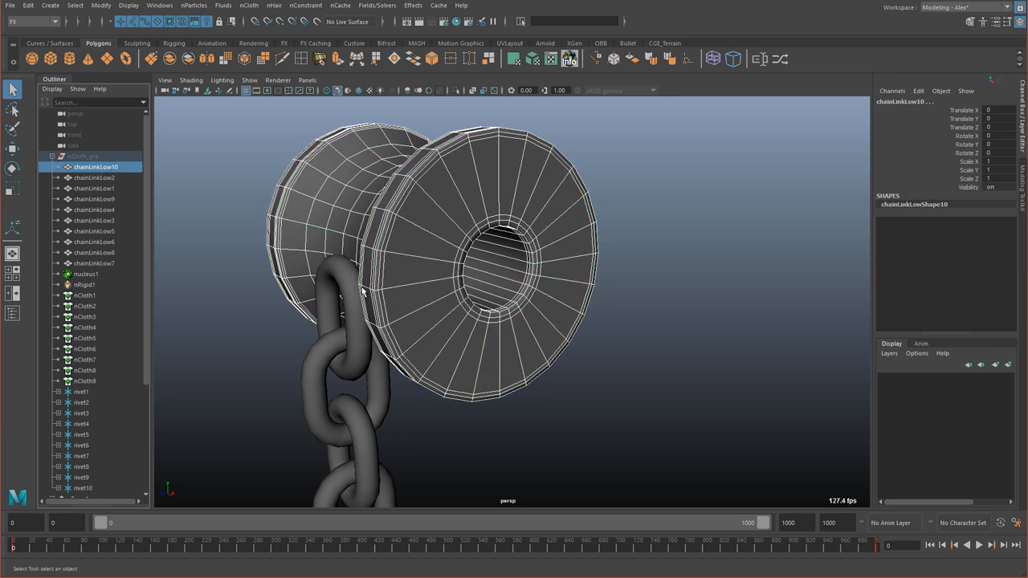
pyautogui.click(80, 156)
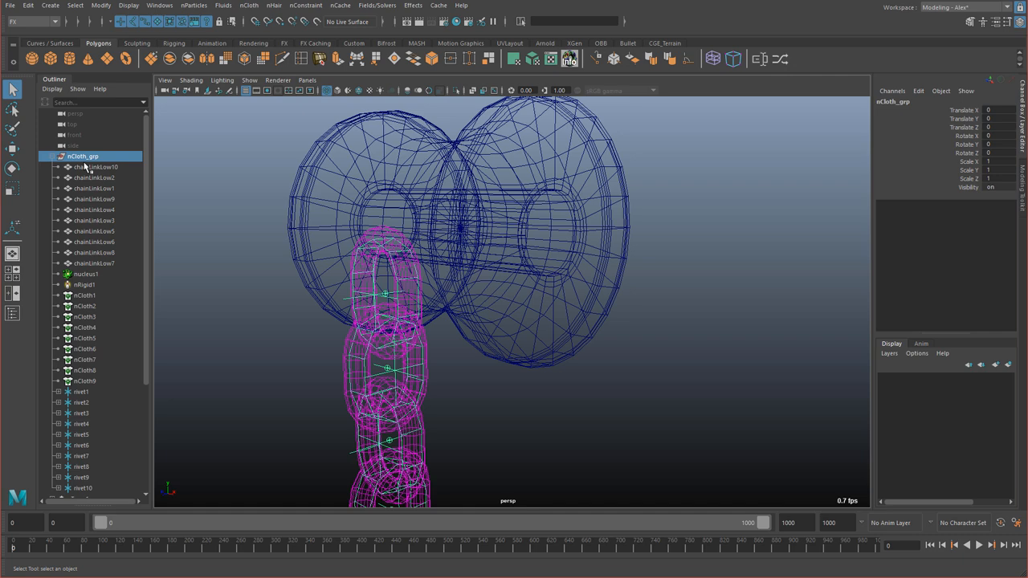
pyautogui.click(96, 166)
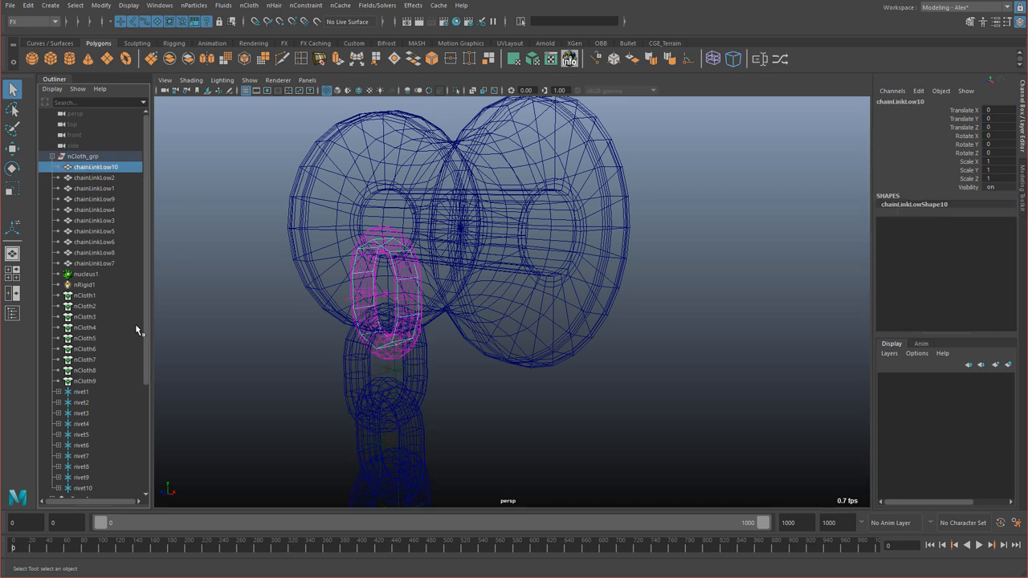
pyautogui.scroll(-3)
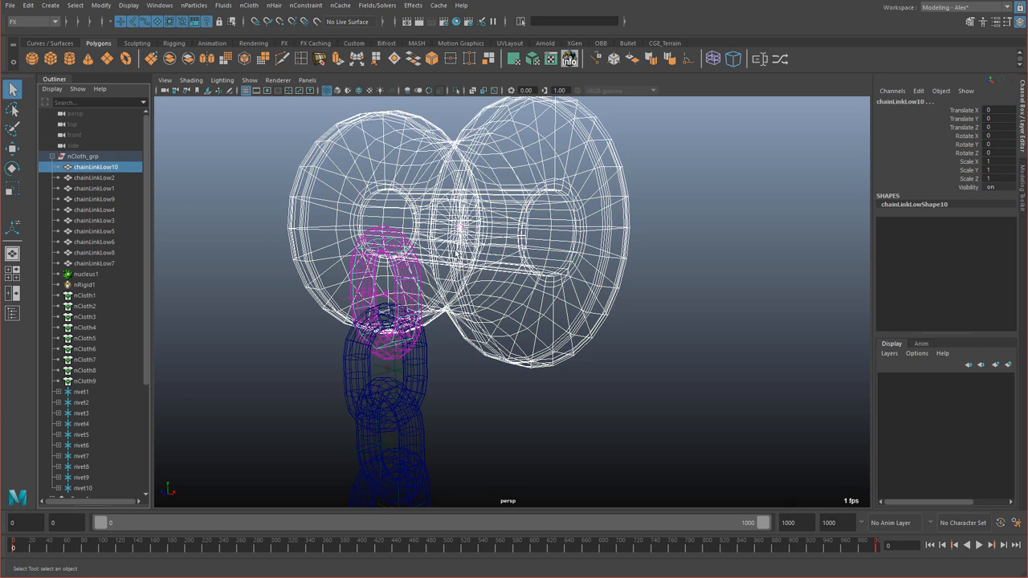
pyautogui.press('space')
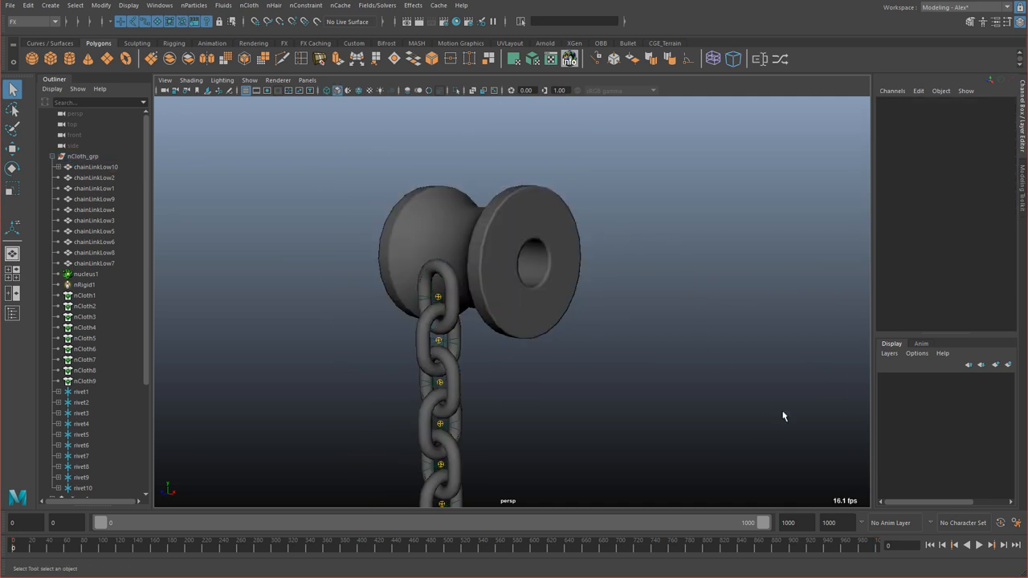
# Step: Play the simulation to watch the chain wind onto the spool, then stop and rewind
pyautogui.click(978, 547)
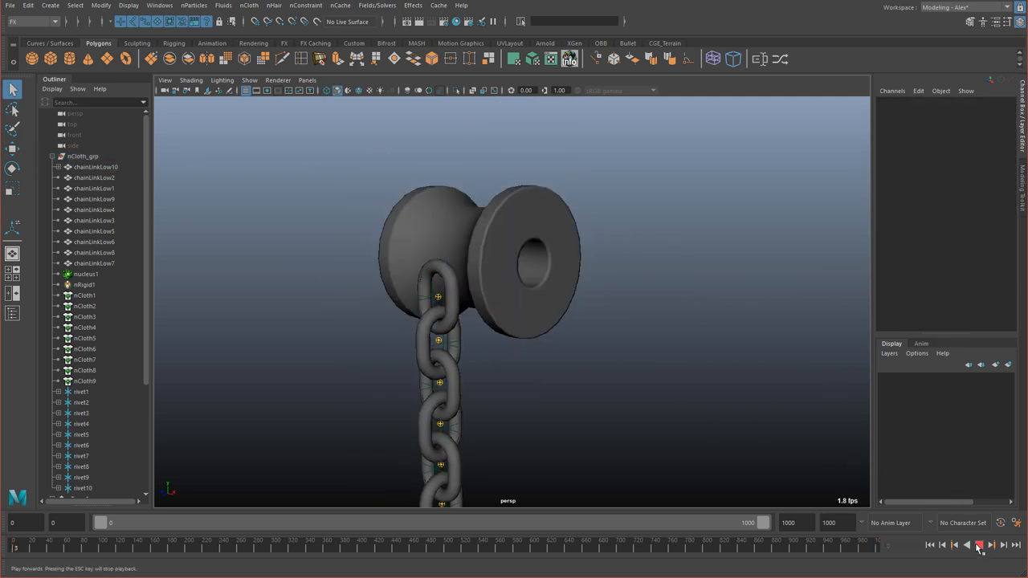
pyautogui.click(980, 545)
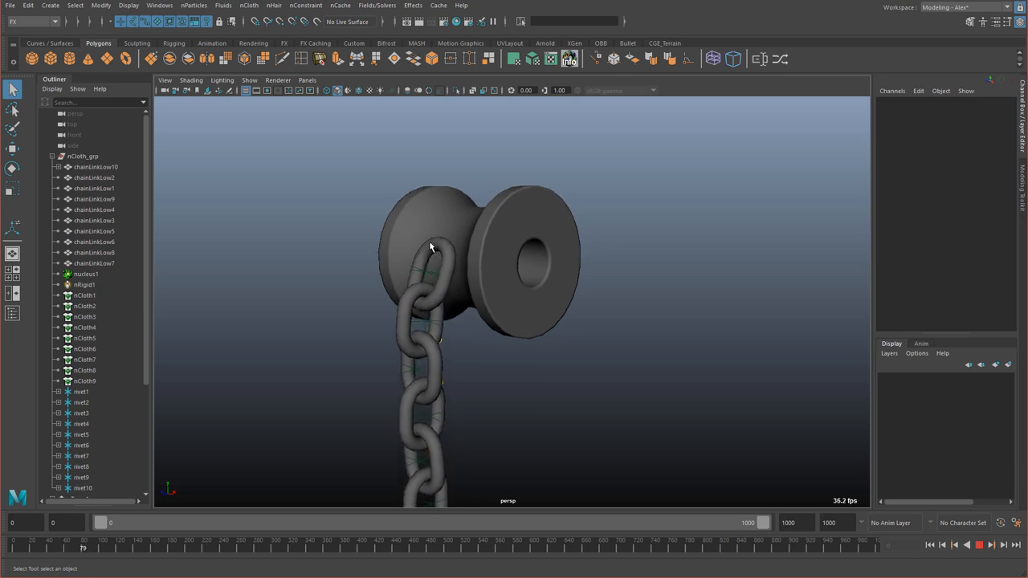
pyautogui.click(980, 545)
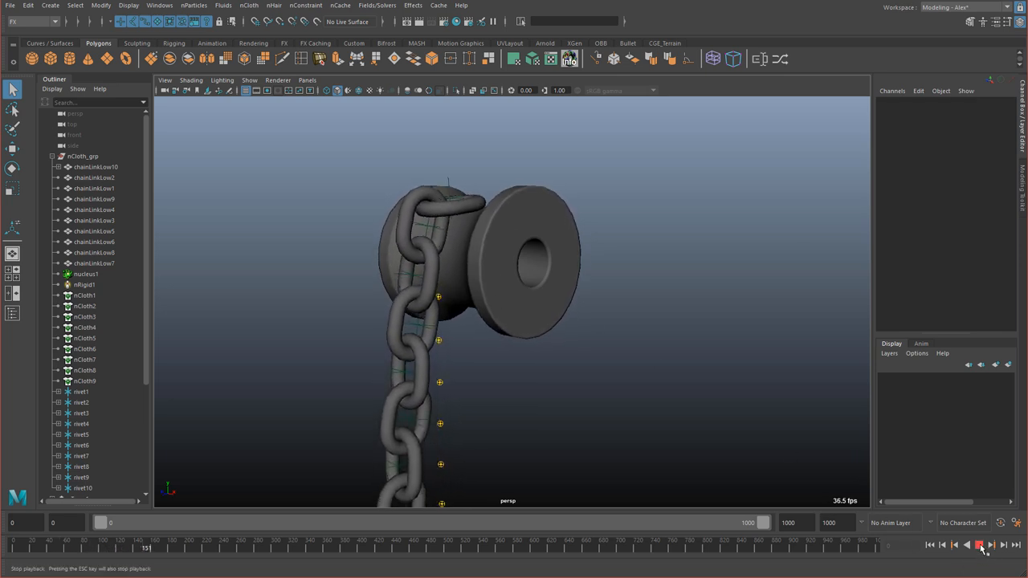
pyautogui.click(980, 545)
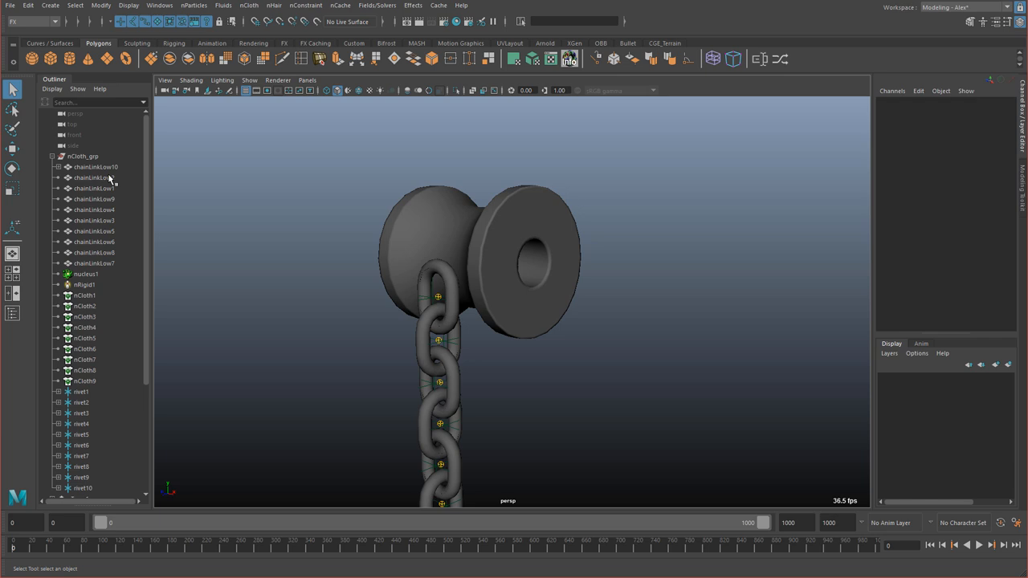
pyautogui.click(84, 156)
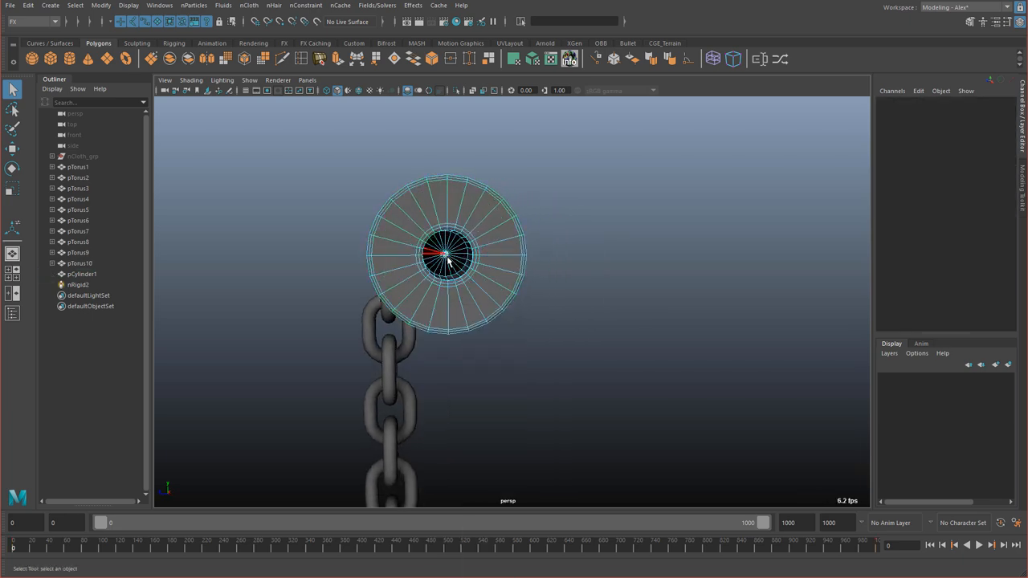
# Step: From the perspective camera, play forward until the chain coils fully around the spool
pyautogui.rightClick(450, 257)
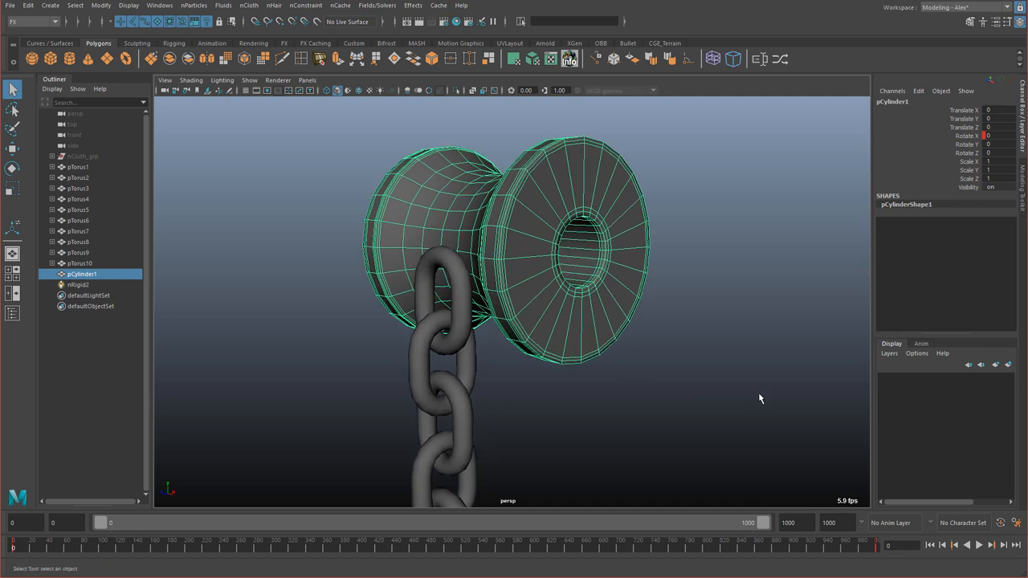
pyautogui.click(978, 546)
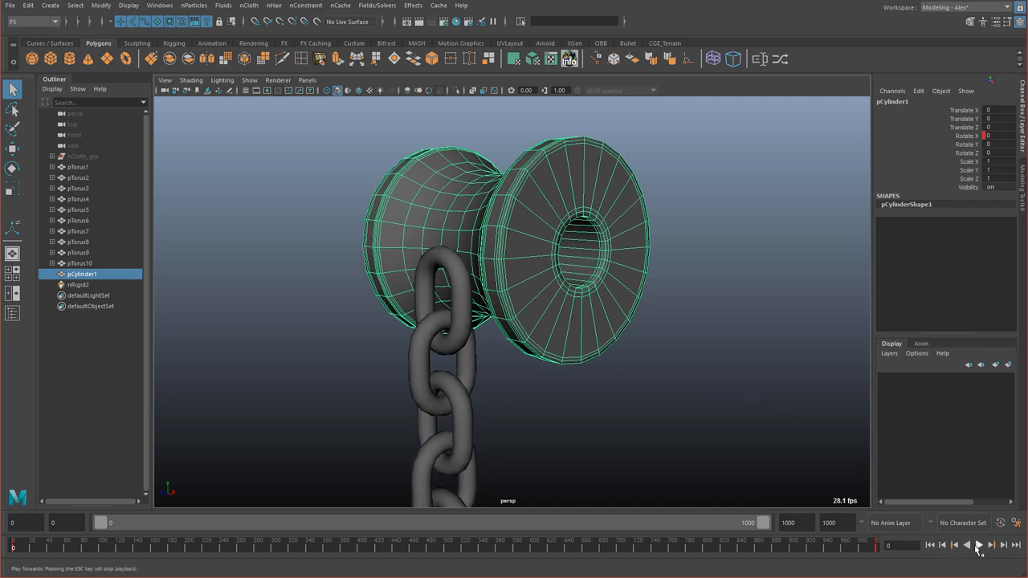
pyautogui.click(980, 546)
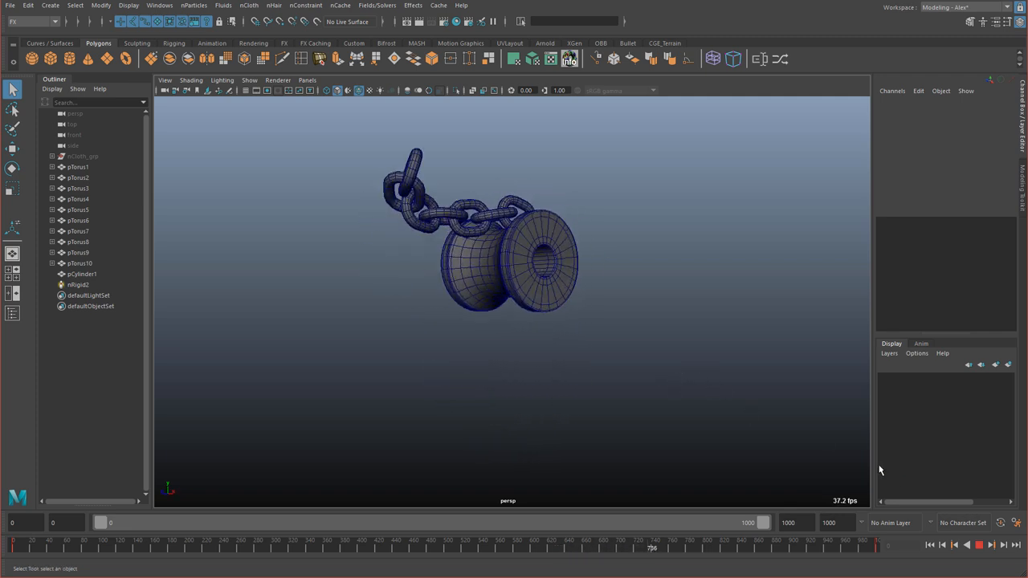
pyautogui.click(980, 545)
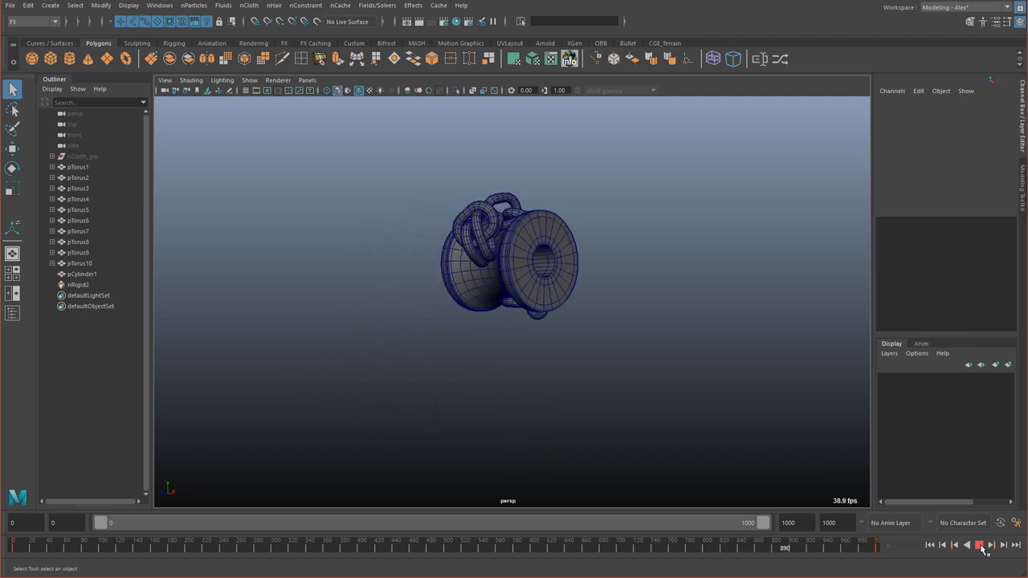
pyautogui.click(980, 546)
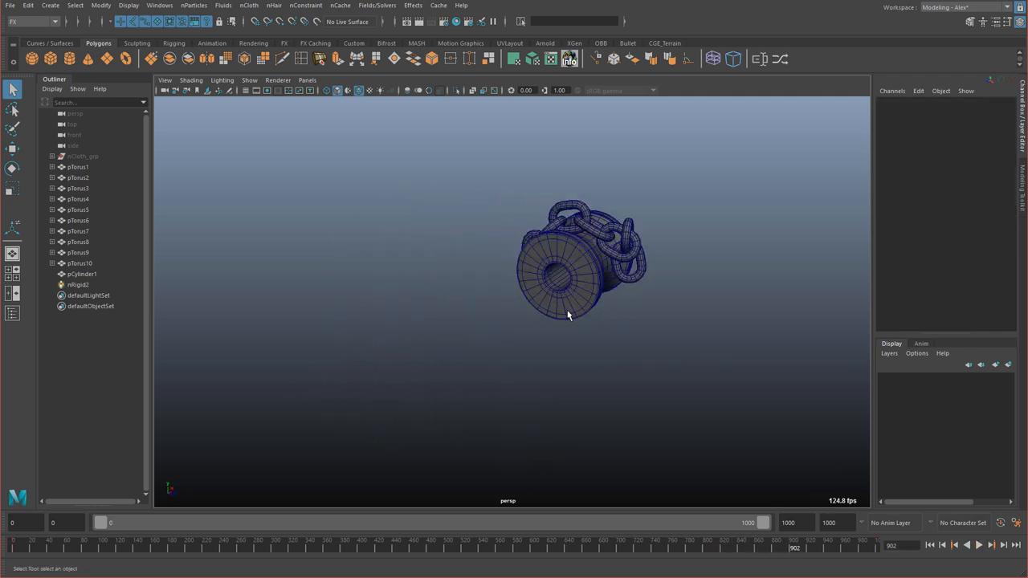